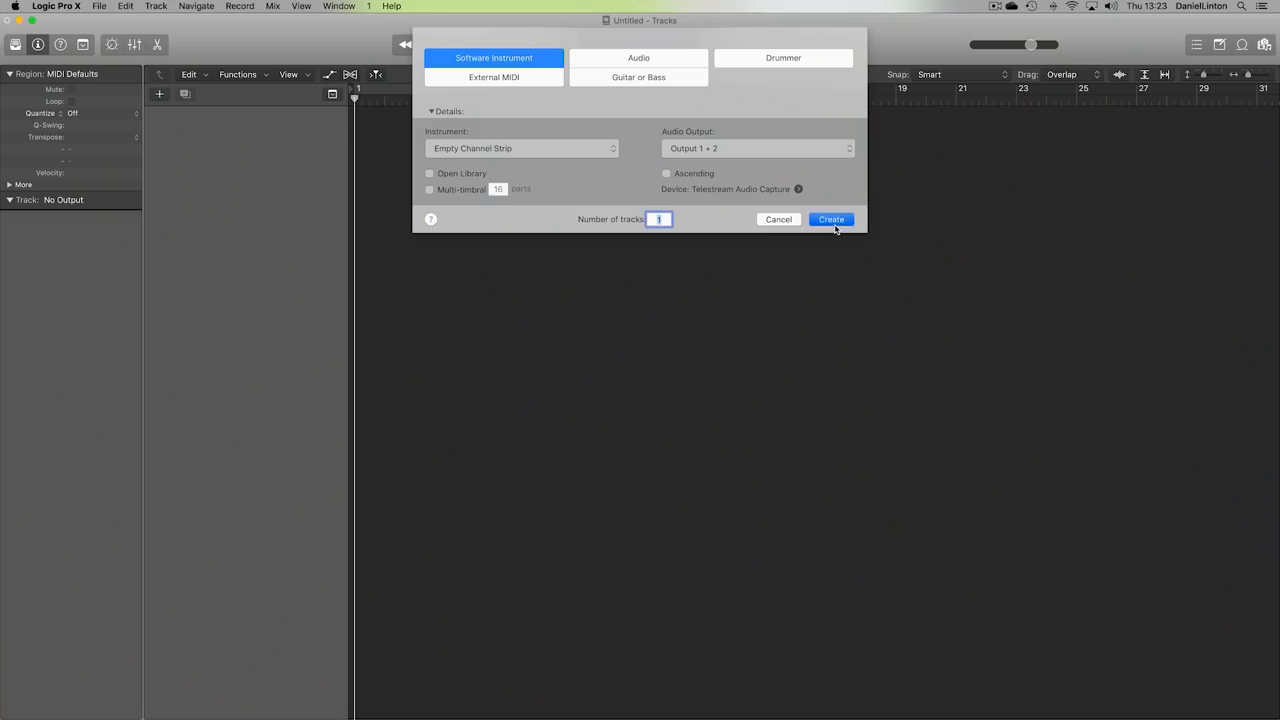
Create one Software Instrument track with an Empty Channel Strip.
{"action": "left_click", "coordinate": [831, 219]}
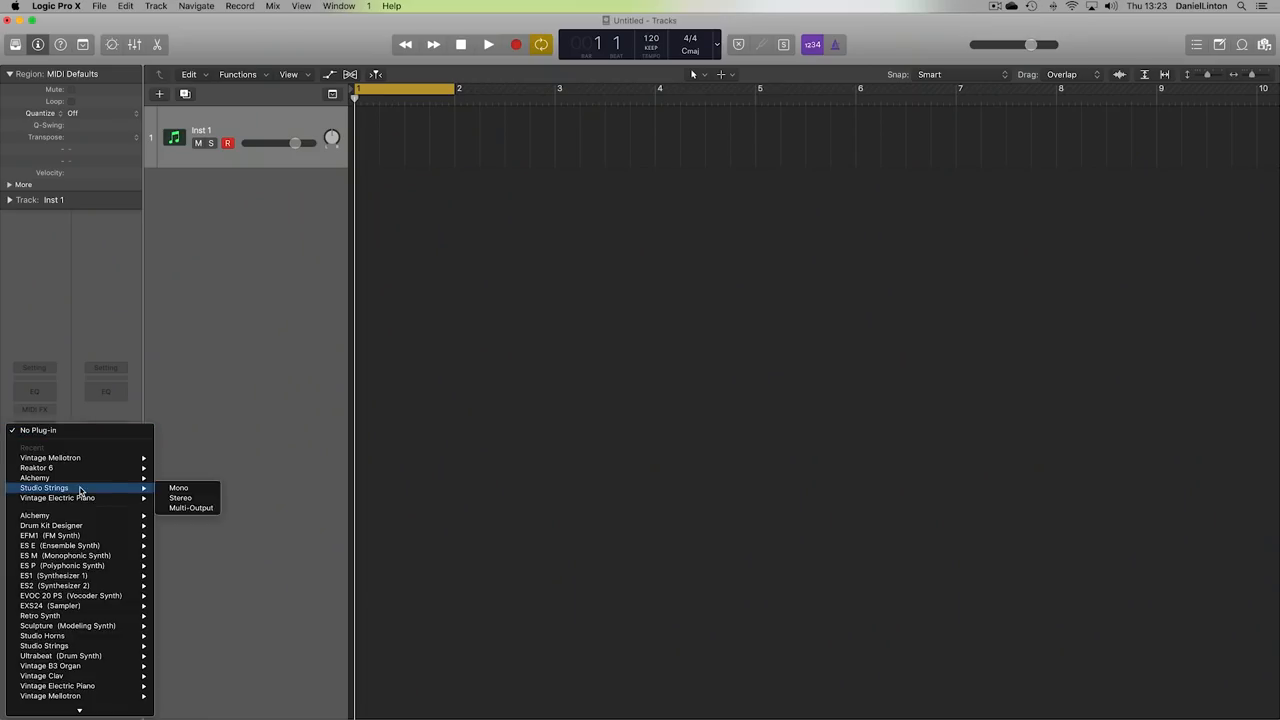
{"action": "mouse_move", "coordinate": [75, 585]}
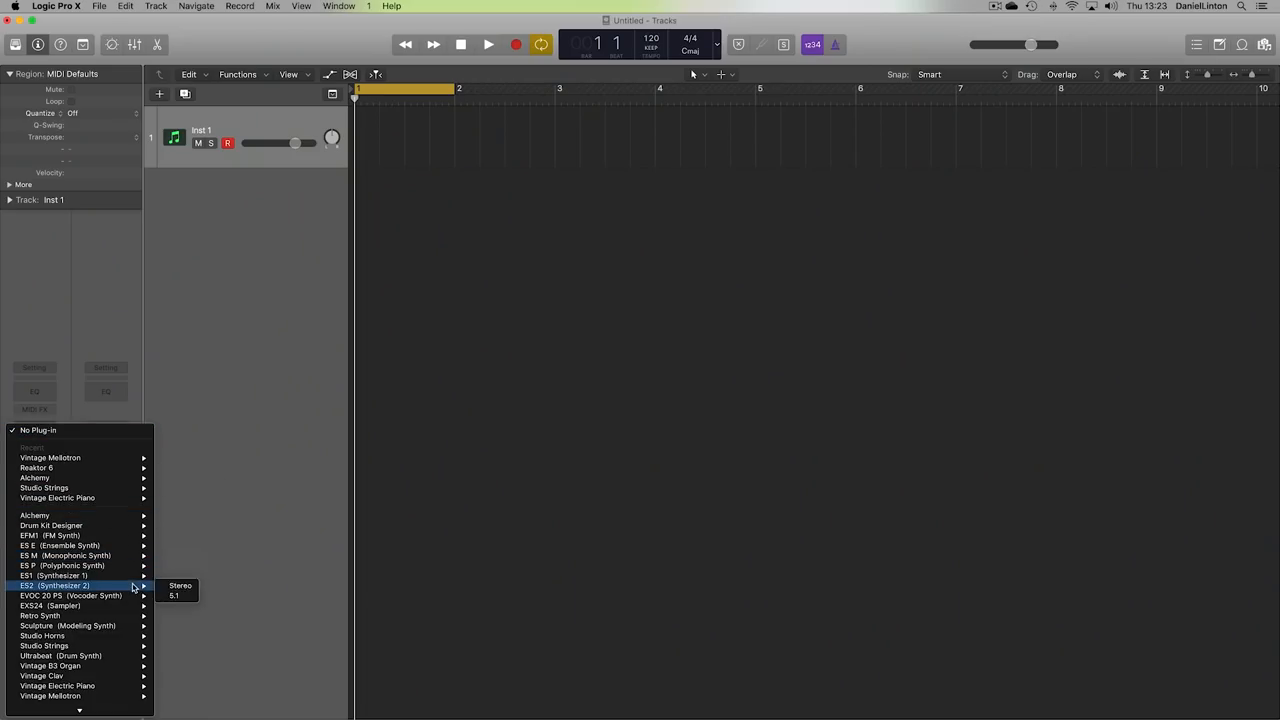
Load ES2 (Stereo) as the instrument on the Inst 1 channel strip.
{"action": "left_click", "coordinate": [178, 587]}
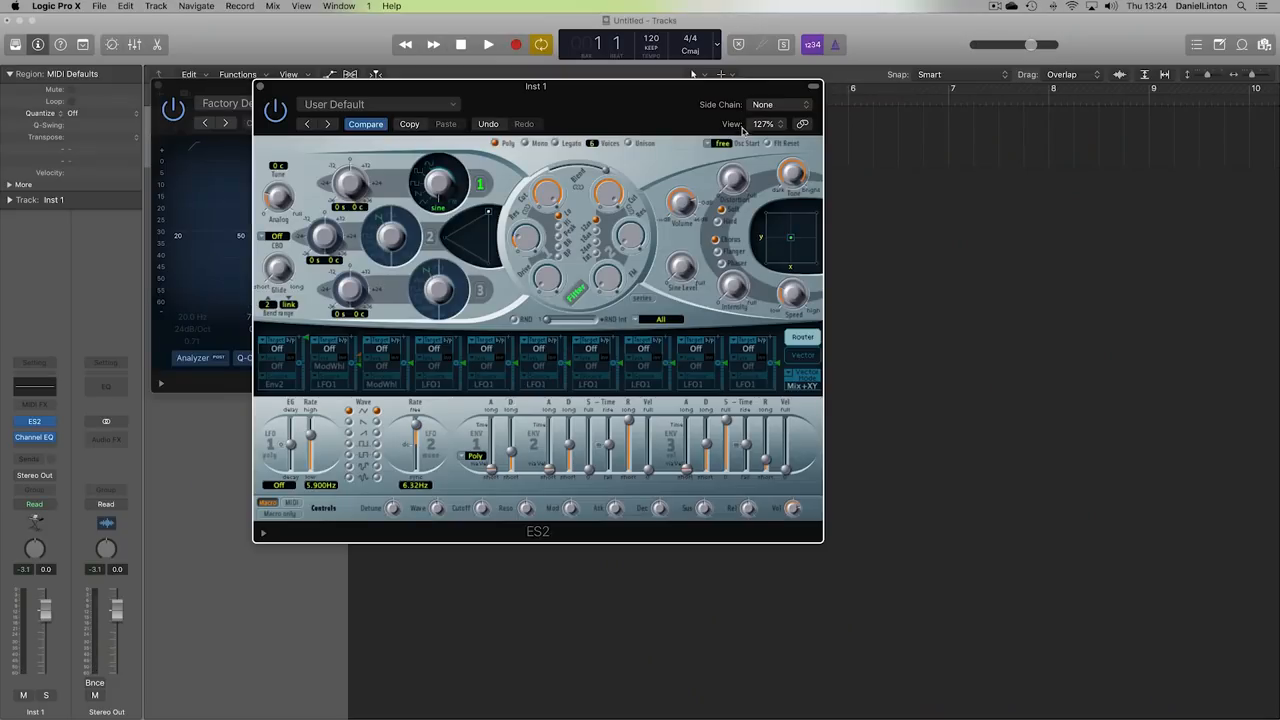
{"action": "mouse_move", "coordinate": [725, 124]}
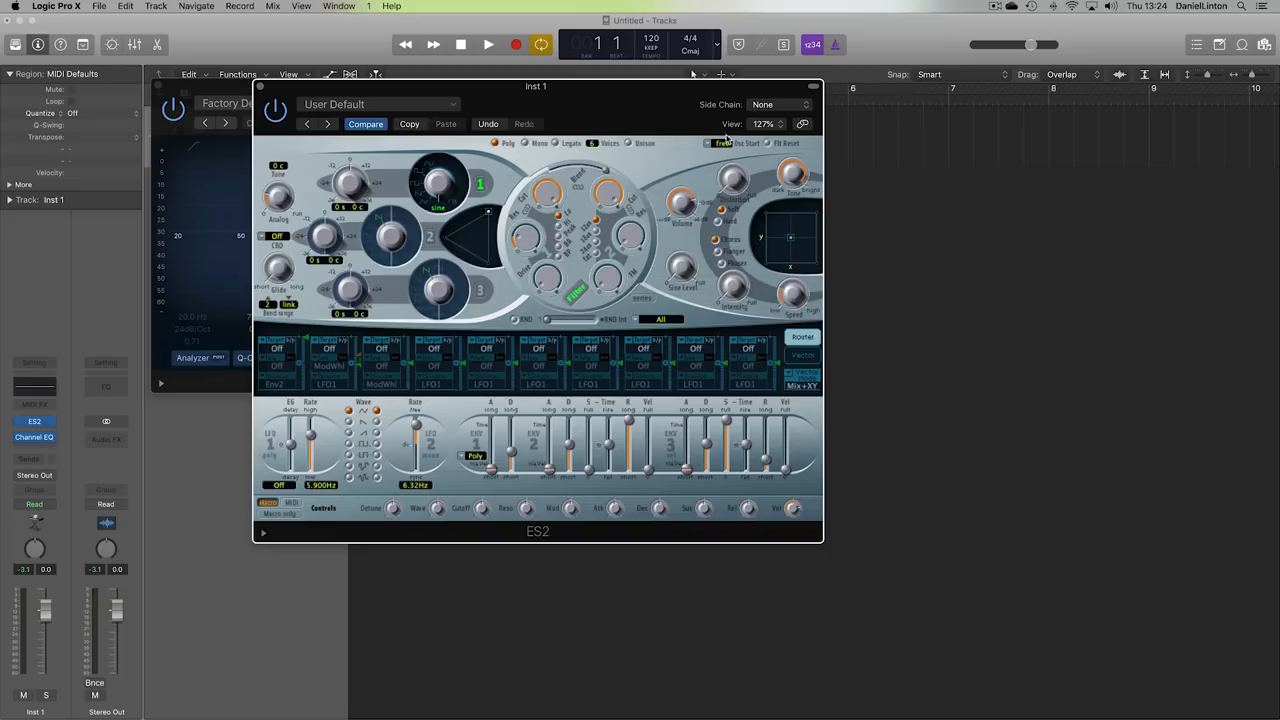
{"action": "mouse_move", "coordinate": [512, 119]}
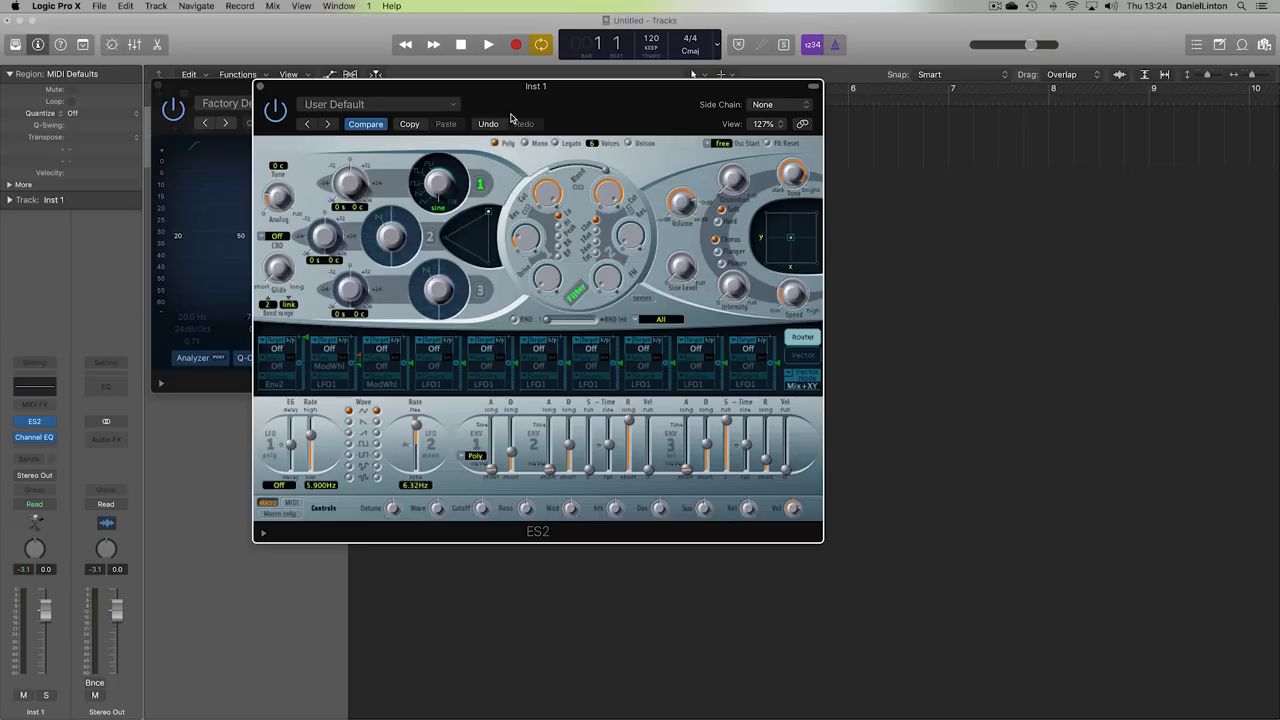
Move the ES2 window aside and switch Osc Start from free to hard.
{"action": "left_click_drag", "start_coordinate": [536, 85], "coordinate": [585, 109]}
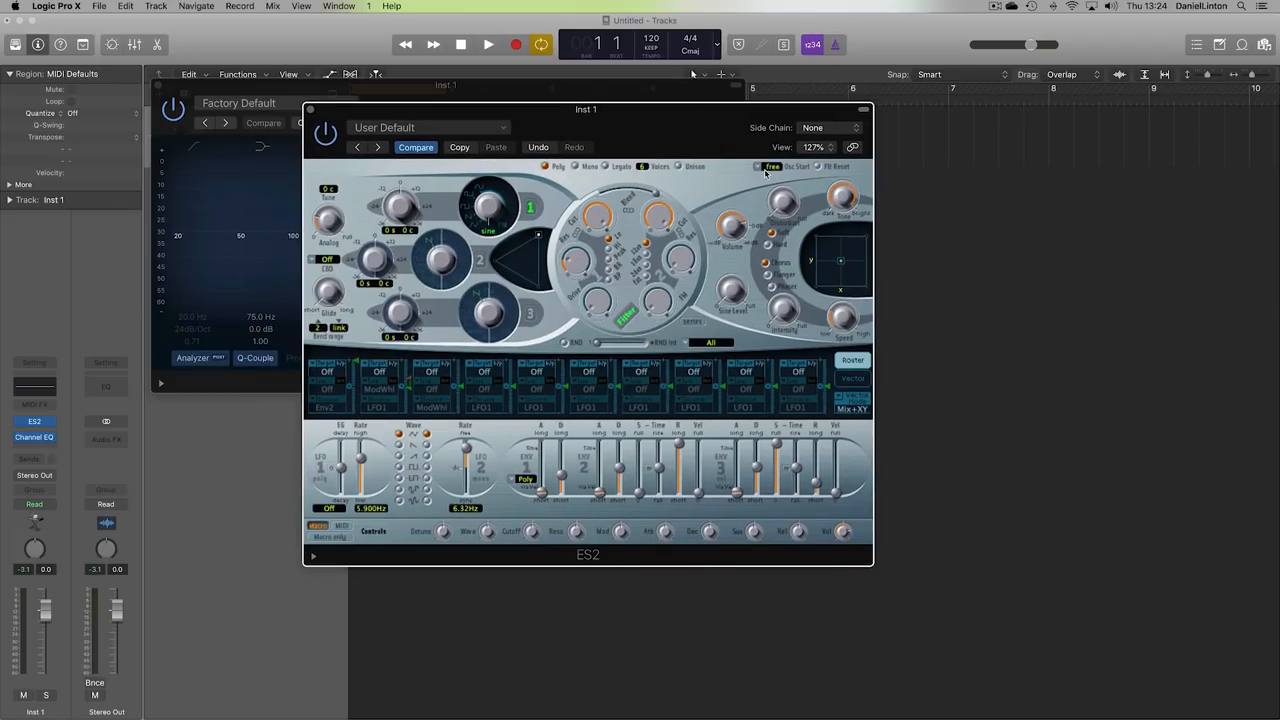
{"action": "left_click", "coordinate": [764, 166]}
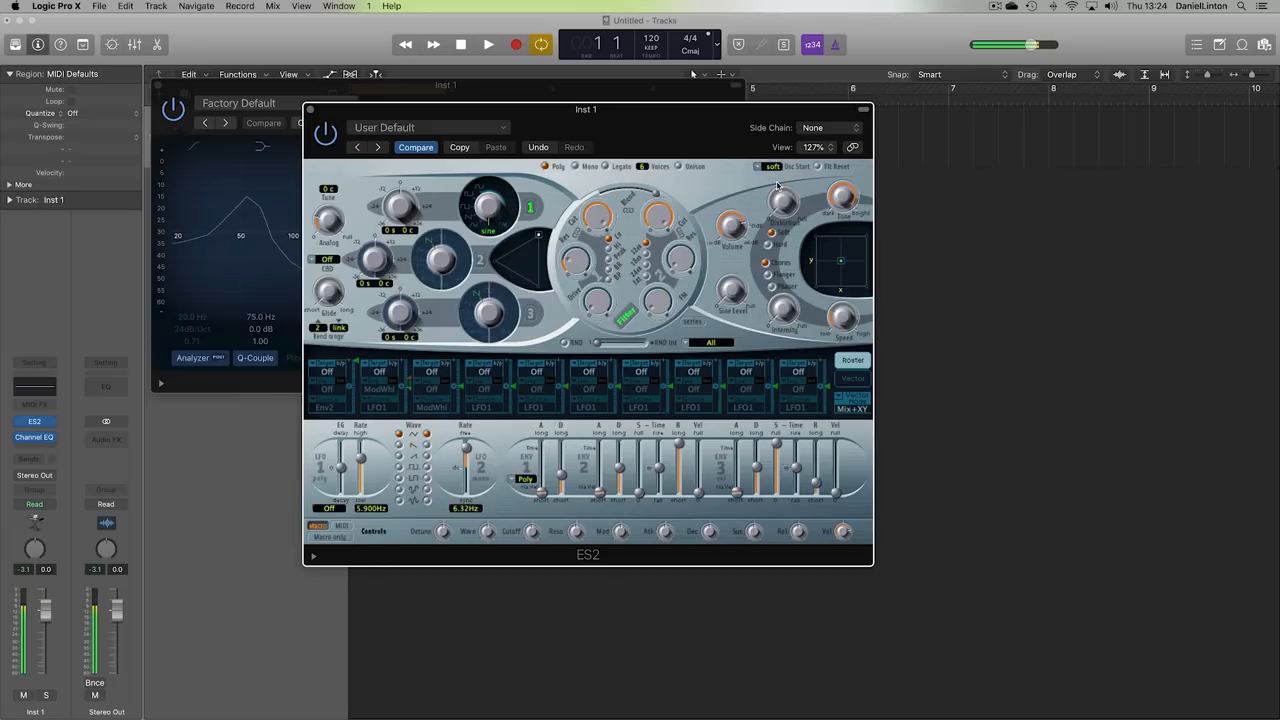
{"action": "left_click", "coordinate": [762, 166]}
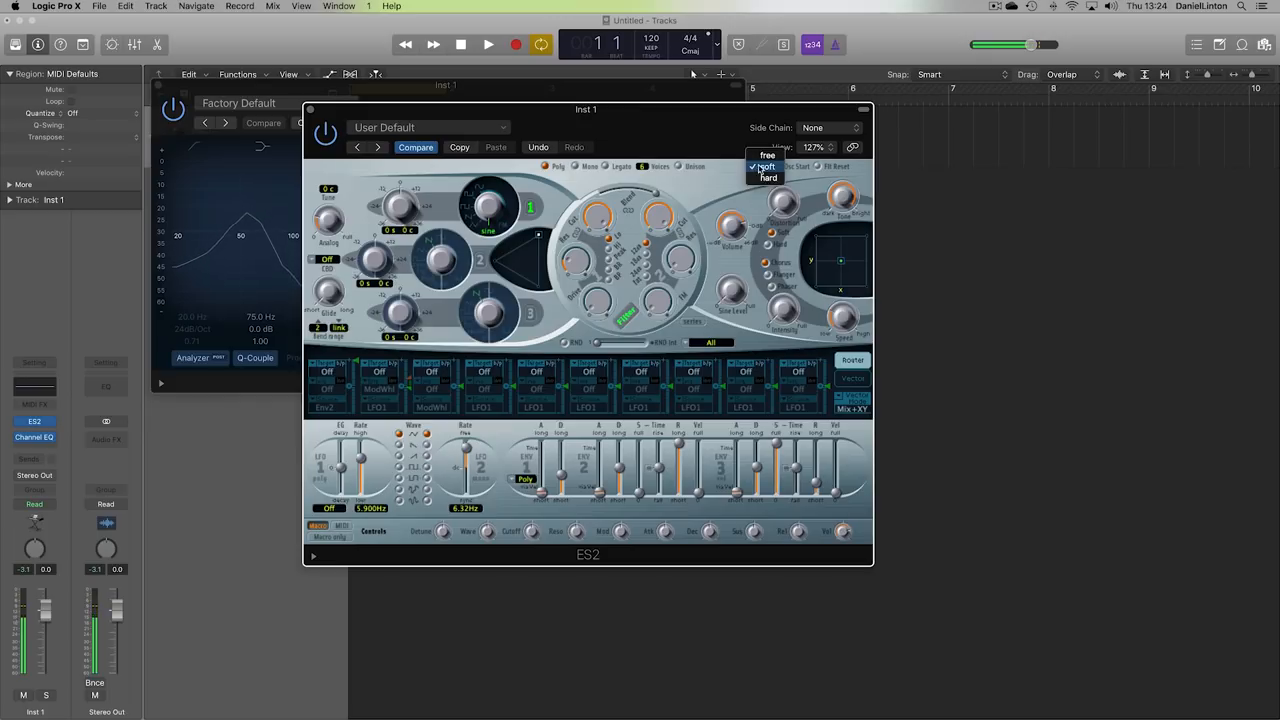
{"action": "left_click", "coordinate": [768, 177]}
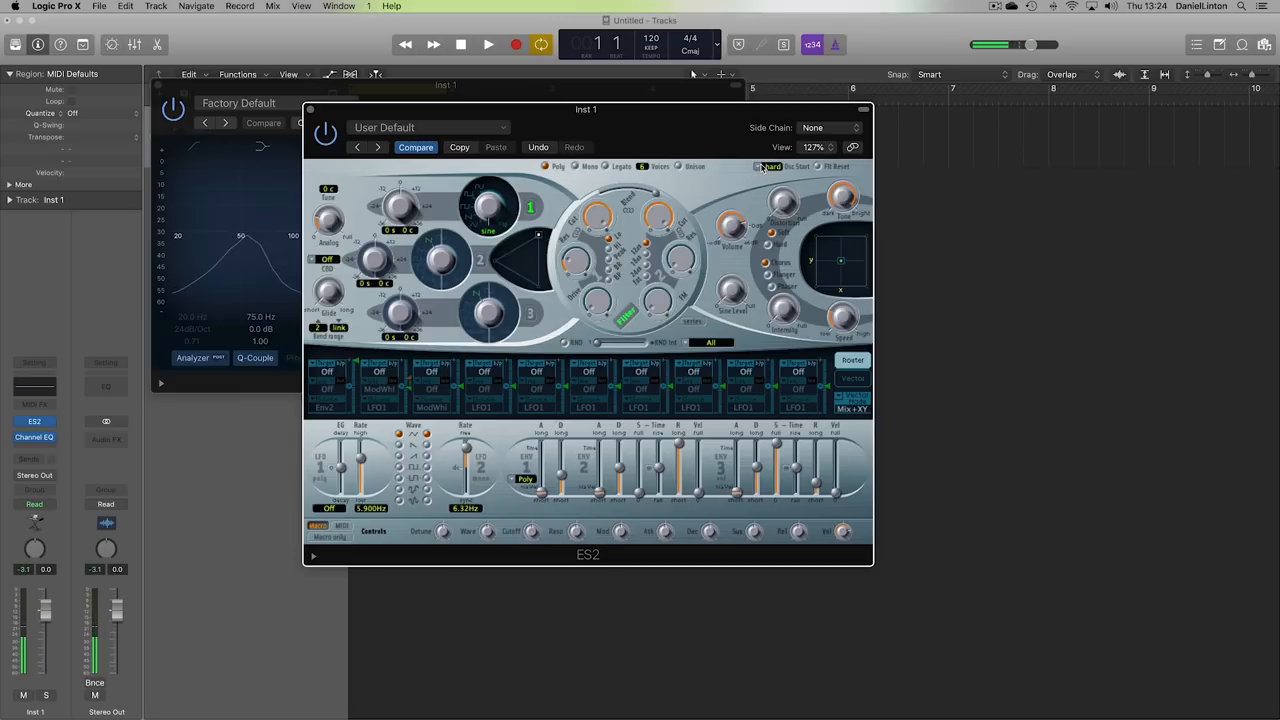
{"action": "left_click", "coordinate": [766, 166]}
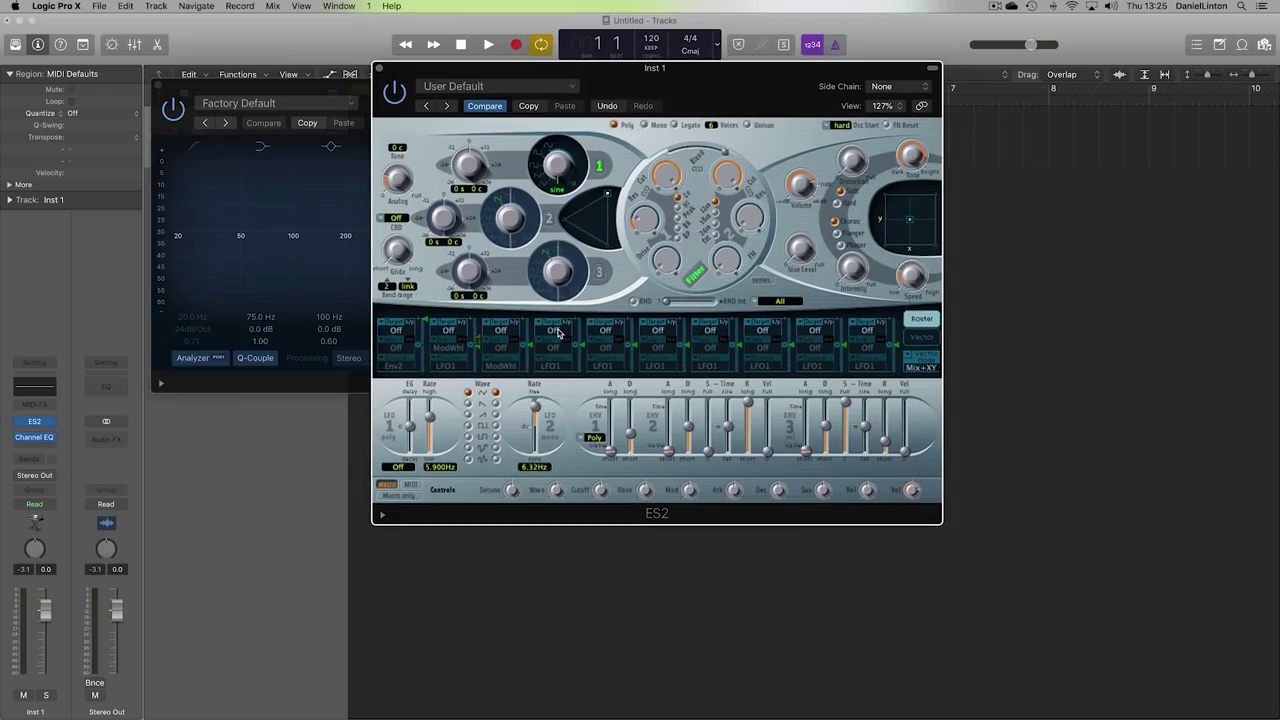
Add an ES2 Router route from Env1 to Pitch 1 with amount 0.83.
{"action": "left_click", "coordinate": [553, 330]}
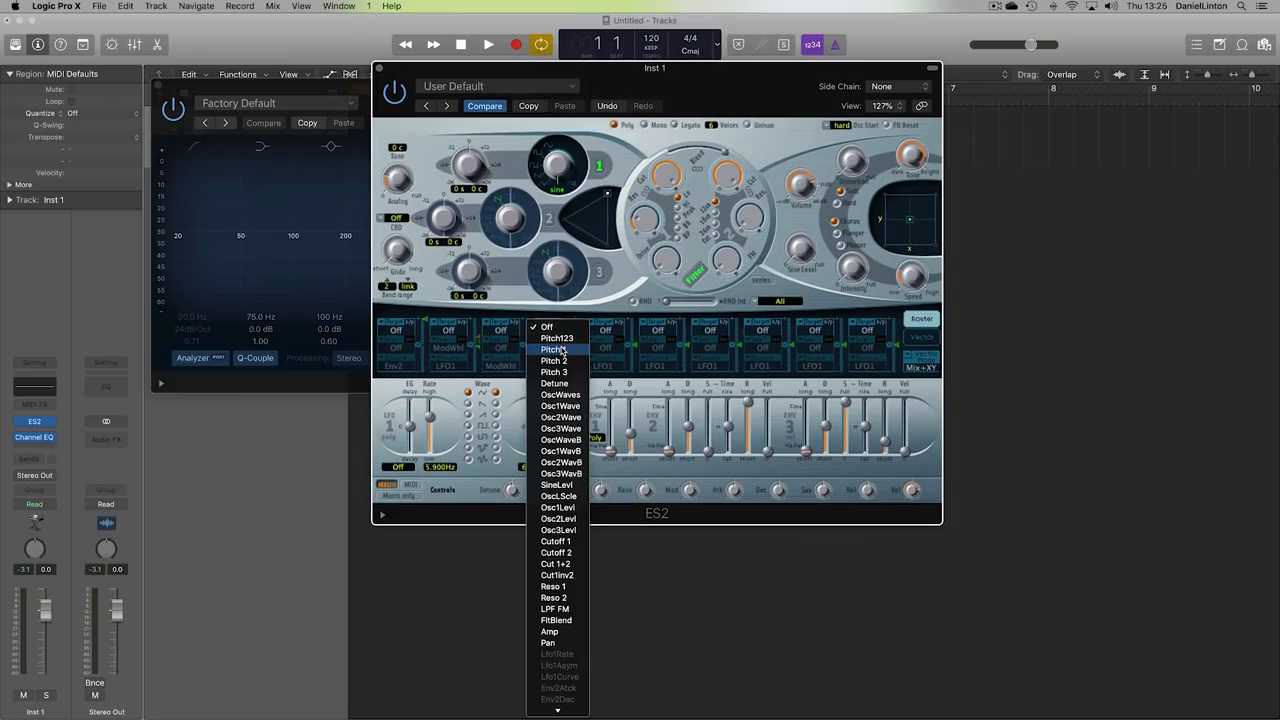
{"action": "left_click", "coordinate": [553, 349]}
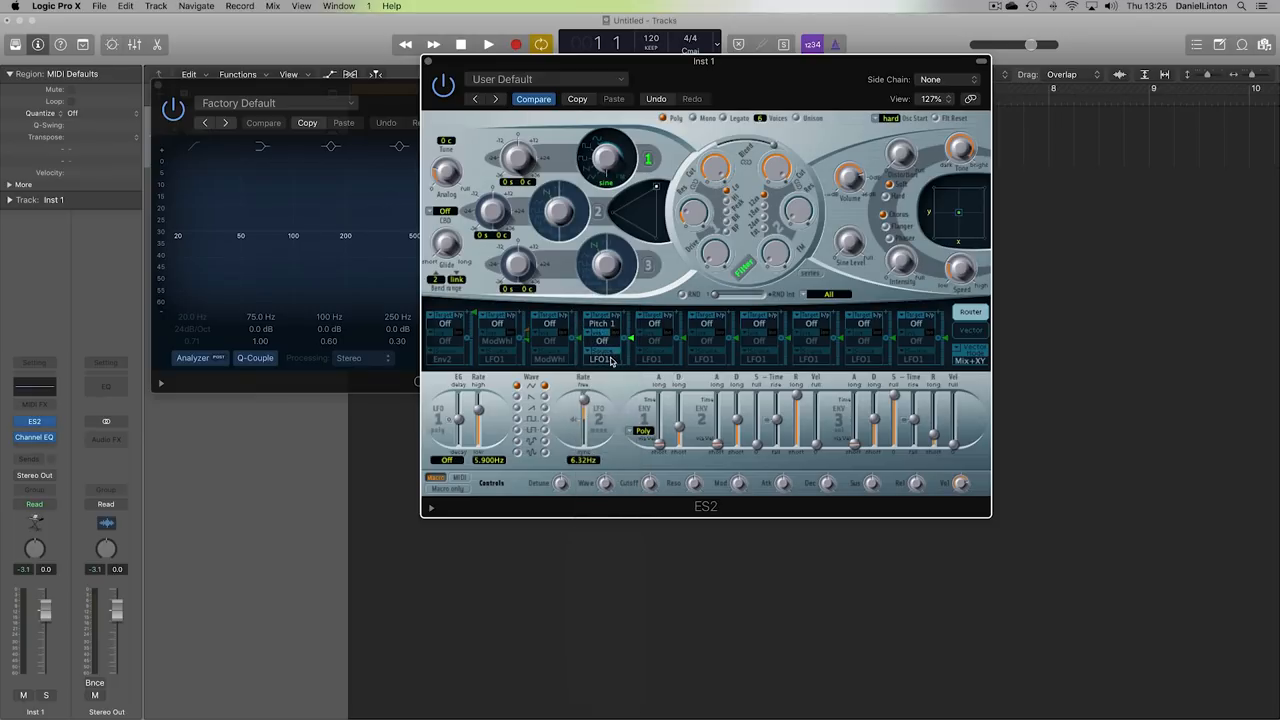
{"action": "left_click", "coordinate": [600, 359]}
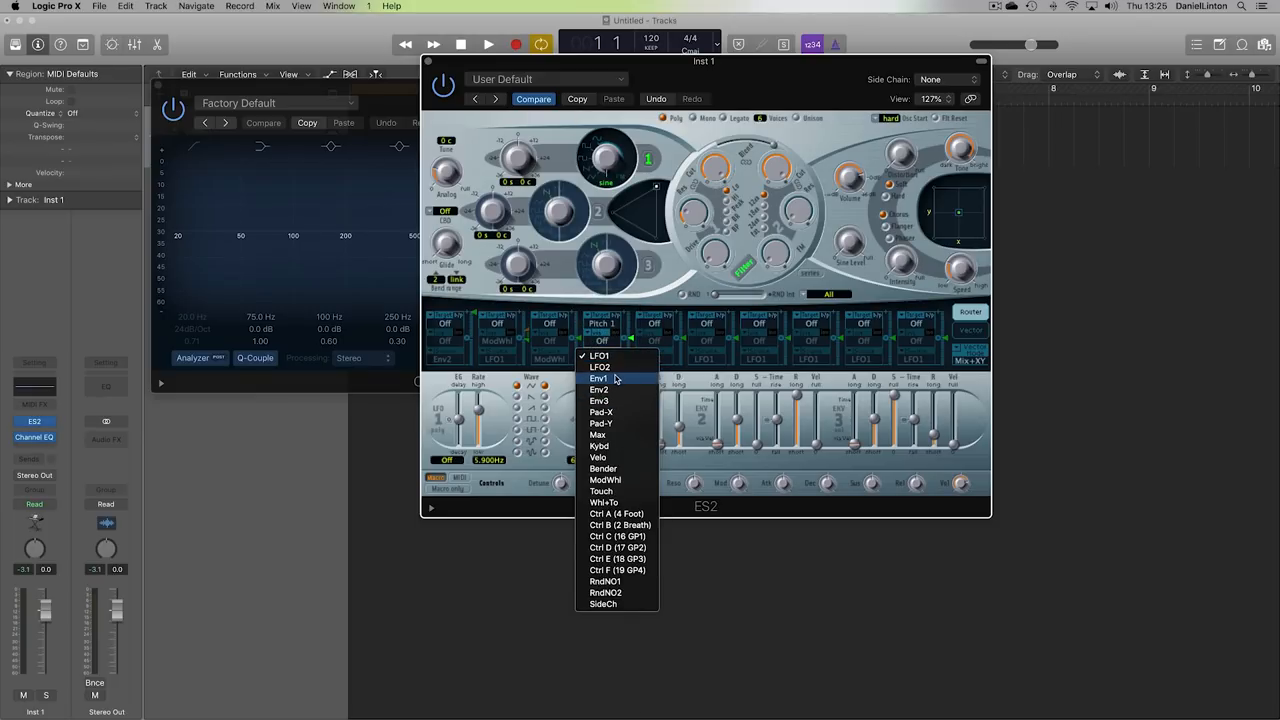
{"action": "left_click", "coordinate": [598, 377]}
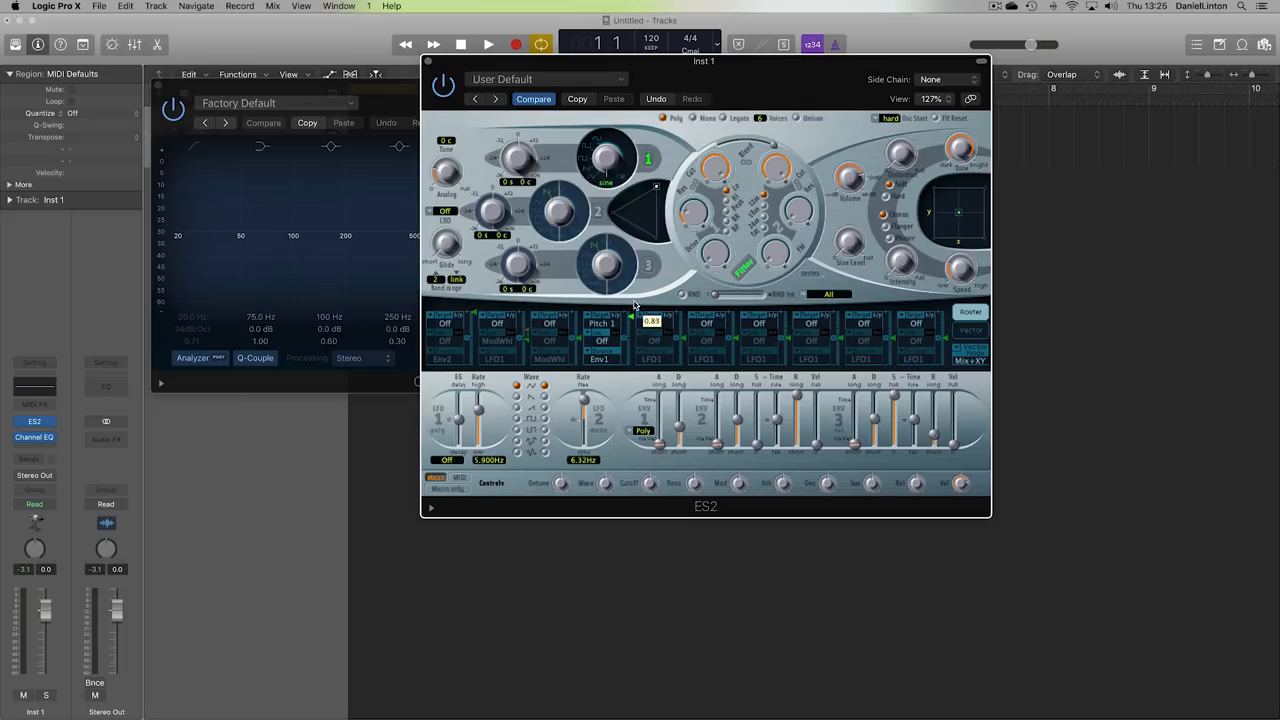
{"action": "left_click_drag", "start_coordinate": [848, 178], "coordinate": [848, 185]}
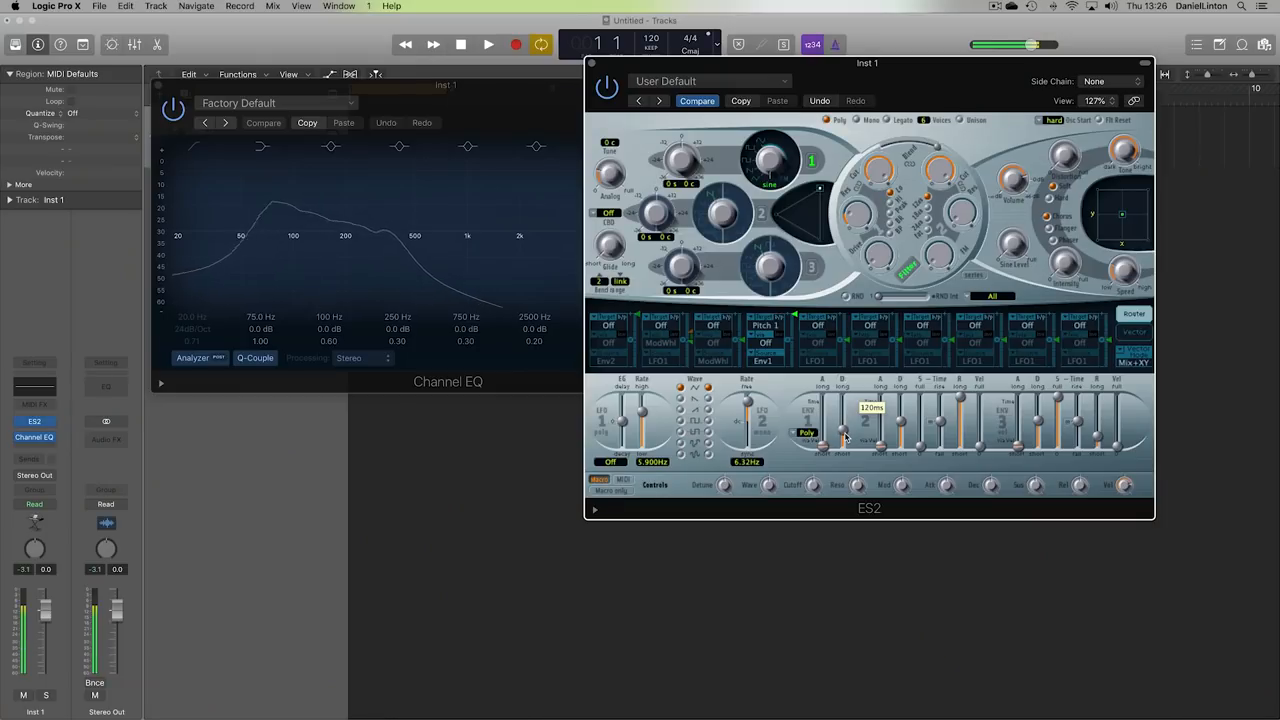
Set ES2 Env 1 decay to about 81 ms and Env 3 decay to 1100 ms.
{"action": "left_click_drag", "start_coordinate": [865, 410], "coordinate": [865, 445]}
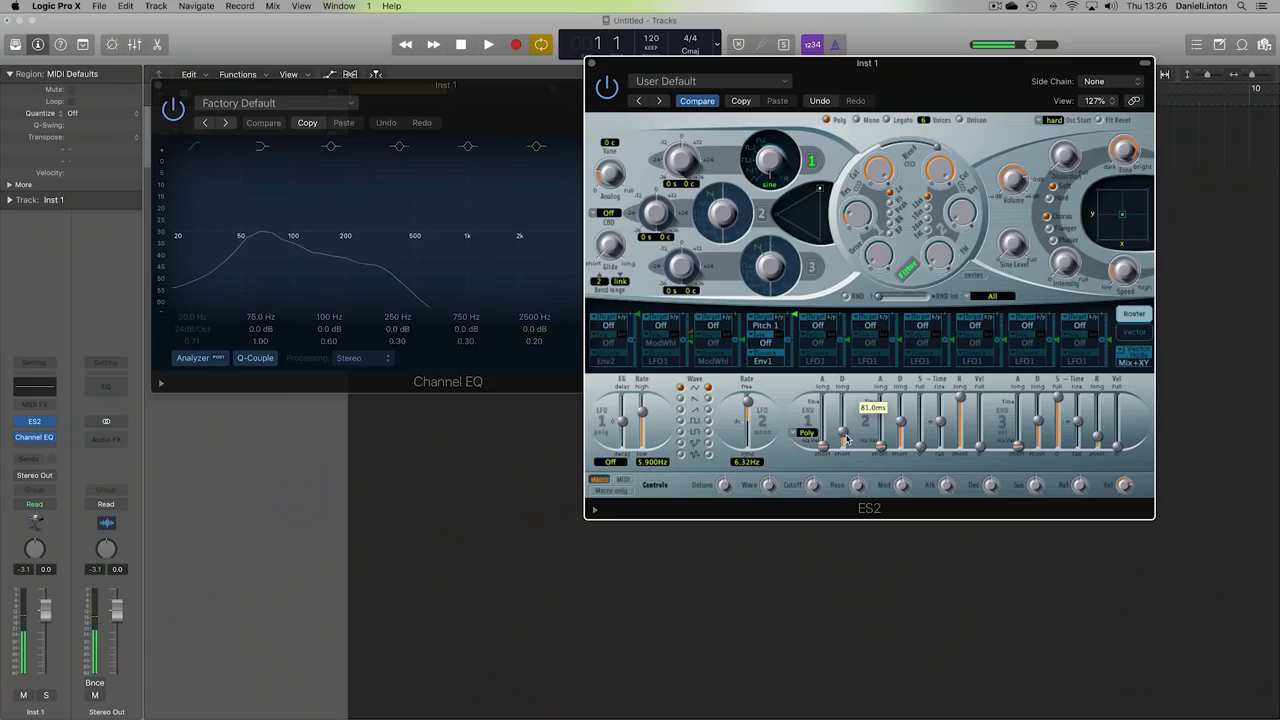
{"action": "left_click_drag", "start_coordinate": [845, 430], "coordinate": [870, 408]}
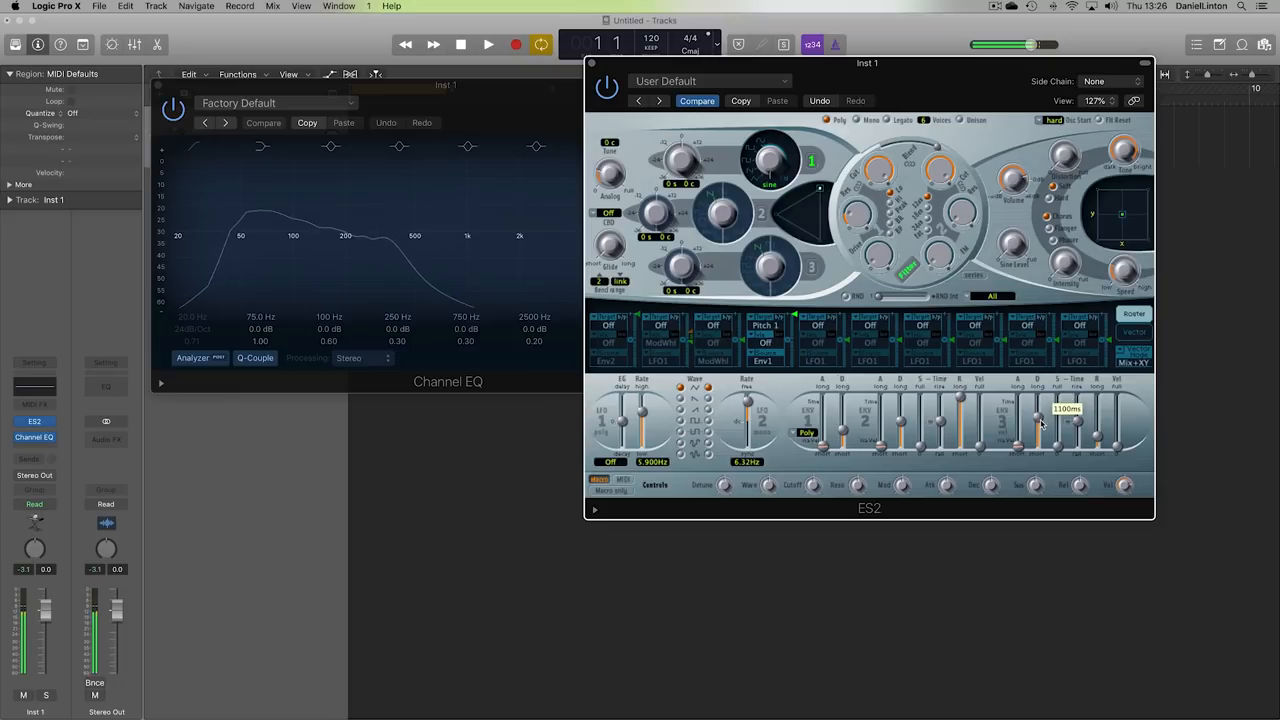
{"action": "left_click_drag", "start_coordinate": [1075, 425], "coordinate": [1075, 415]}
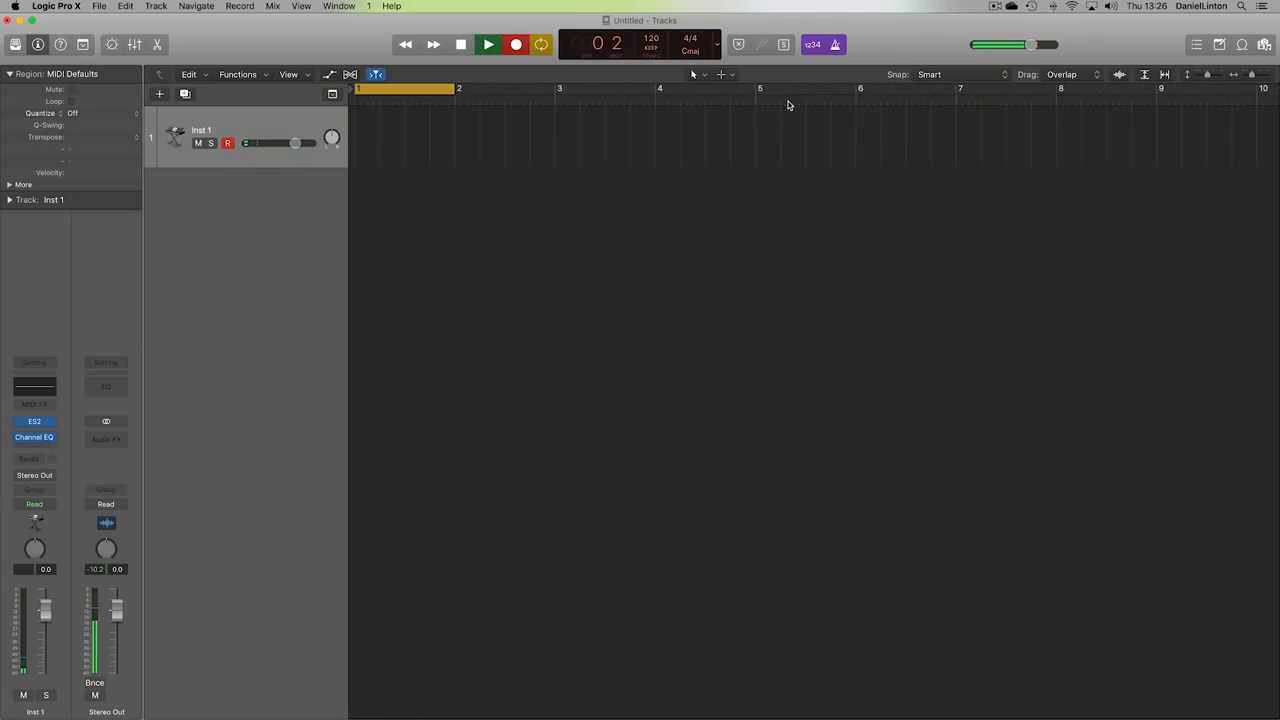
Bounce the Inst 1 region in place with Source set to Delete, producing Inst 1_bip.
{"action": "left_click", "coordinate": [518, 46]}
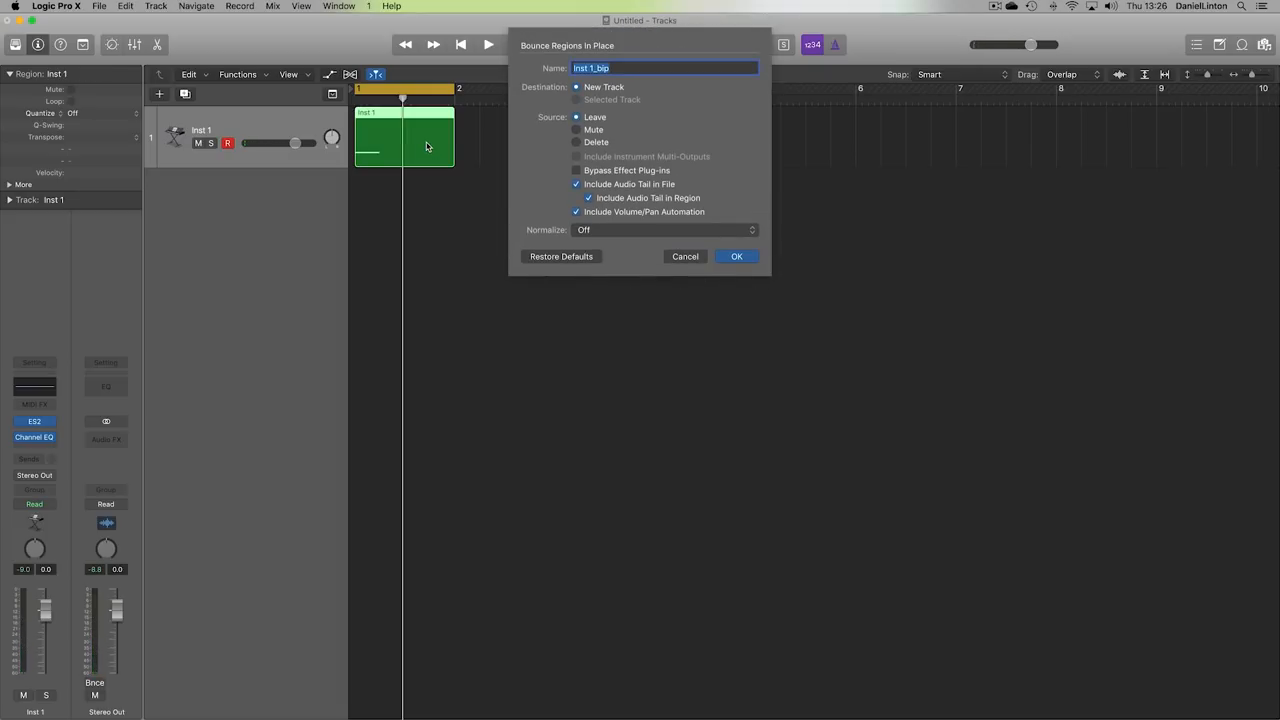
{"action": "left_click", "coordinate": [576, 142]}
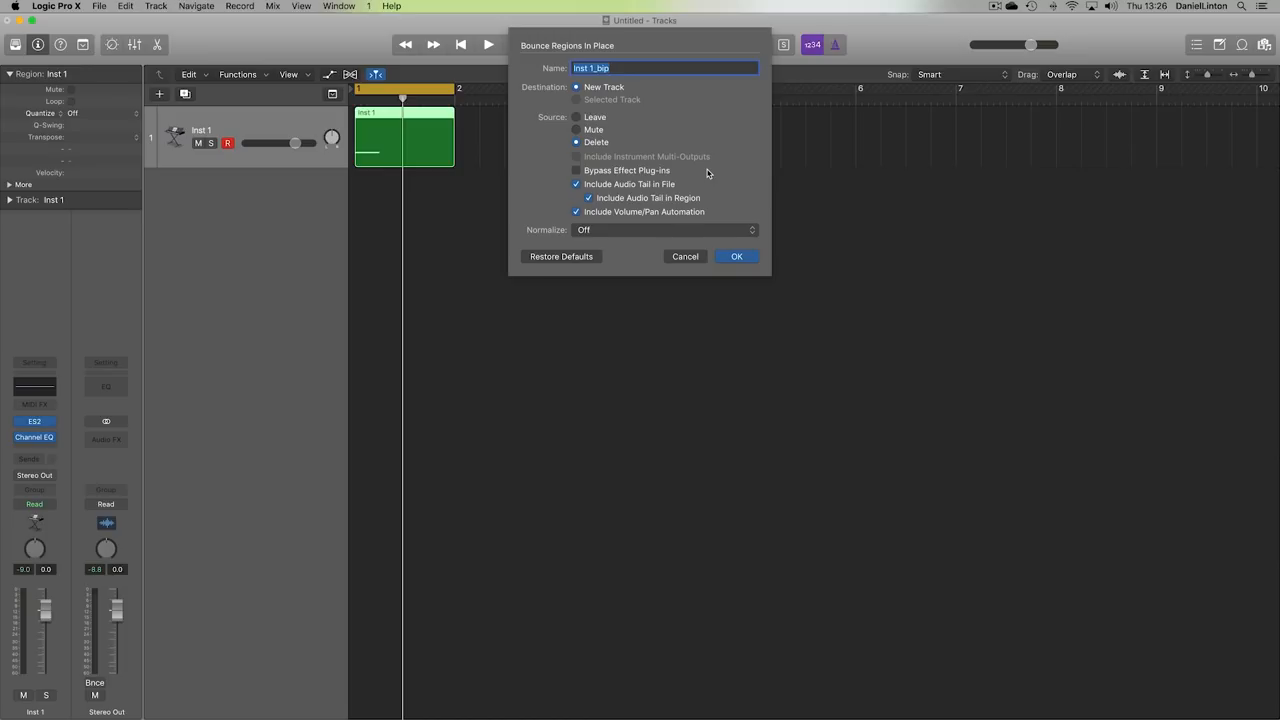
{"action": "left_click", "coordinate": [736, 256]}
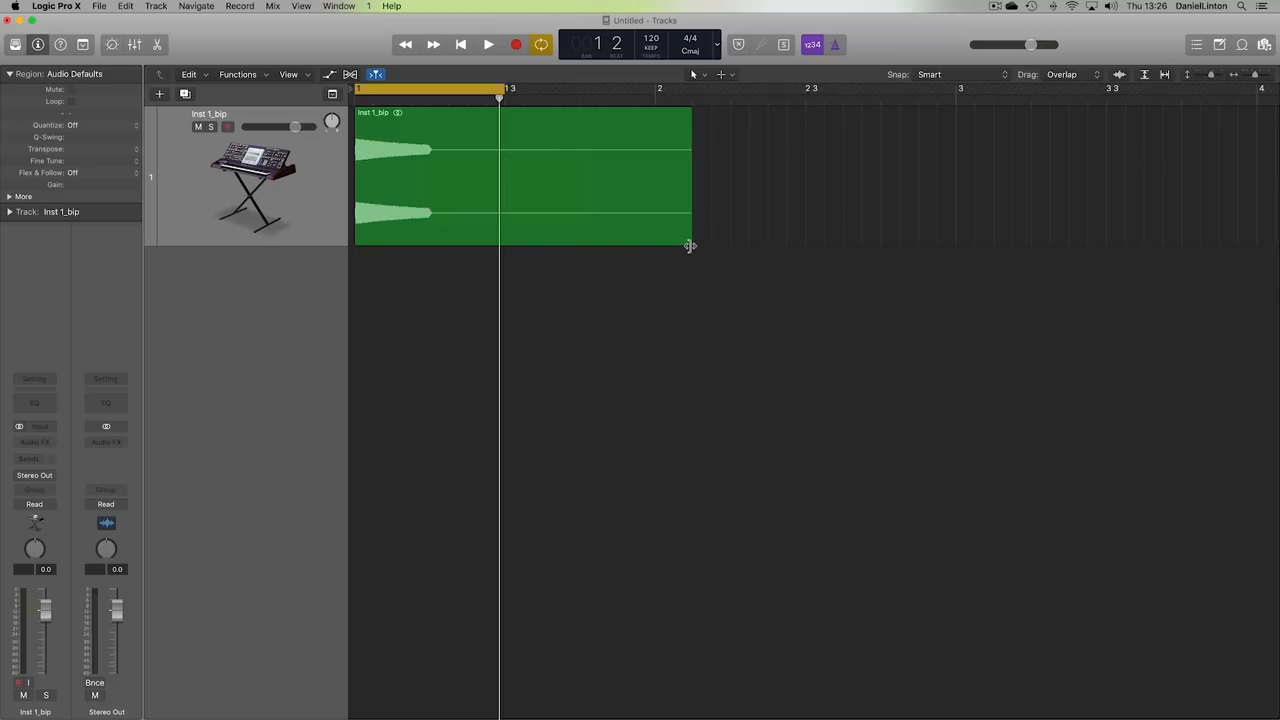
Trim the Inst 1_bip region to end at bar 1 beat 3 and add Tape Delay.
{"action": "left_click_drag", "start_coordinate": [690, 245], "coordinate": [505, 225]}
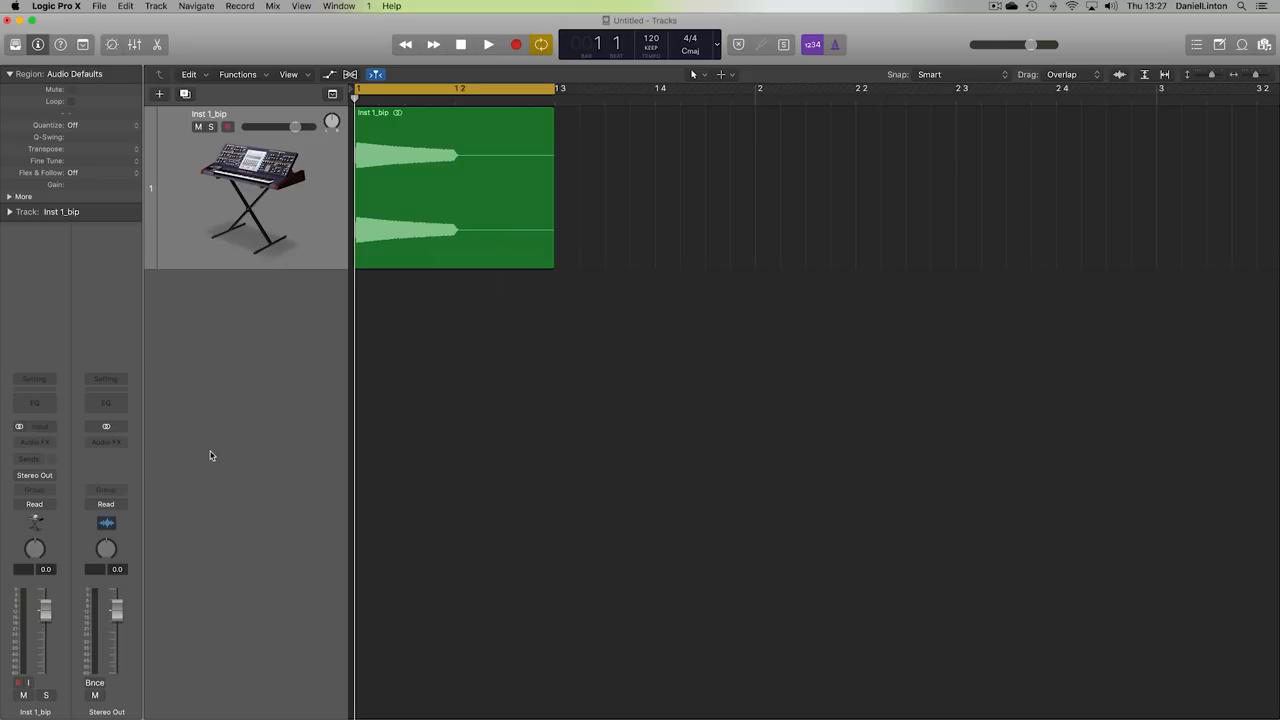
{"action": "left_click", "coordinate": [479, 43]}
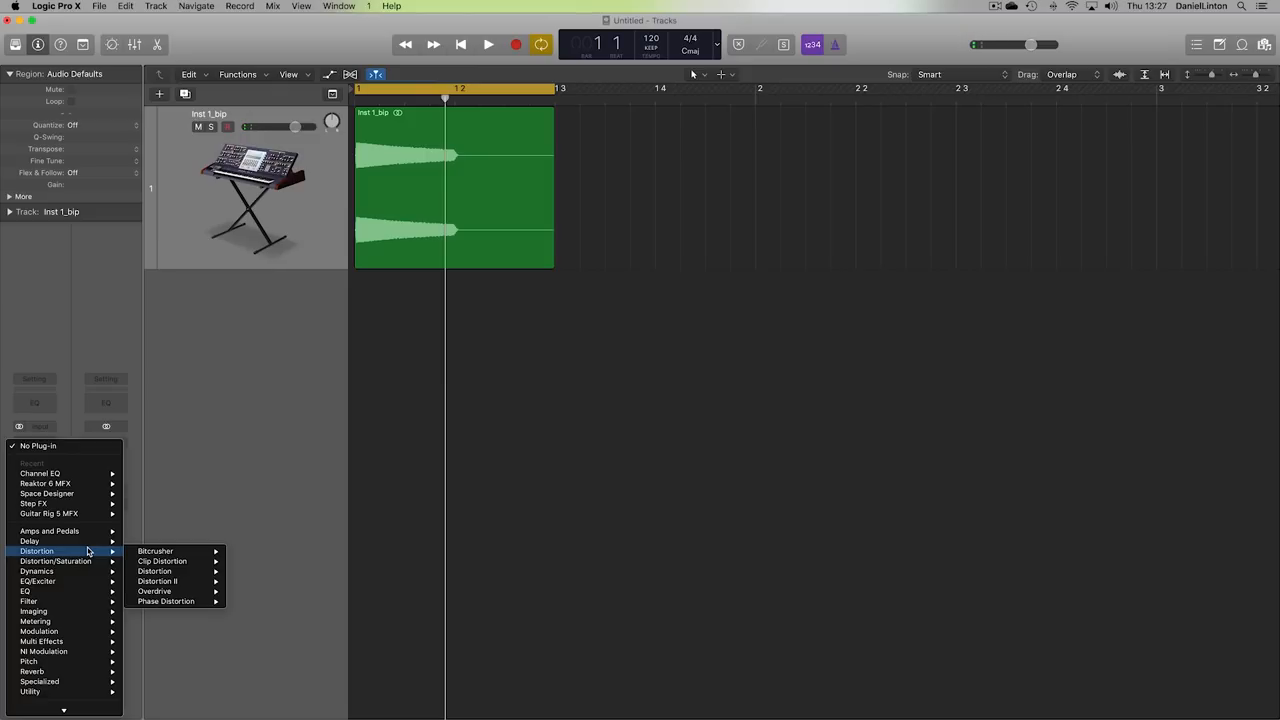
{"action": "mouse_move", "coordinate": [46, 493]}
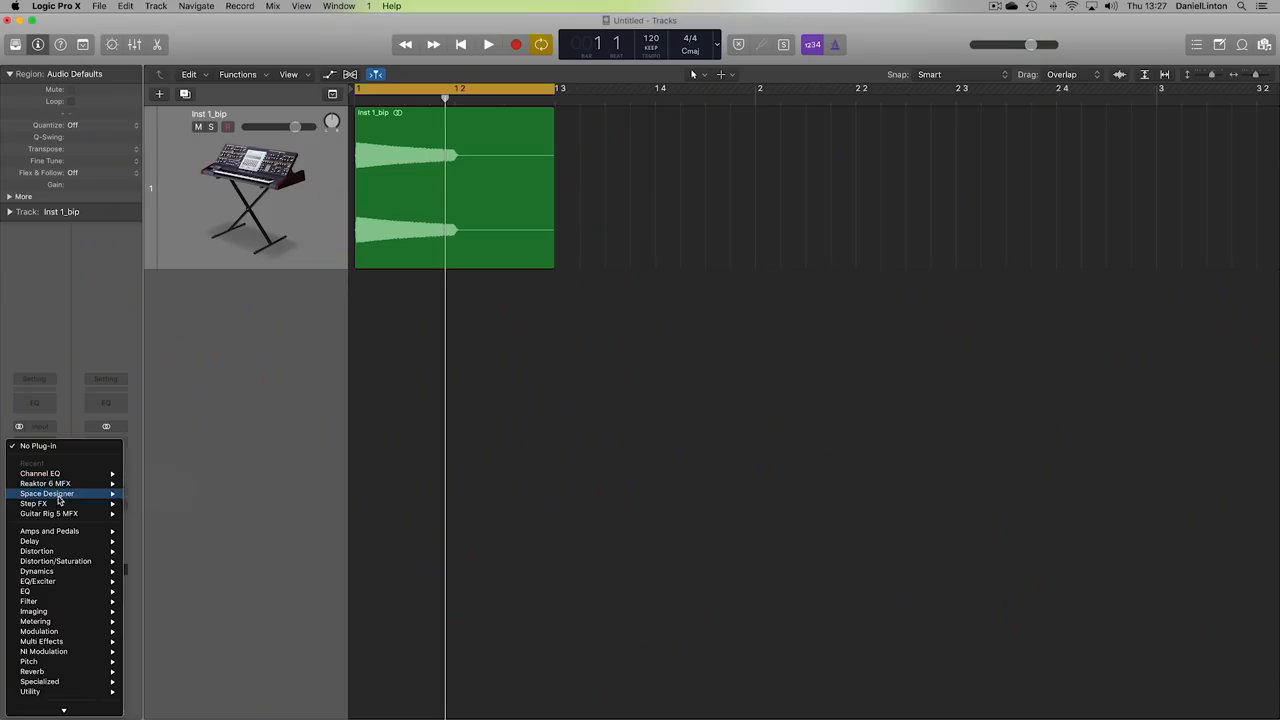
{"action": "mouse_move", "coordinate": [30, 540]}
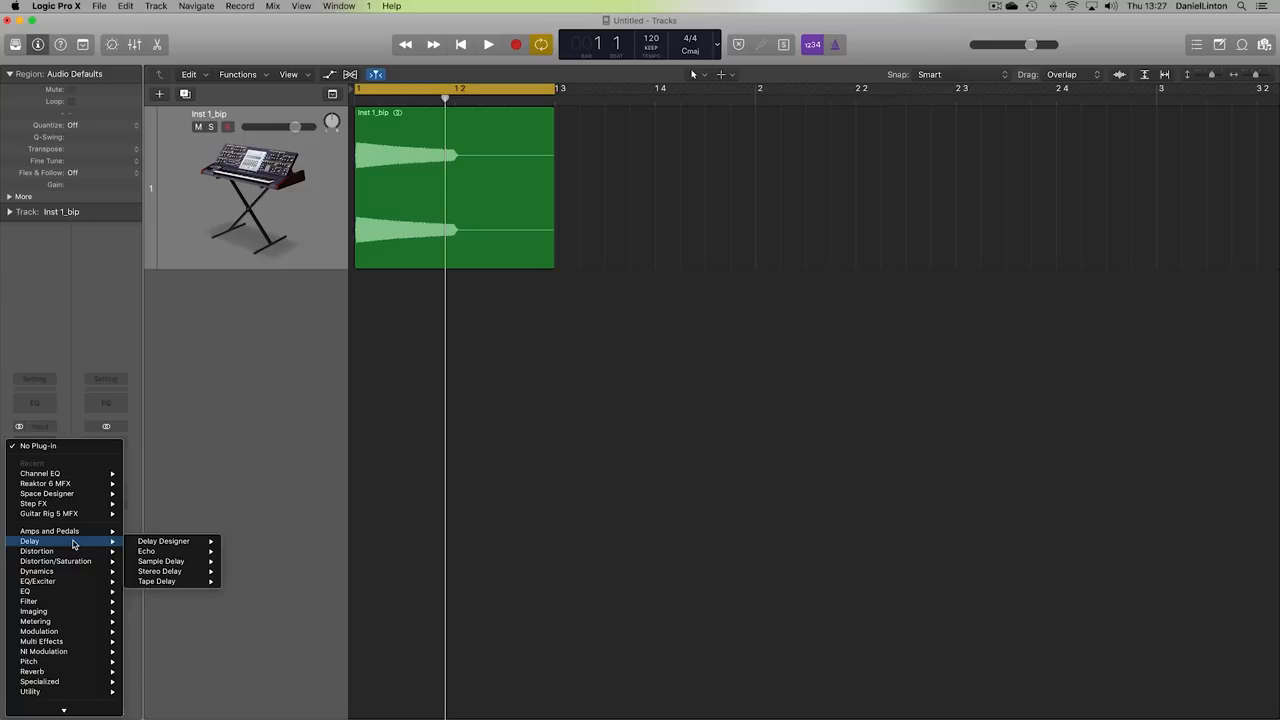
{"action": "mouse_move", "coordinate": [60, 551]}
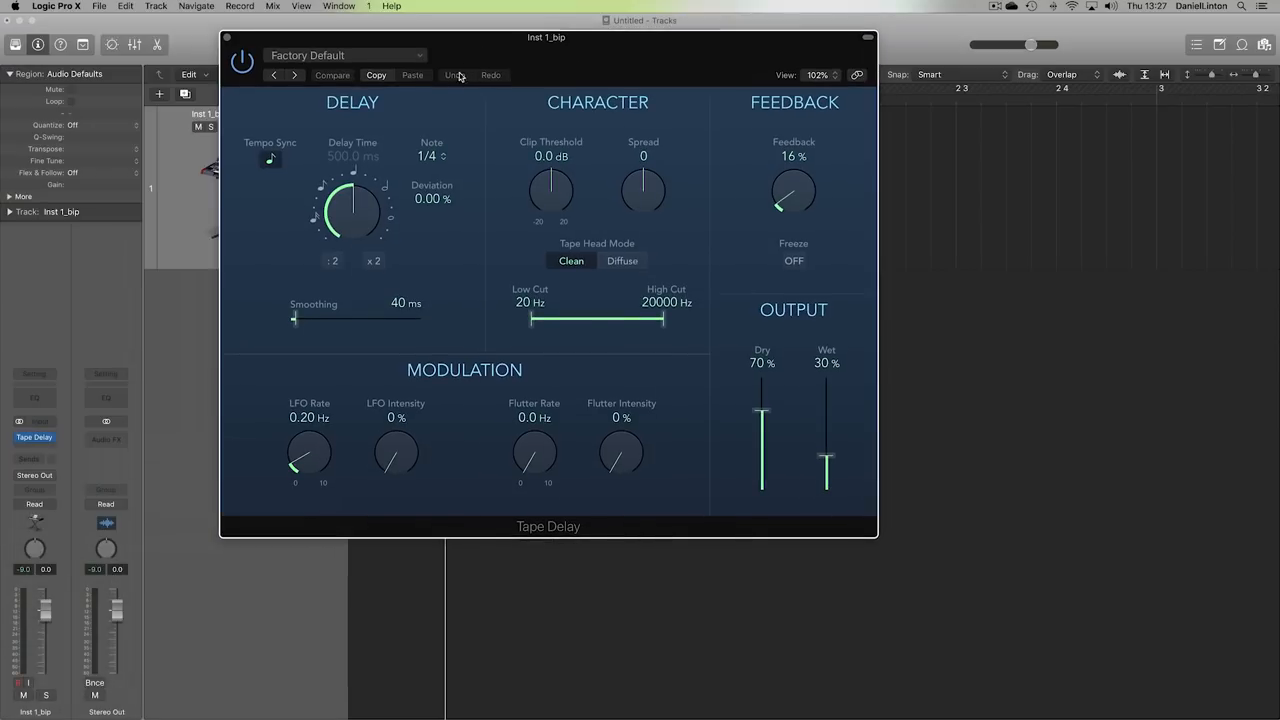
Toggle Tape Delay tempo sync, set Wet to 100% and Clip Threshold to about −13.8 dB.
{"action": "left_click_drag", "start_coordinate": [546, 37], "coordinate": [582, 20]}
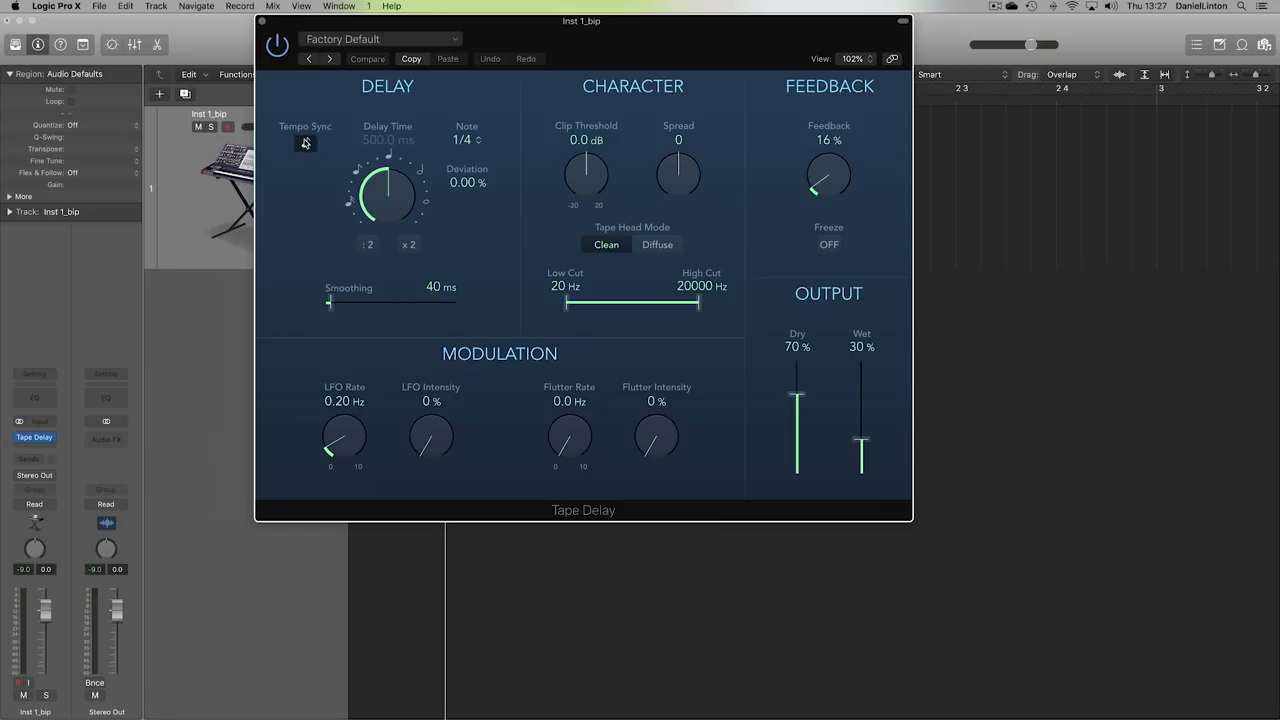
{"action": "left_click", "coordinate": [305, 142]}
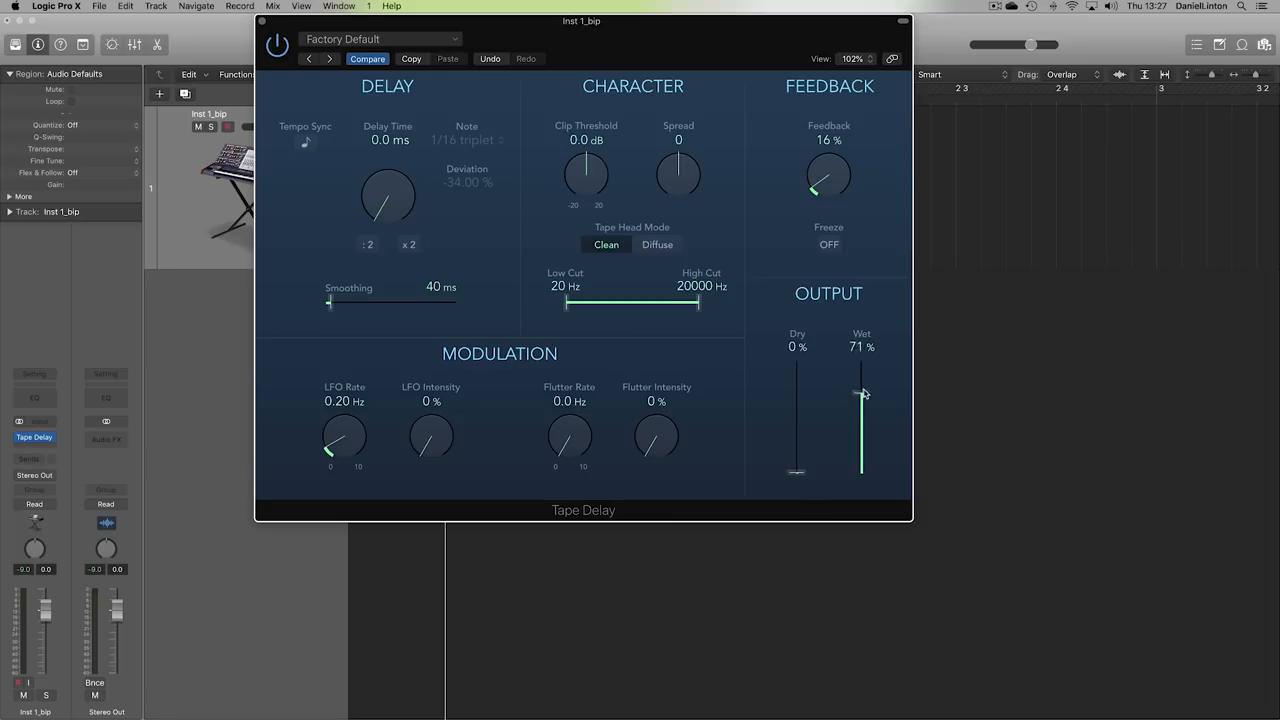
{"action": "left_click_drag", "start_coordinate": [861, 393], "coordinate": [861, 360]}
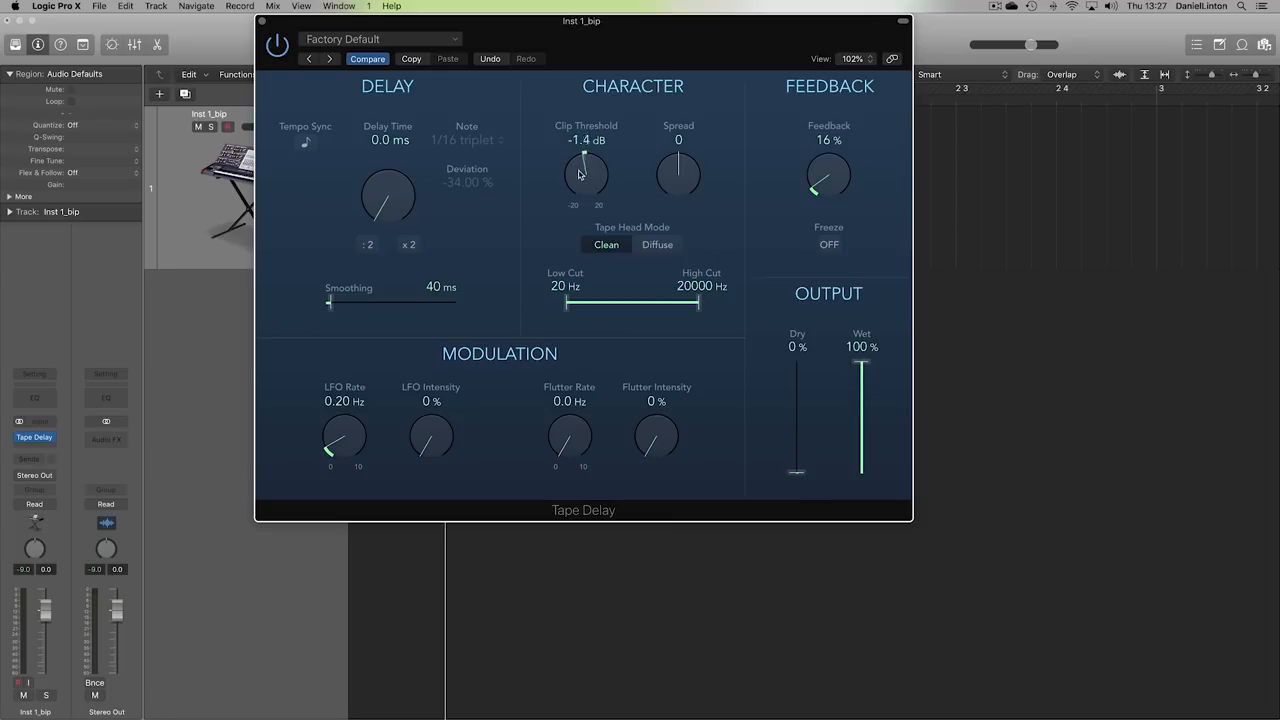
{"action": "left_click_drag", "start_coordinate": [586, 175], "coordinate": [586, 195]}
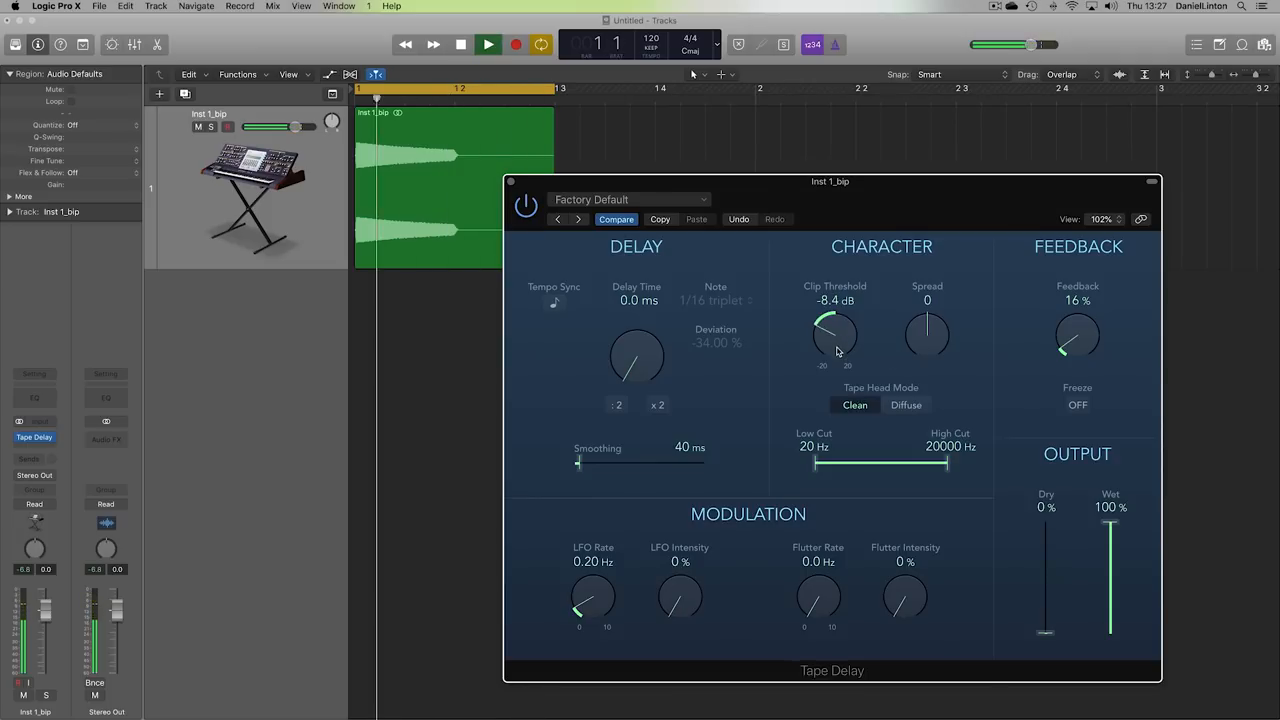
{"action": "left_click_drag", "start_coordinate": [835, 335], "coordinate": [837, 365]}
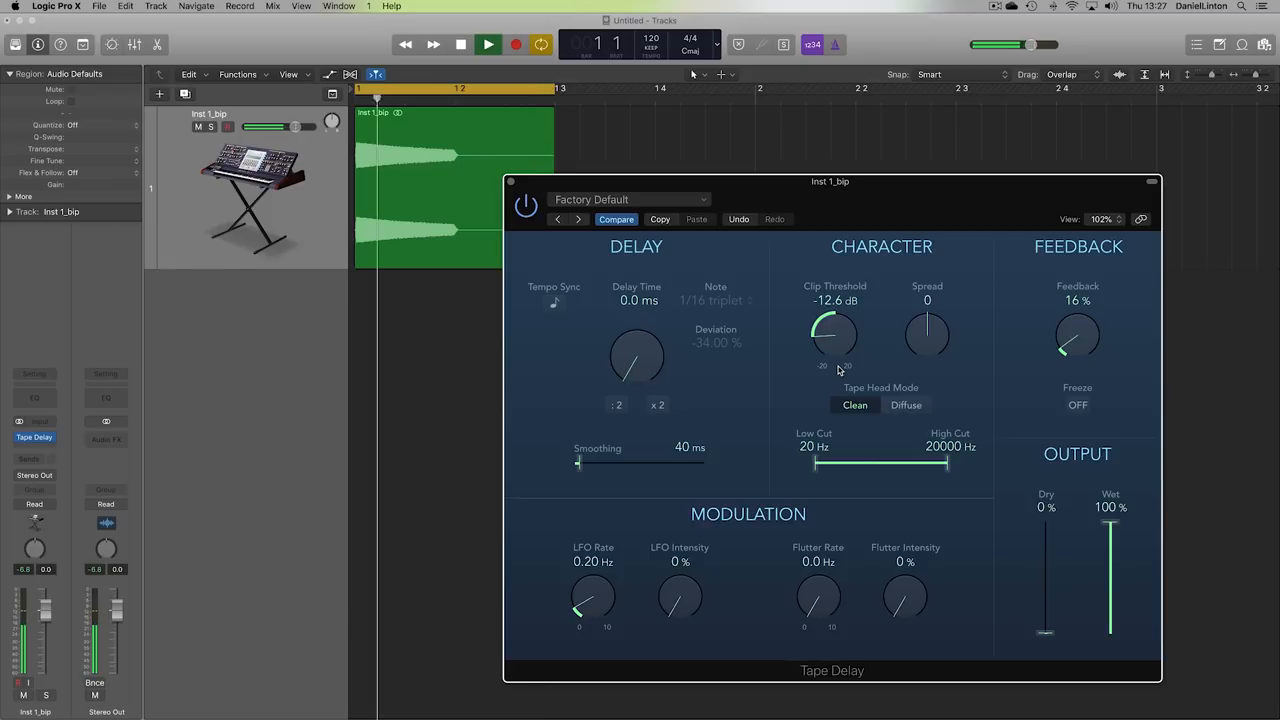
{"action": "left_click_drag", "start_coordinate": [835, 330], "coordinate": [835, 350]}
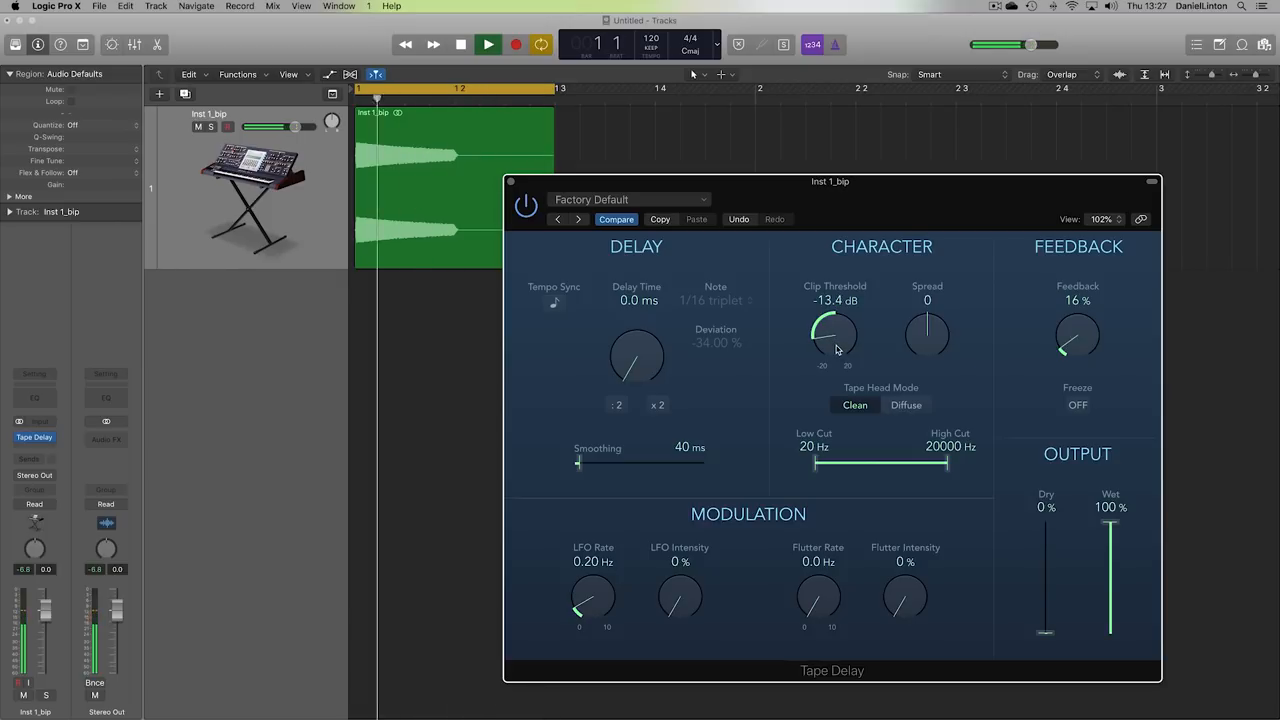
{"action": "left_click_drag", "start_coordinate": [835, 335], "coordinate": [830, 345]}
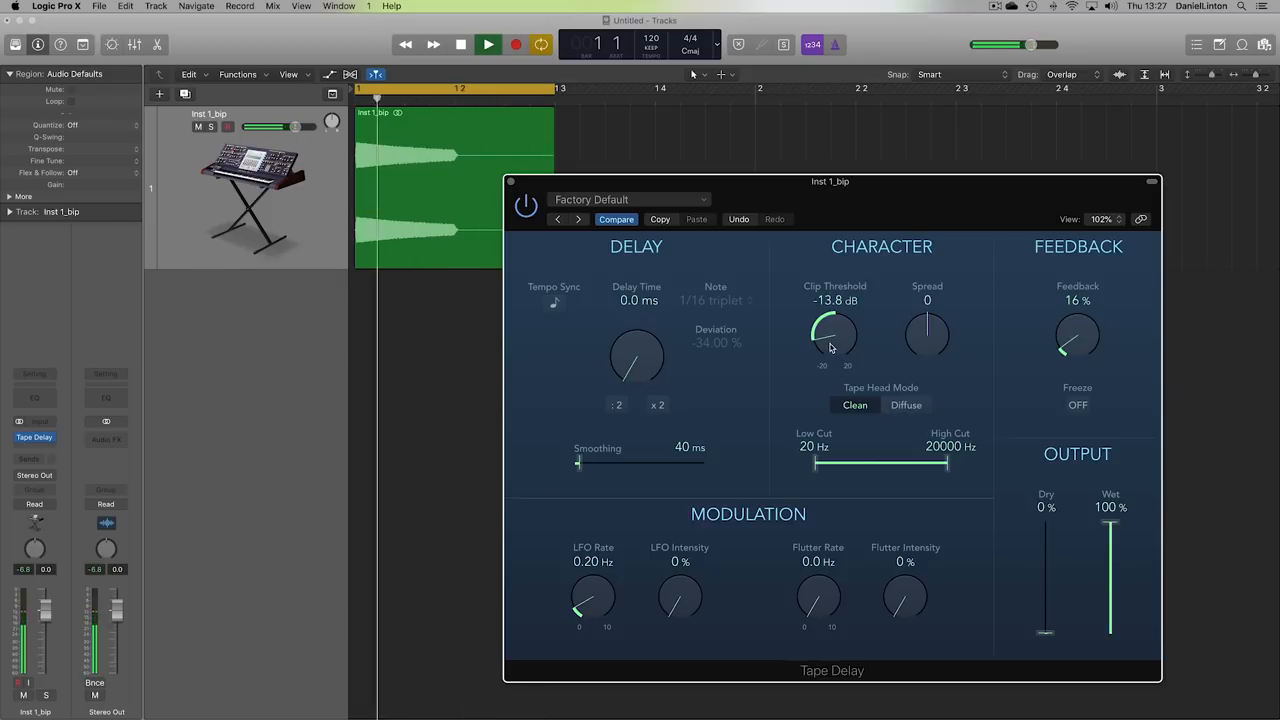
{"action": "left_click_drag", "start_coordinate": [835, 345], "coordinate": [835, 330]}
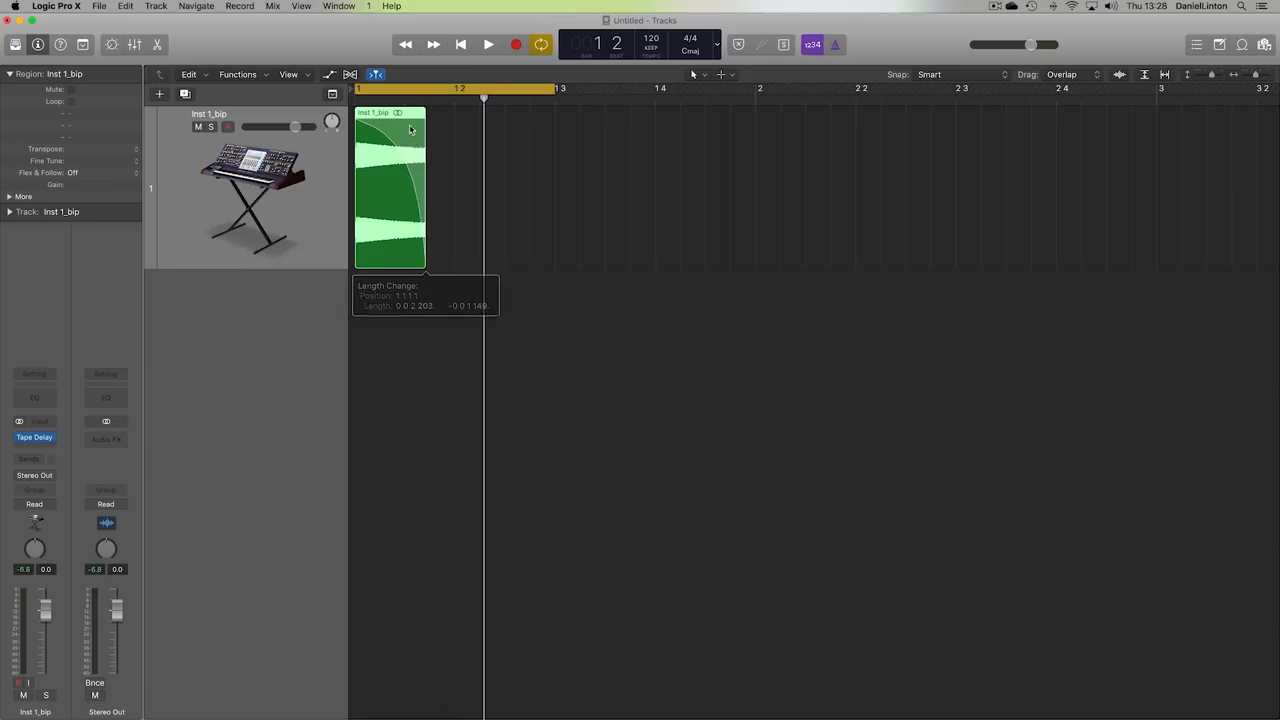
Play back the shortened Inst 1_bip hit, then stop playback.
{"action": "left_click", "coordinate": [480, 44]}
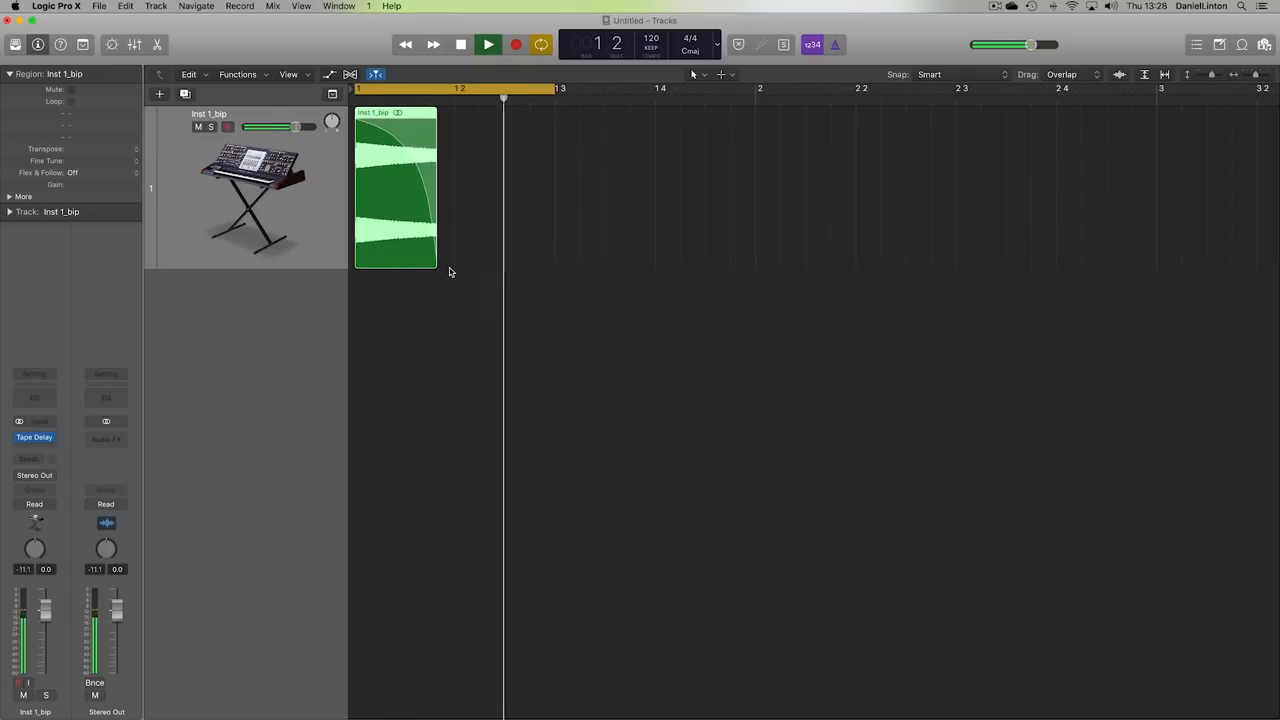
{"action": "left_click", "coordinate": [479, 44]}
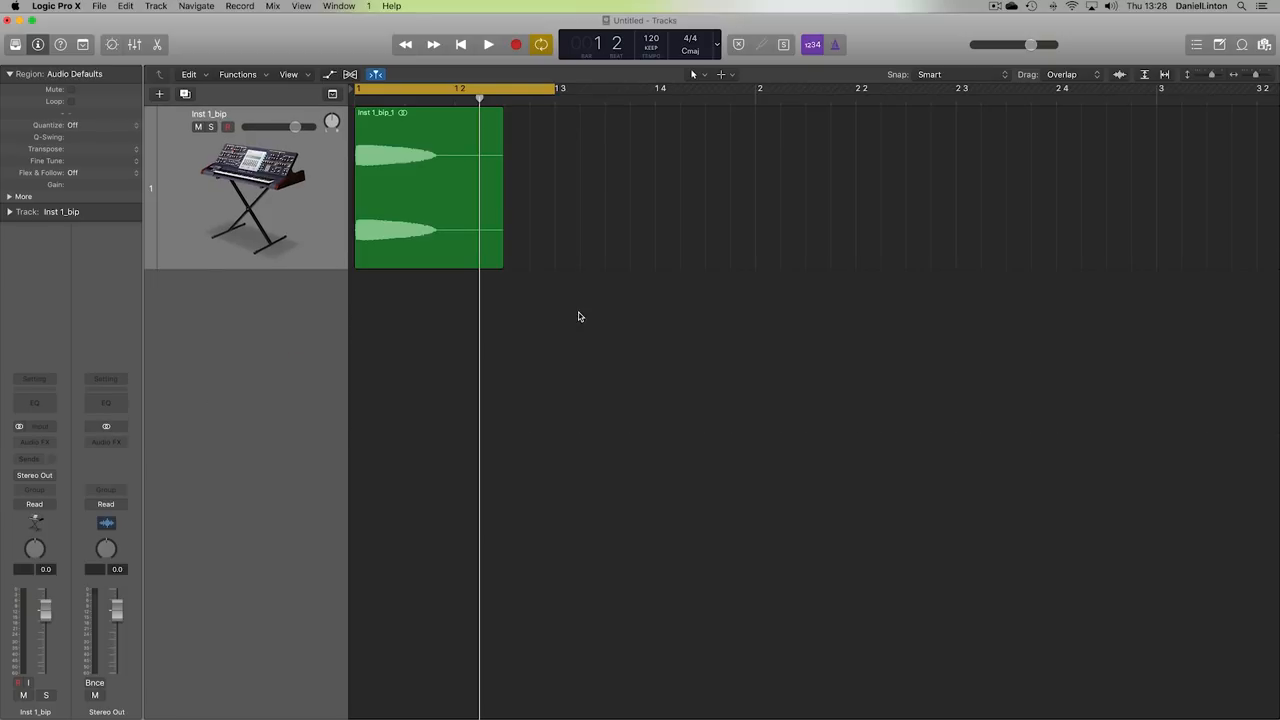
Zoom in on the Inst 1_bip_1 region's waveform in the Tracks area.
{"action": "left_click_drag", "start_coordinate": [503, 255], "coordinate": [457, 255]}
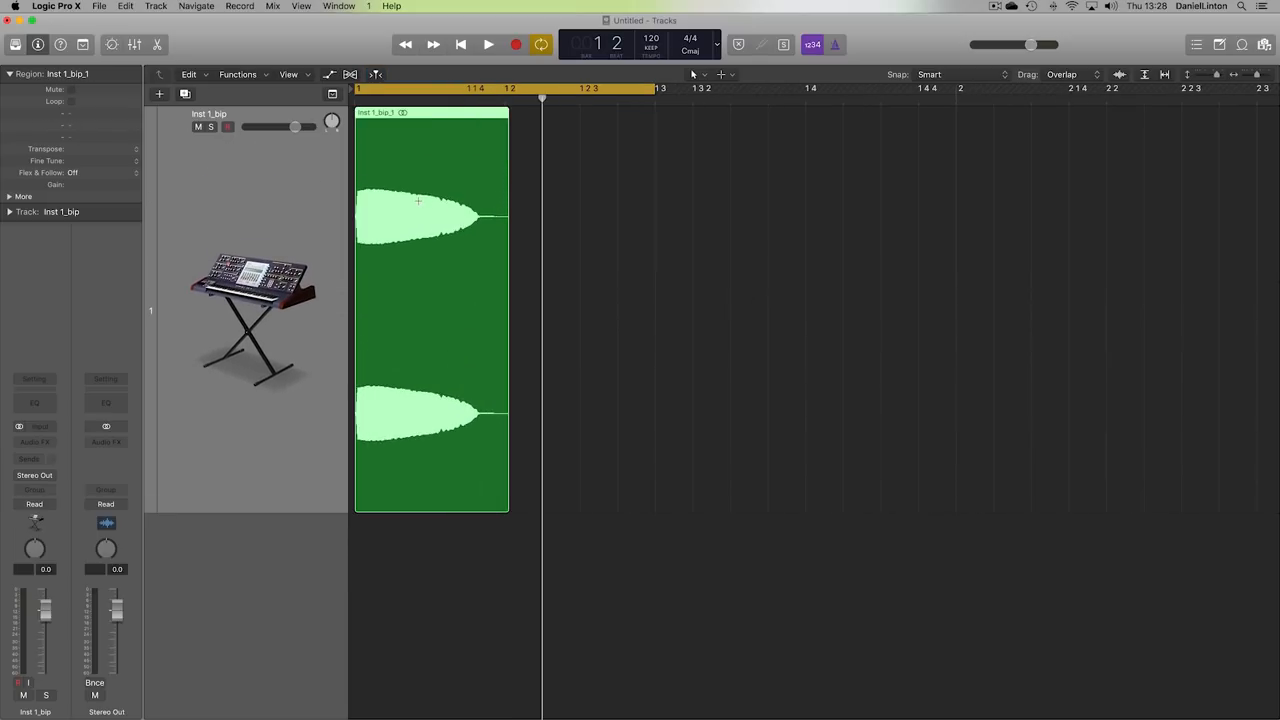
{"action": "mouse_move", "coordinate": [458, 211]}
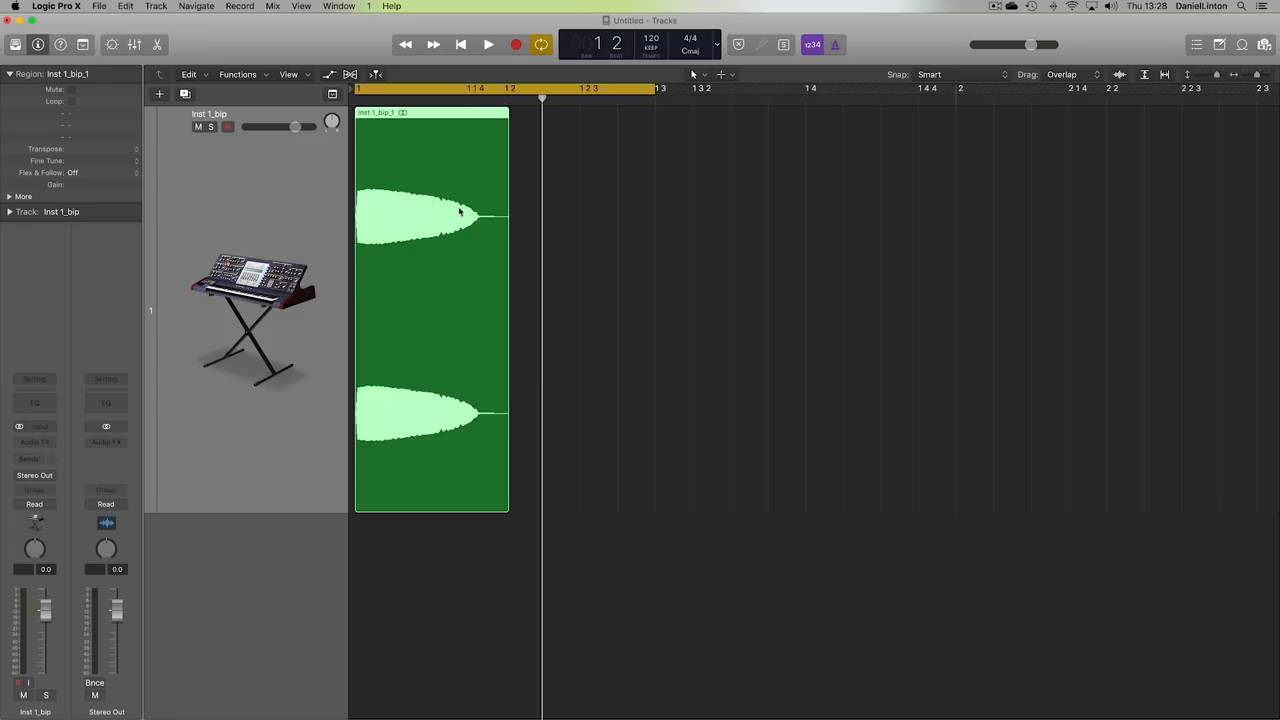
{"action": "mouse_move", "coordinate": [761, 378]}
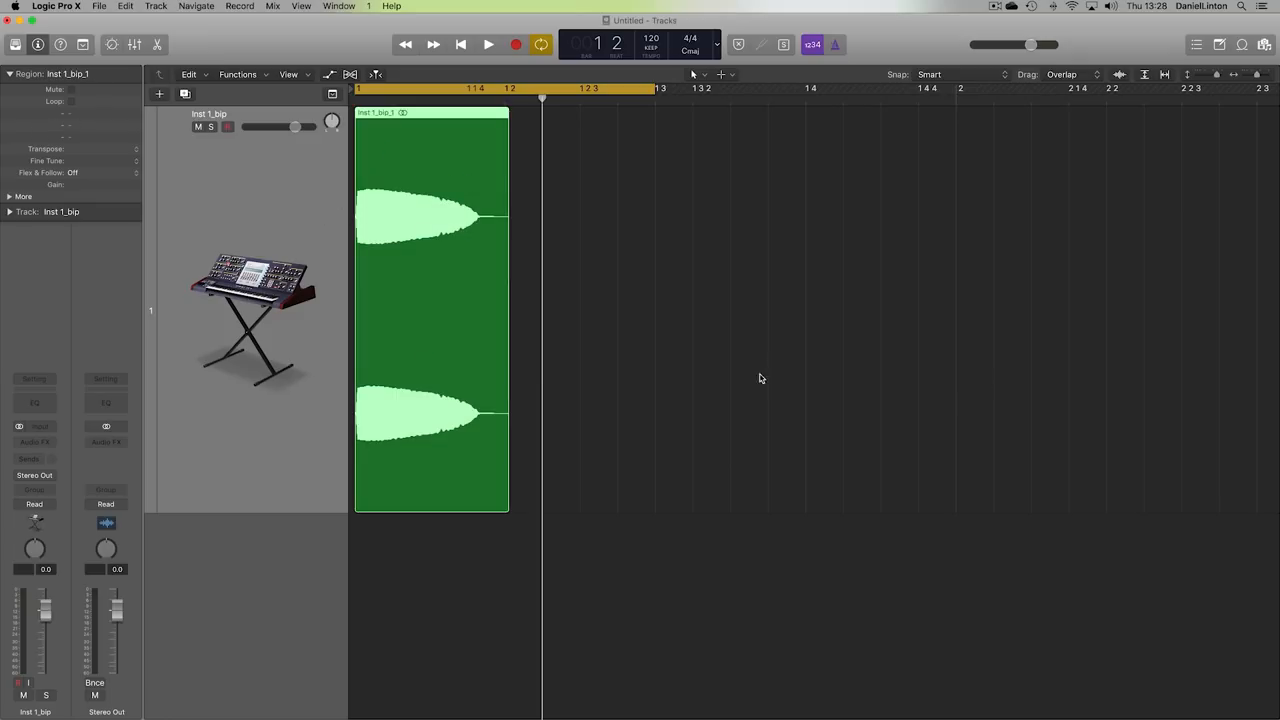
{"action": "left_click", "coordinate": [34, 402]}
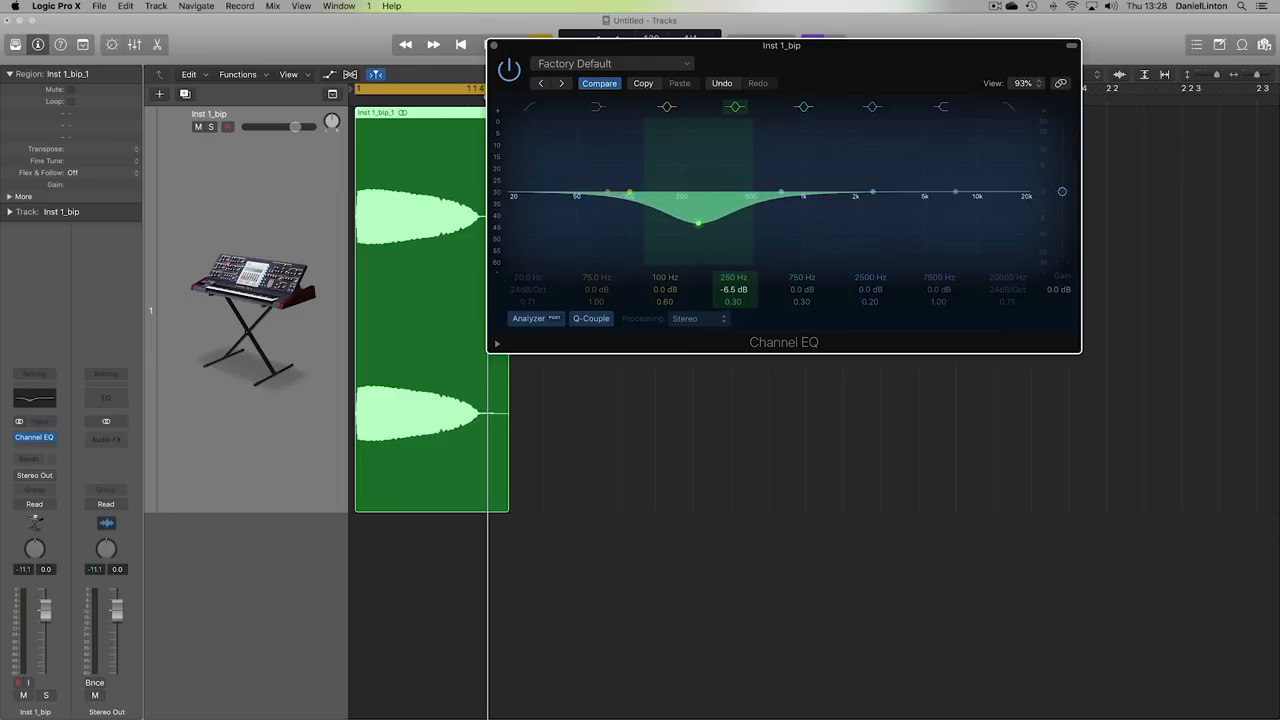
Move the bip track's Channel EQ cut to 290 Hz at −12 dB, then bounce the track in place.
{"action": "left_click_drag", "start_coordinate": [697, 223], "coordinate": [697, 223]}
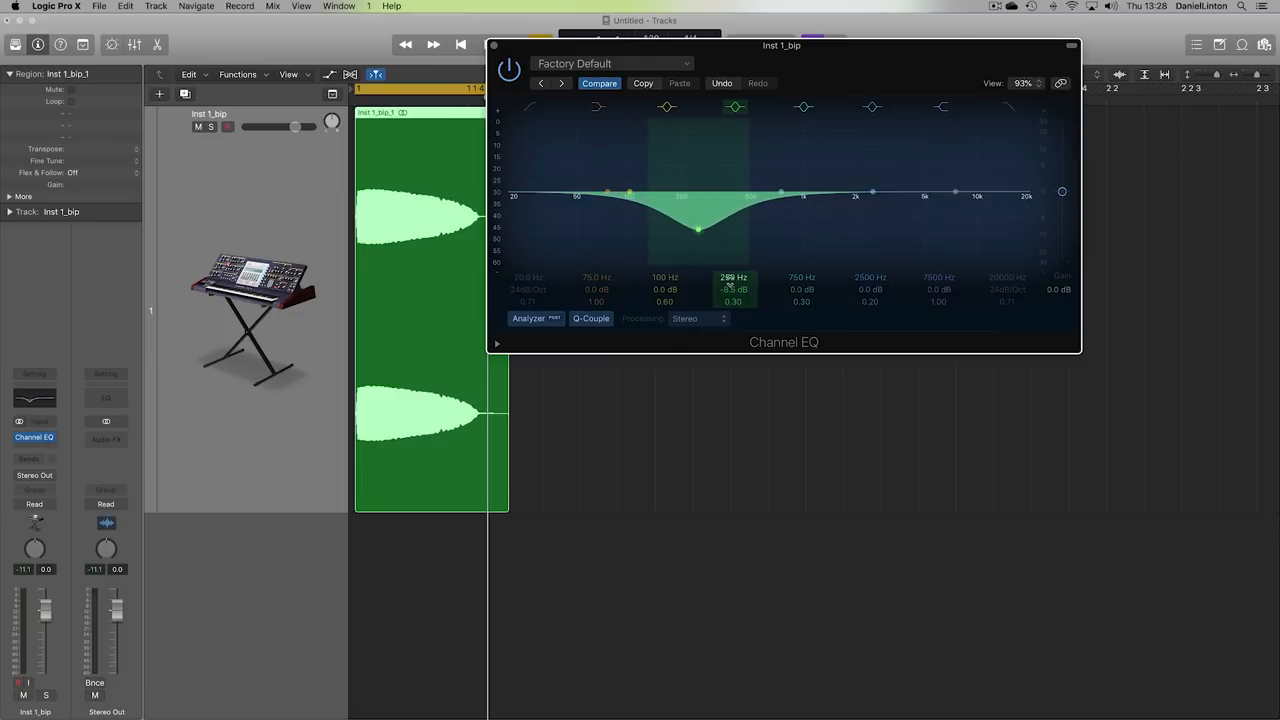
{"action": "left_click_drag", "start_coordinate": [700, 228], "coordinate": [700, 232]}
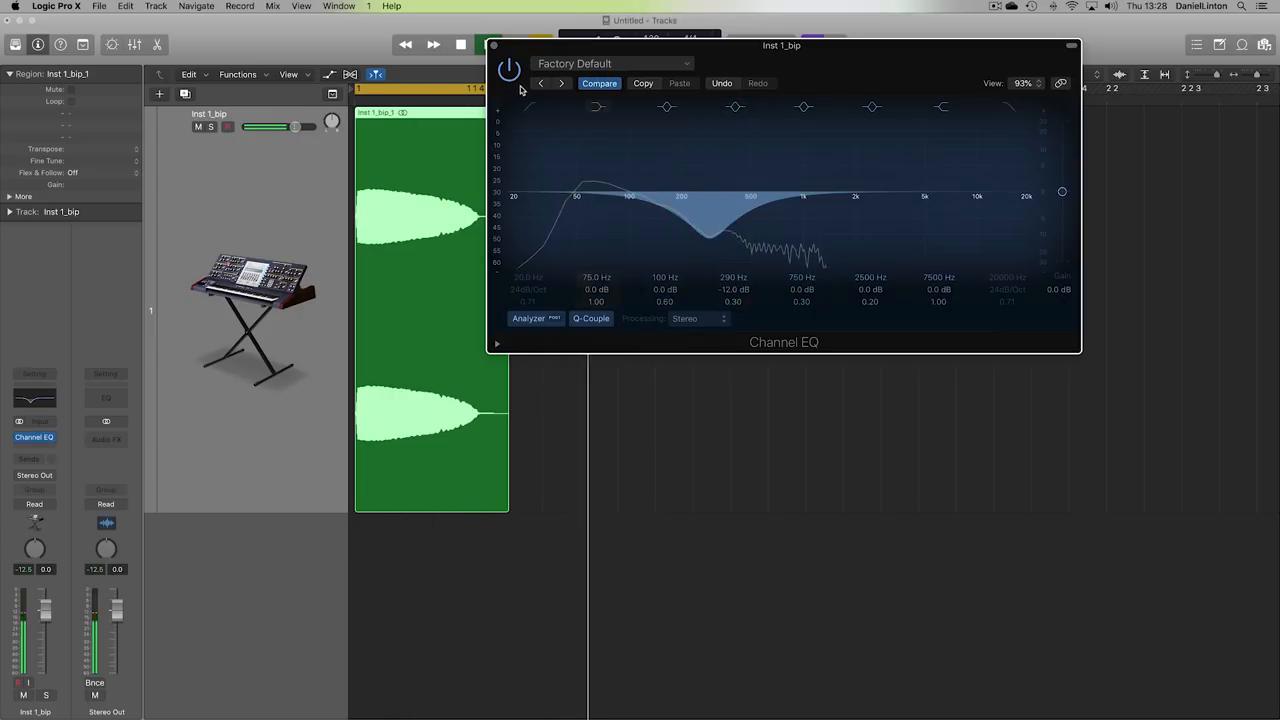
{"action": "left_click", "coordinate": [502, 73]}
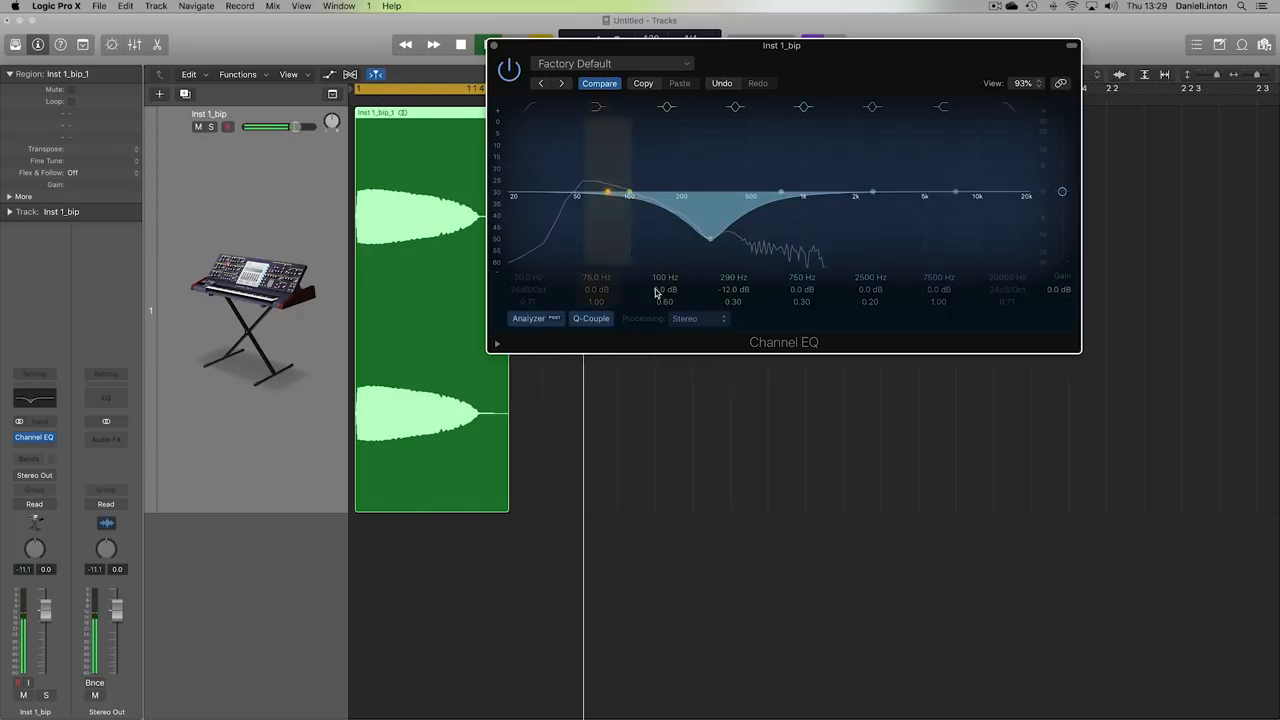
{"action": "left_click", "coordinate": [733, 107]}
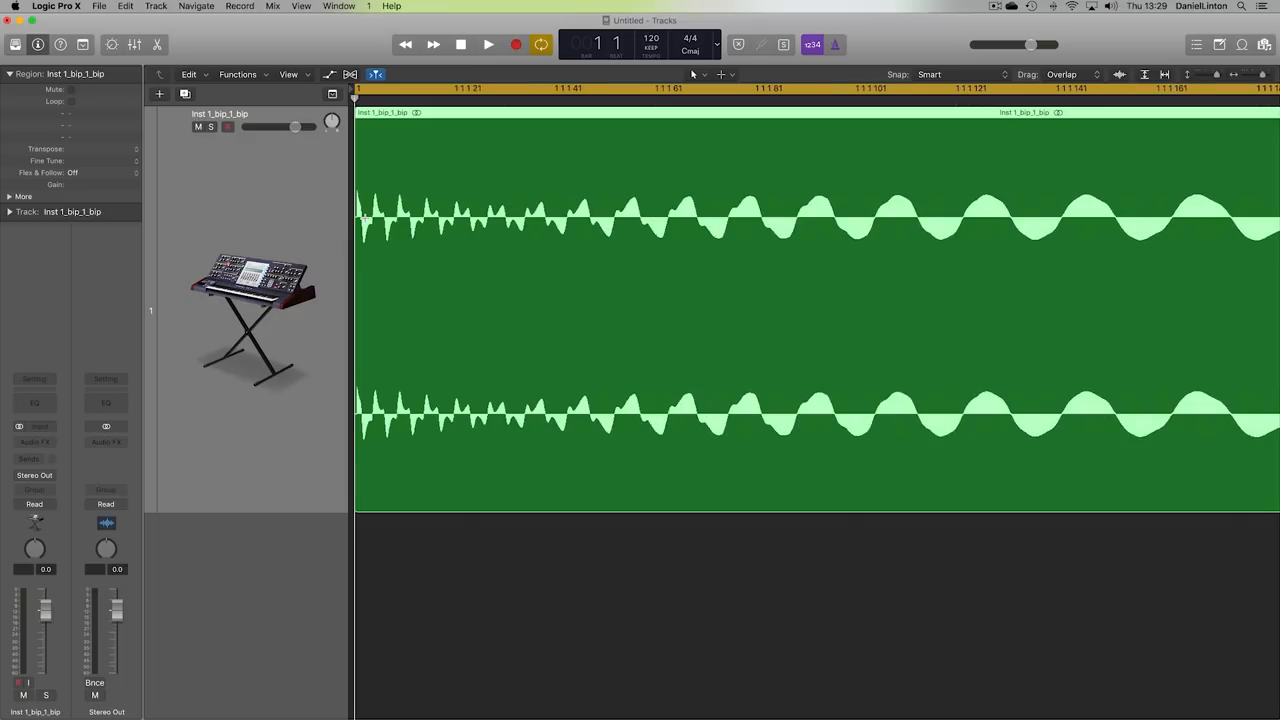
{"action": "mouse_move", "coordinate": [413, 202]}
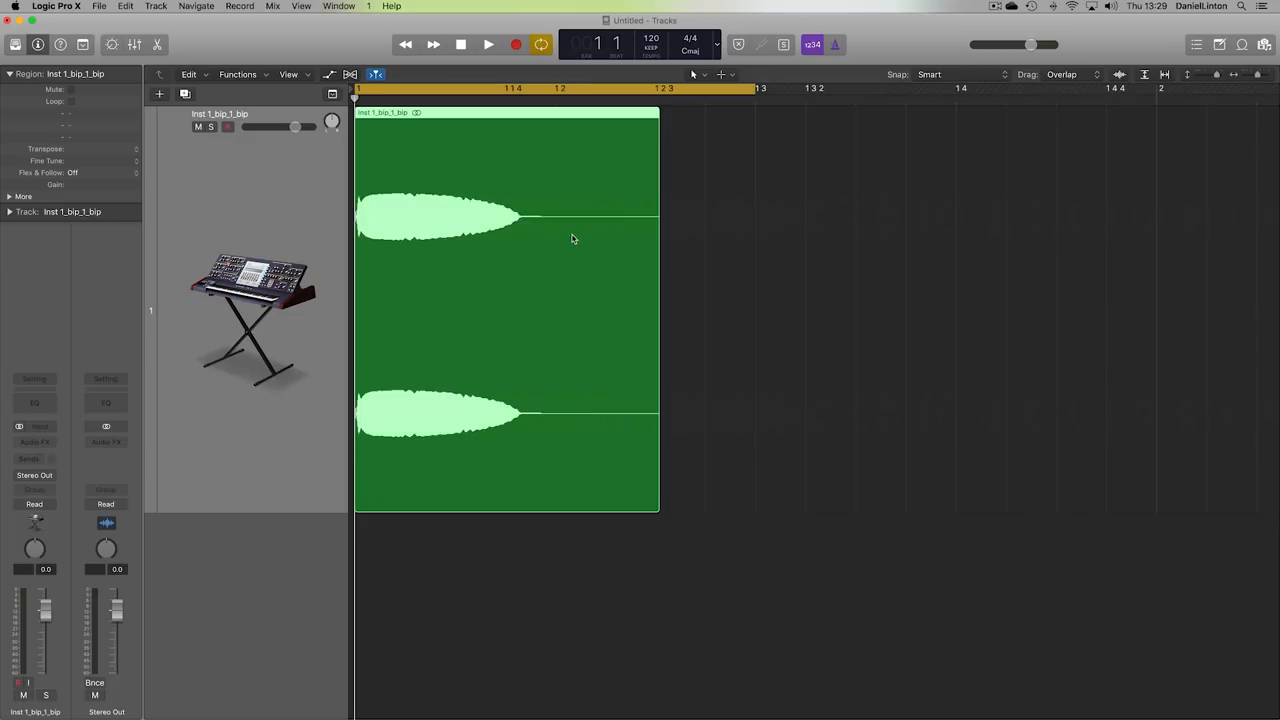
Copy the short Inst 1_bip_1_bip hit into four hits, play the pattern, and deselect.
{"action": "left_click", "coordinate": [485, 44]}
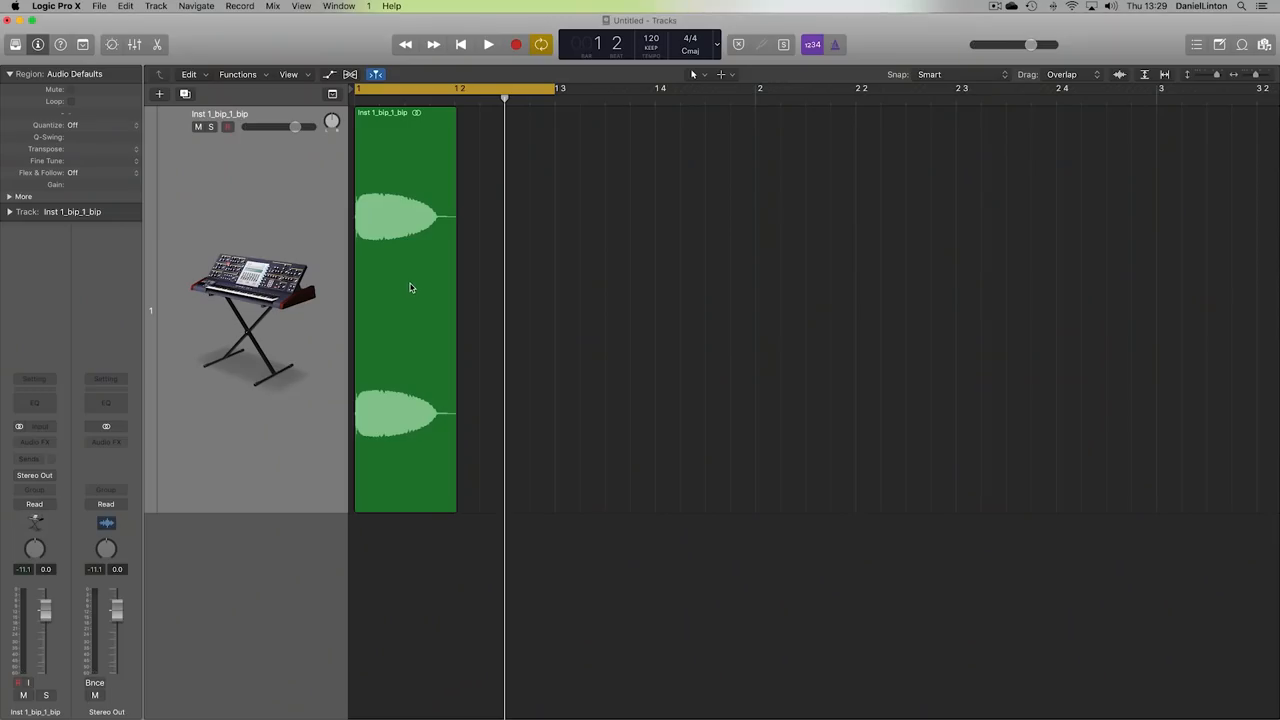
{"action": "left_click_drag", "start_coordinate": [405, 300], "coordinate": [480, 300]}
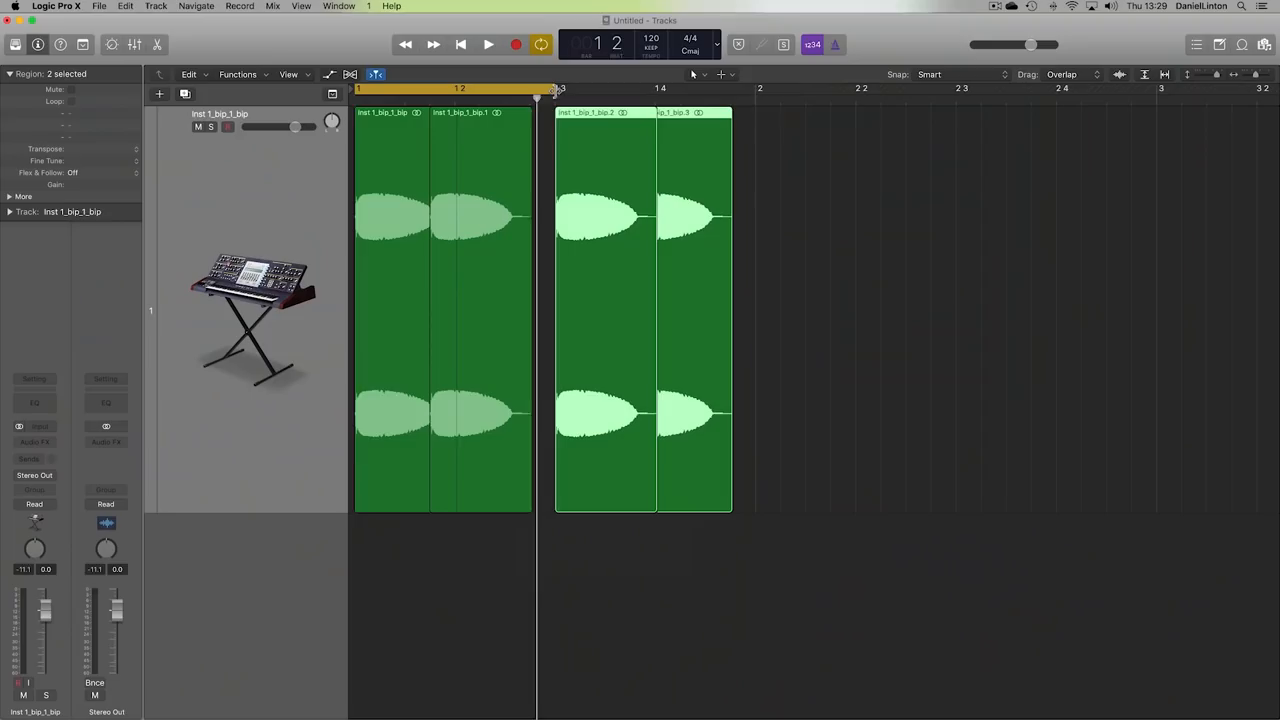
{"action": "left_click", "coordinate": [479, 43]}
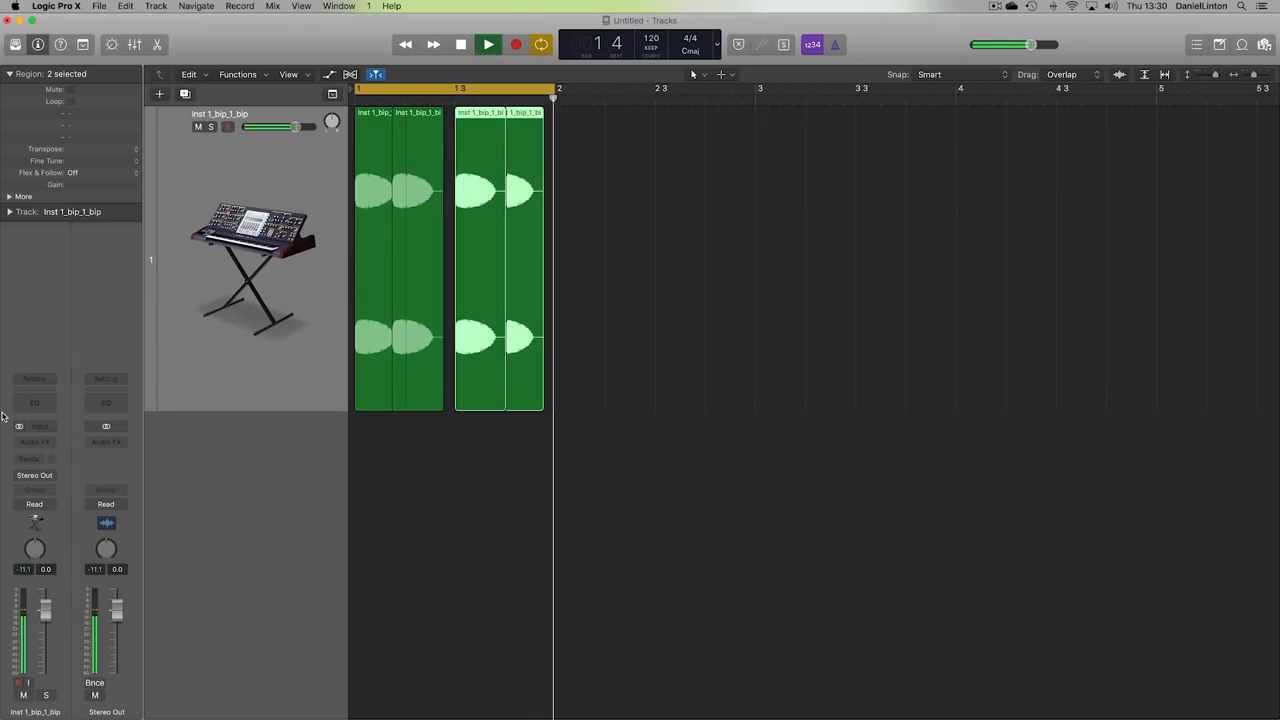
{"action": "left_click", "coordinate": [630, 449]}
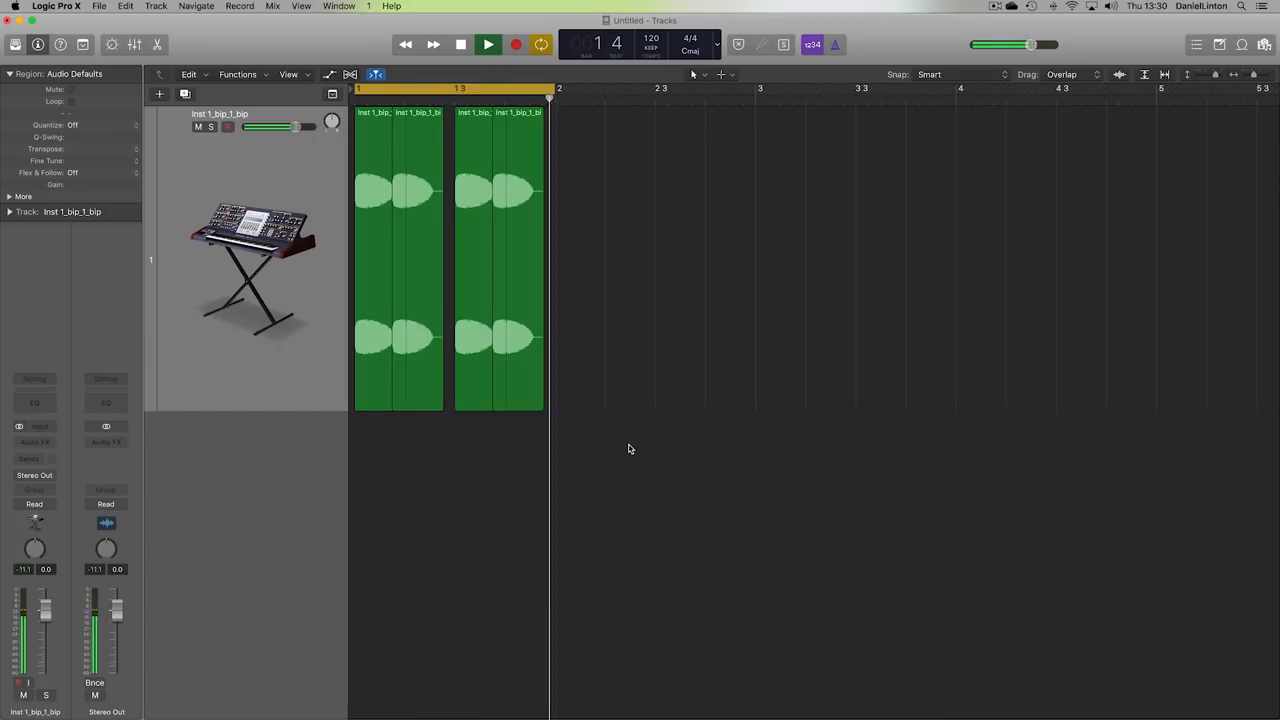
{"action": "mouse_move", "coordinate": [313, 476]}
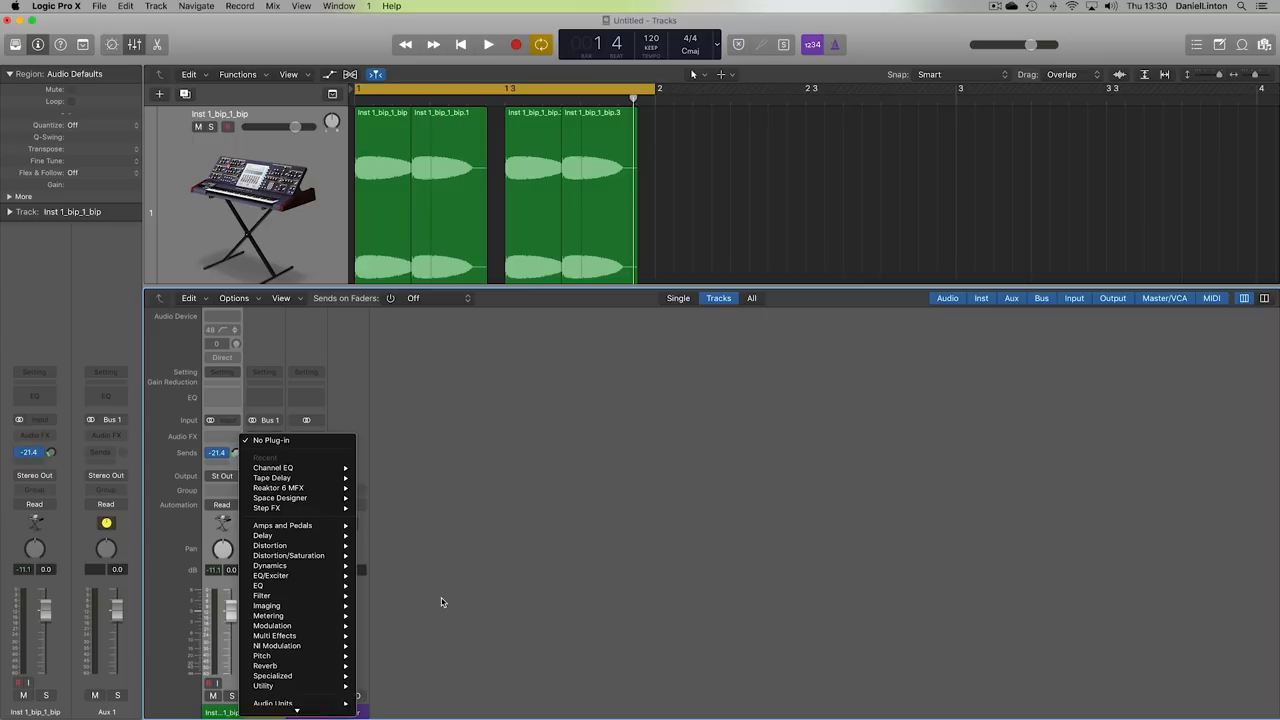
{"action": "mouse_move", "coordinate": [290, 627]}
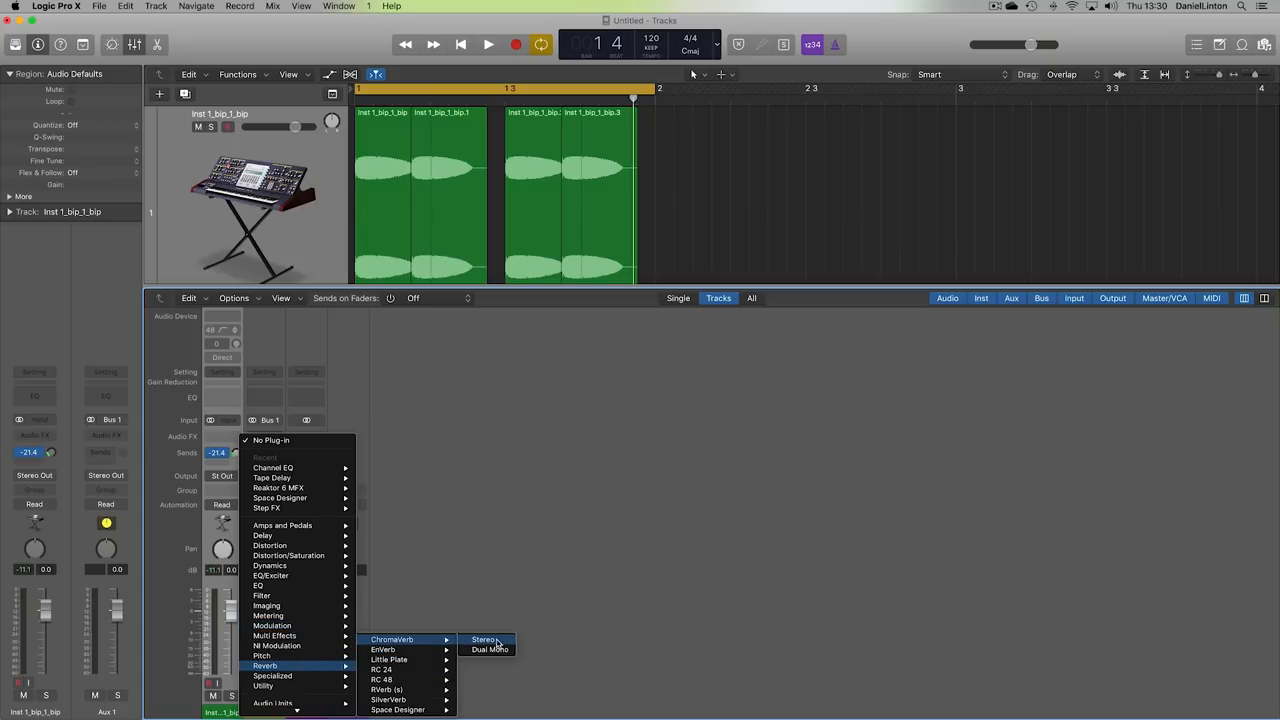
Load a stereo ChromaVerb on the Aux 1 return fed by the bip's Bus 1 send.
{"action": "left_click", "coordinate": [483, 638]}
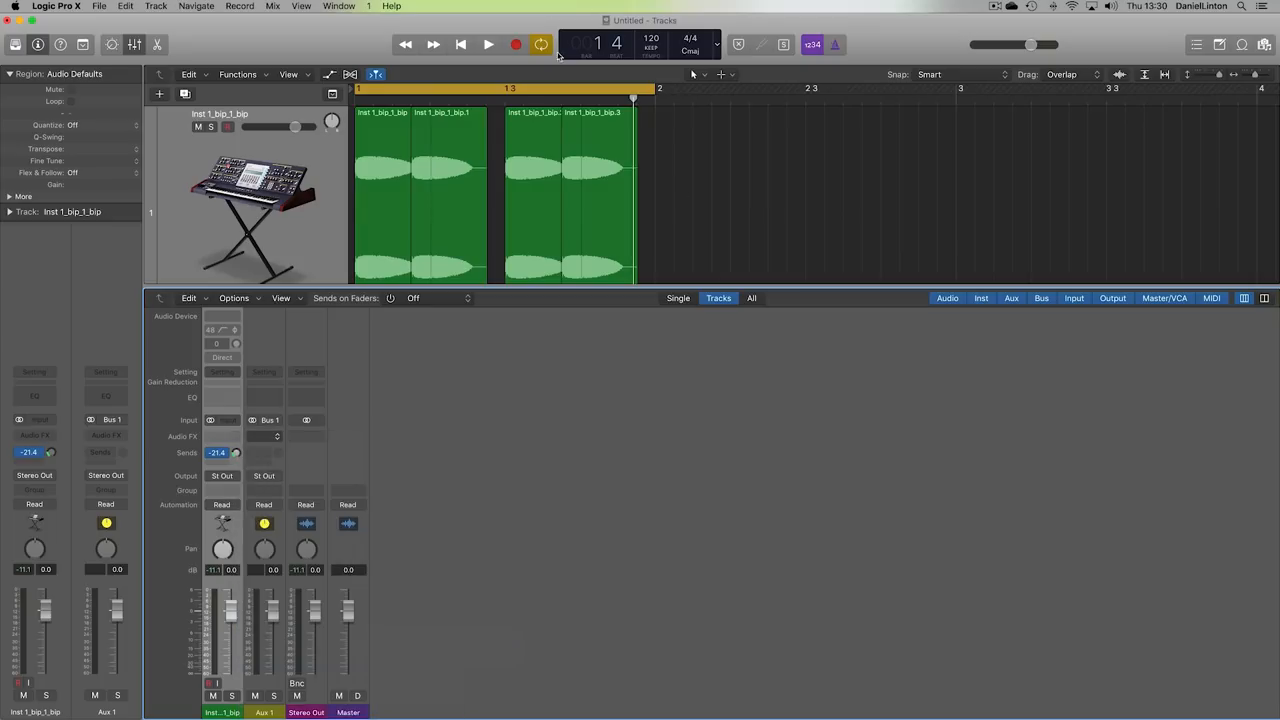
{"action": "left_click", "coordinate": [104, 432]}
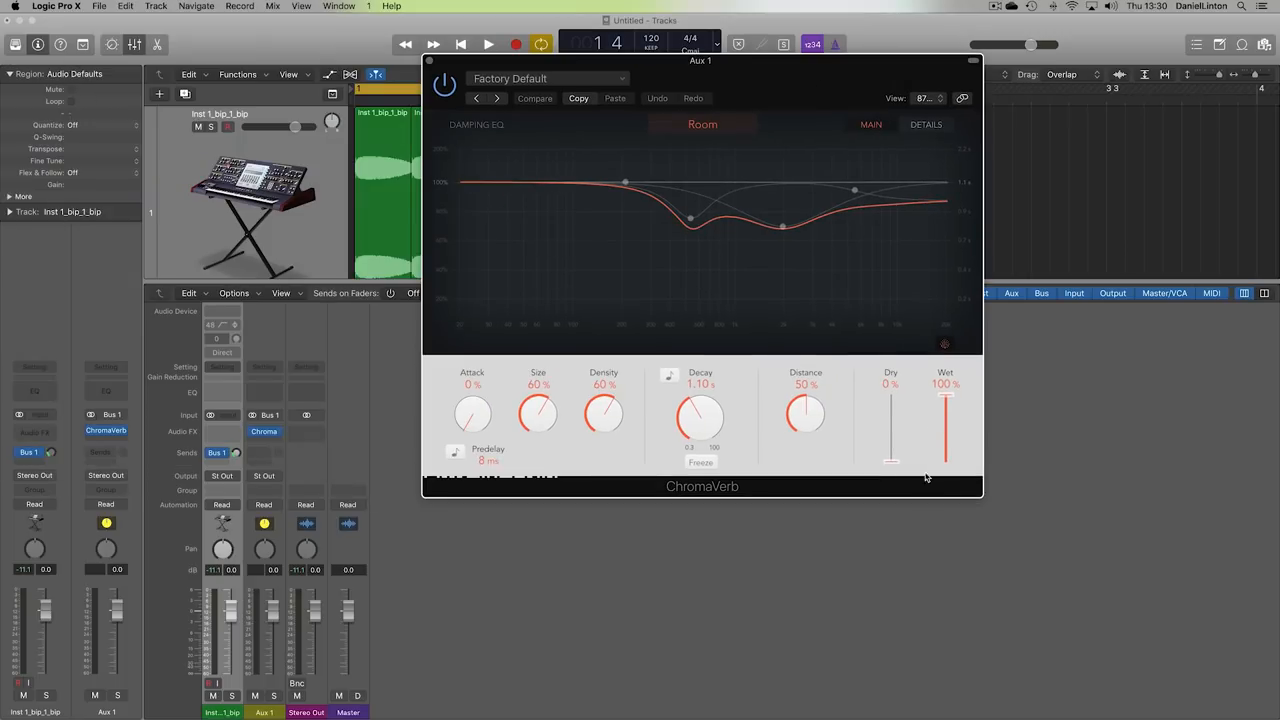
Adjust the kick's Bus 1 send level and play to hear the ChromaVerb on Aux 1.
{"action": "left_click", "coordinate": [480, 43]}
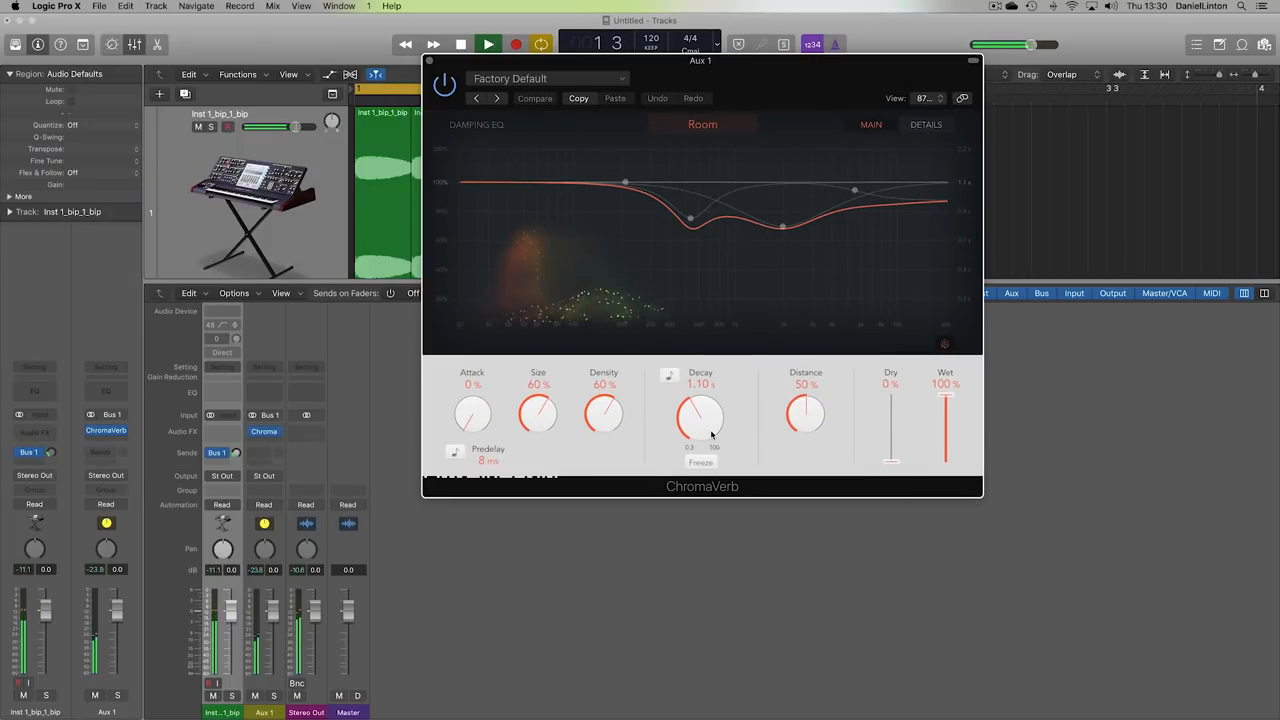
{"action": "left_click", "coordinate": [535, 98]}
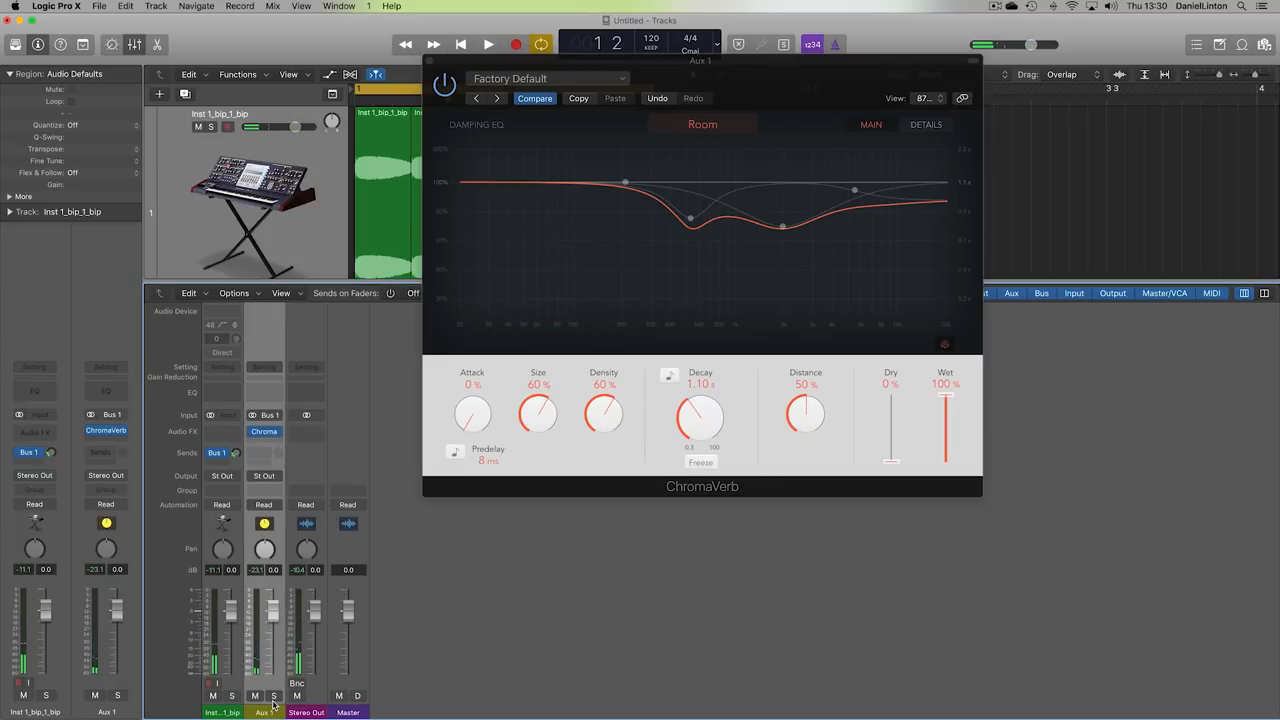
{"action": "left_click", "coordinate": [272, 702]}
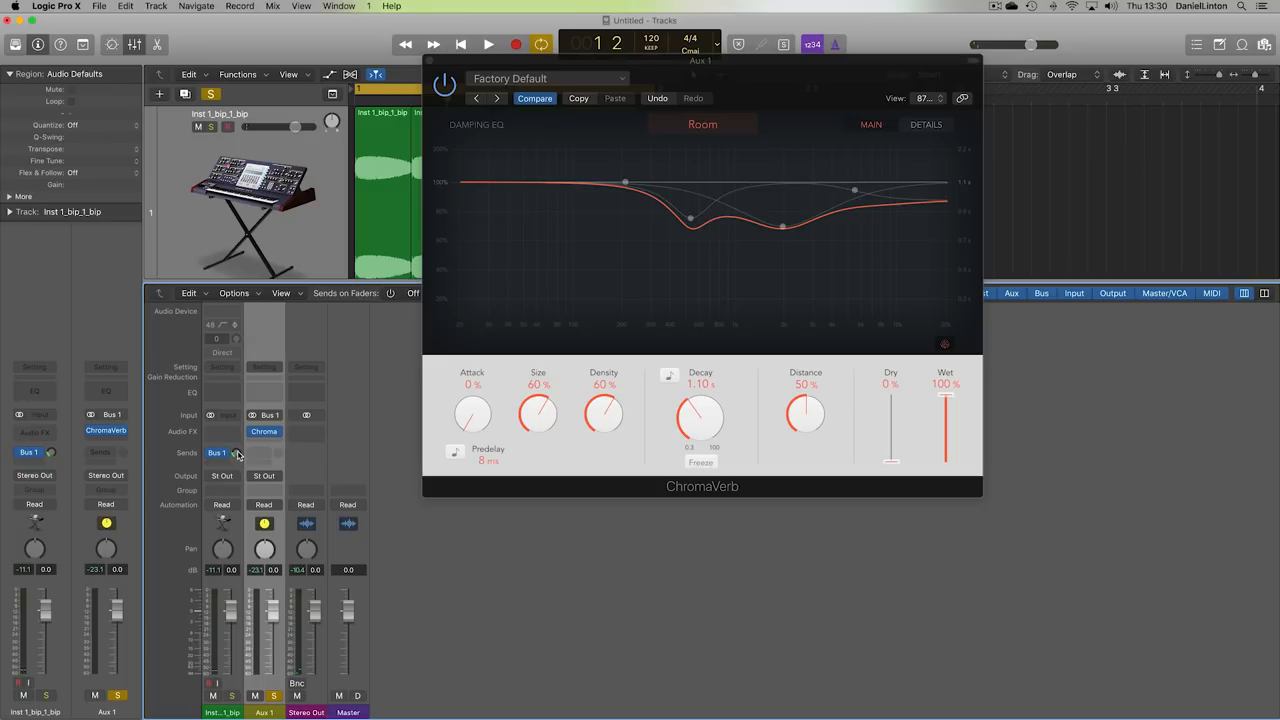
{"action": "left_click", "coordinate": [480, 44]}
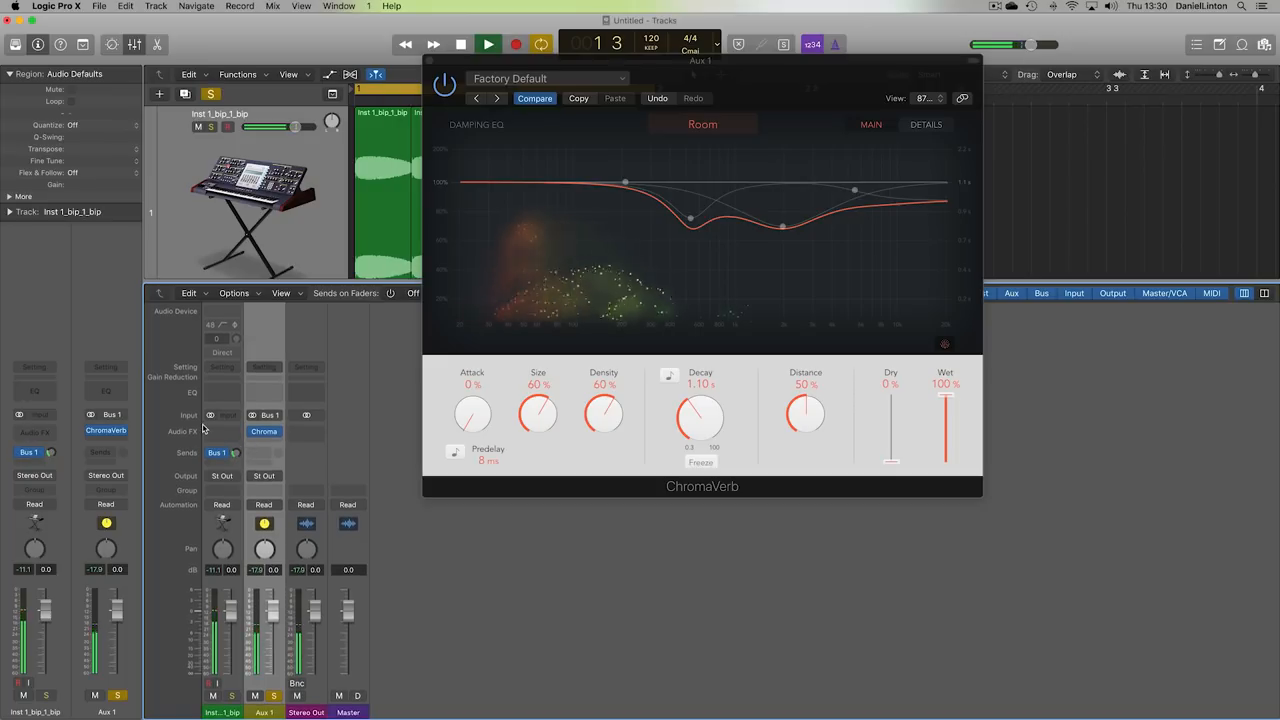
{"action": "left_click", "coordinate": [478, 43]}
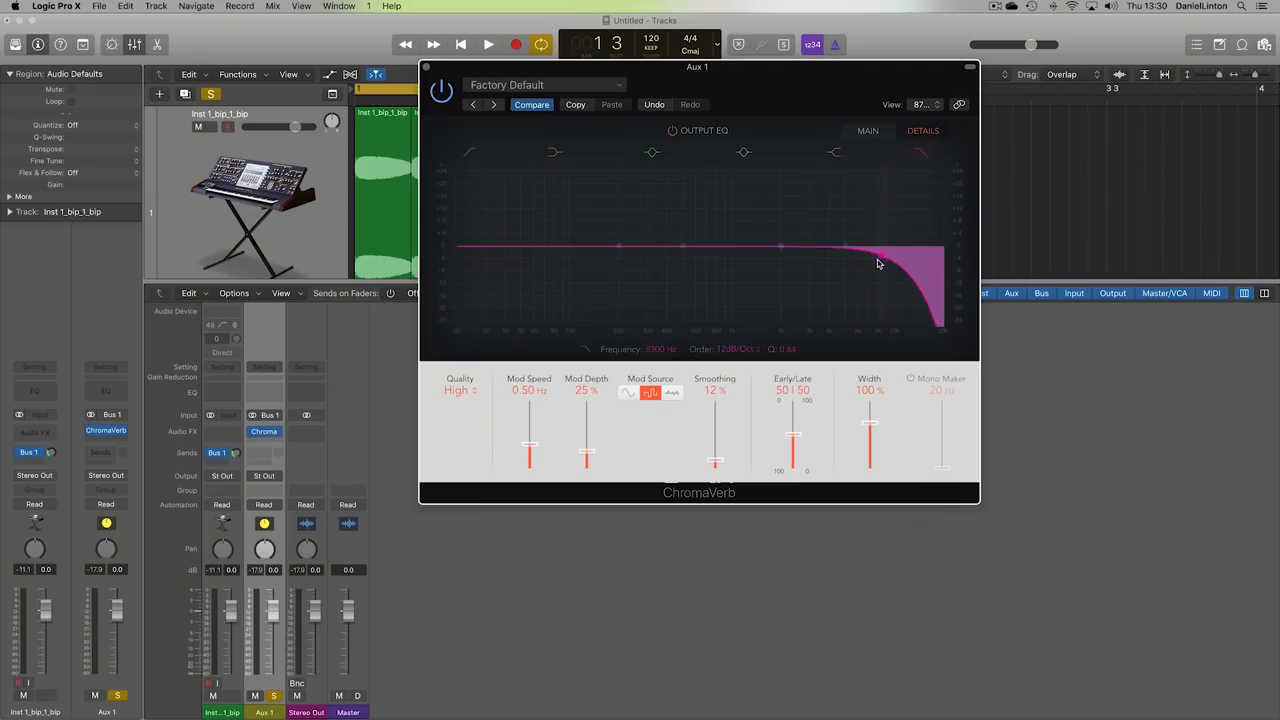
Pull ChromaVerb's output EQ low-pass from 5300 Hz down to 184 Hz and play the kicks.
{"action": "left_click_drag", "start_coordinate": [845, 250], "coordinate": [715, 250]}
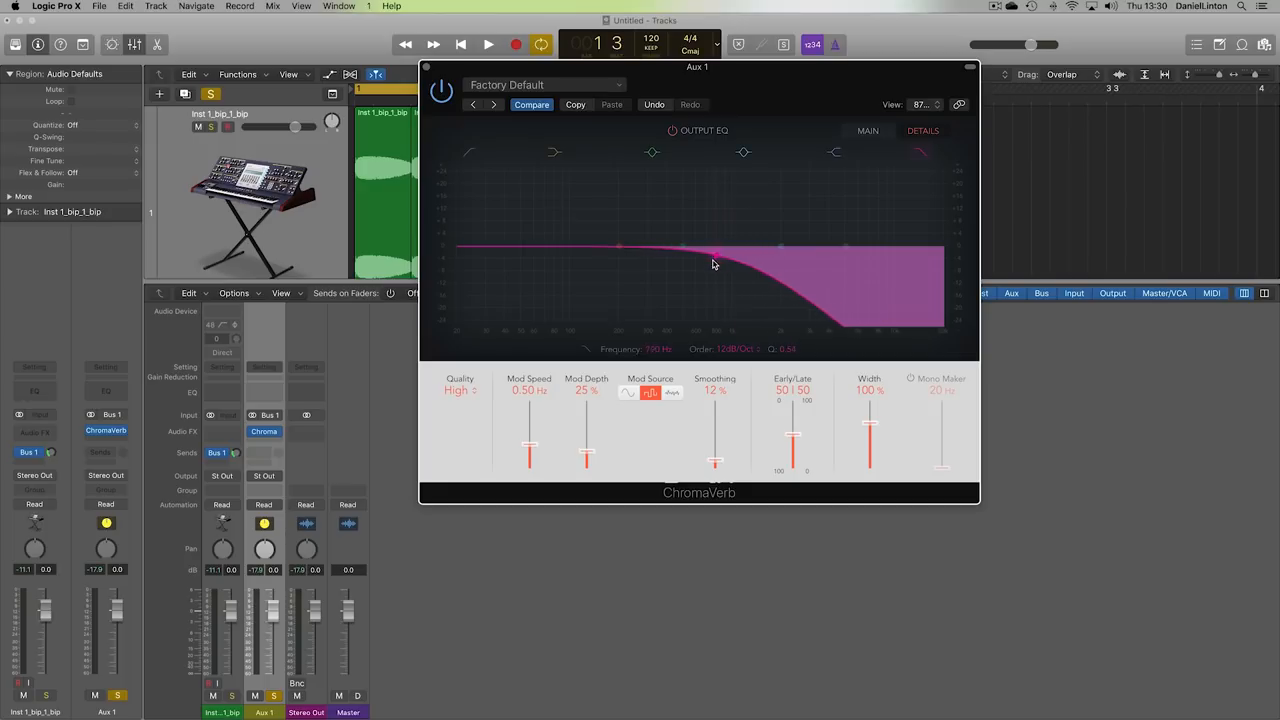
{"action": "left_click_drag", "start_coordinate": [715, 260], "coordinate": [630, 265]}
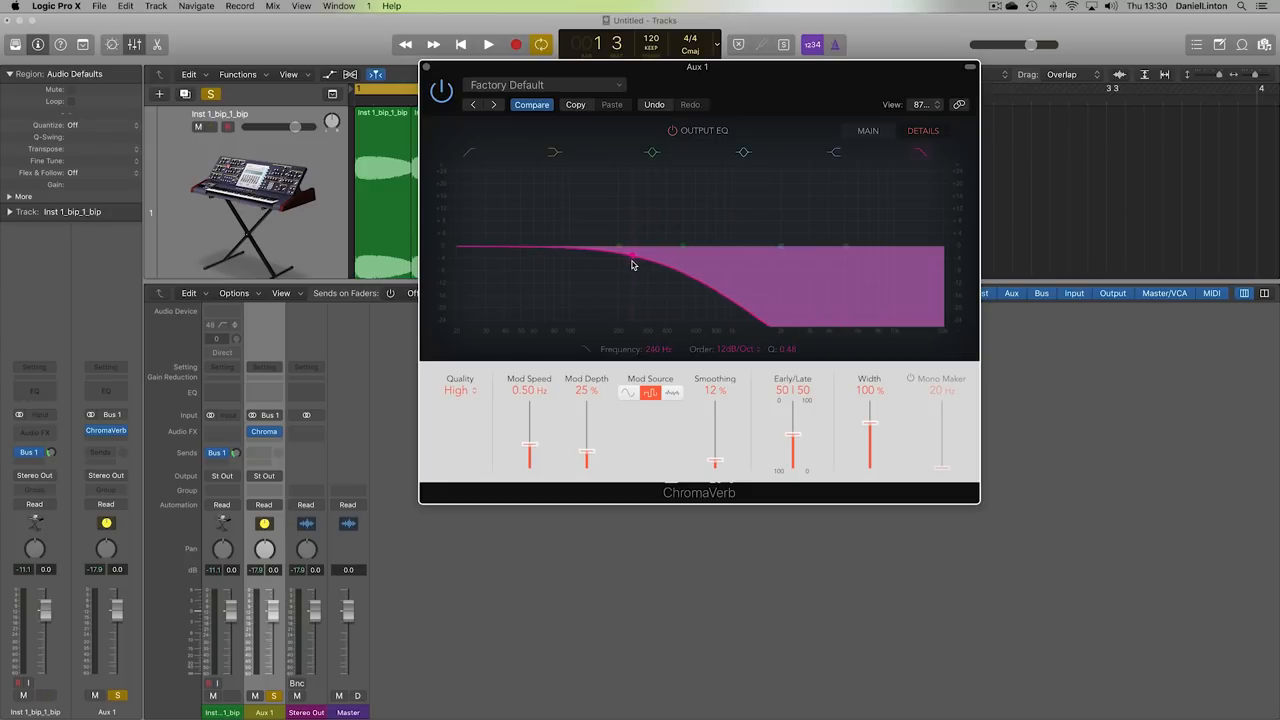
{"action": "left_click_drag", "start_coordinate": [631, 265], "coordinate": [615, 265]}
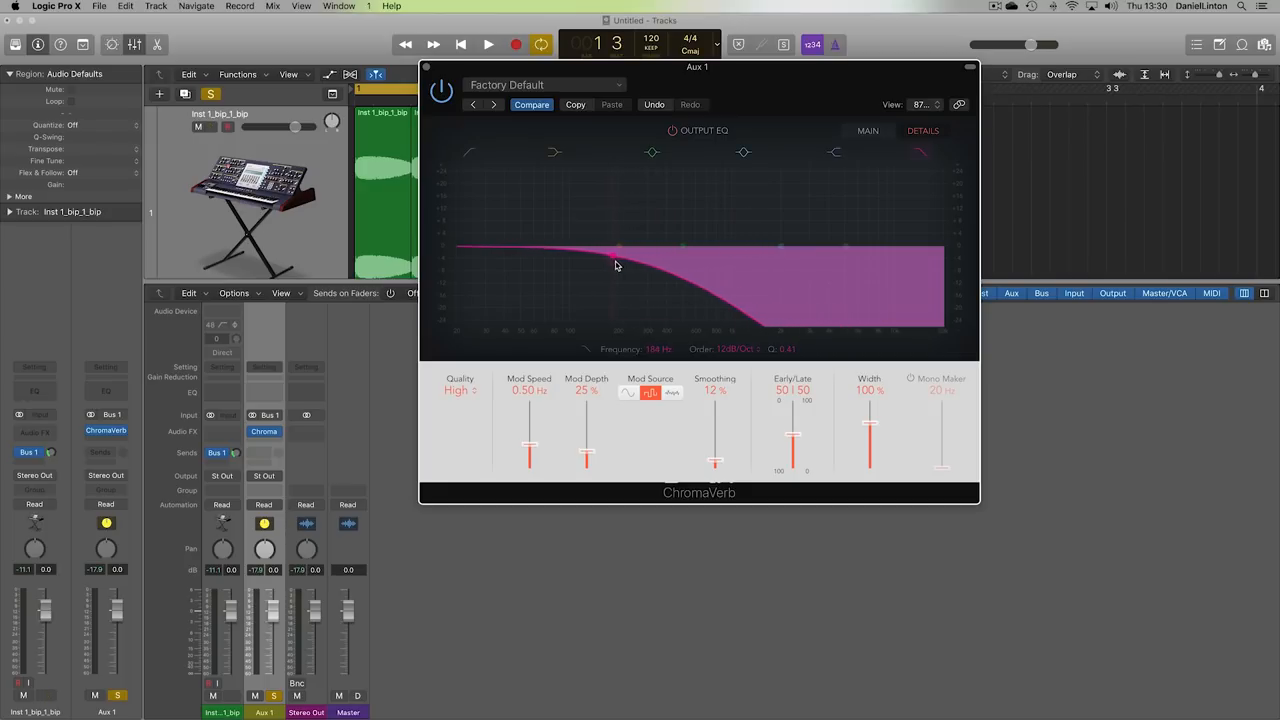
{"action": "left_click_drag", "start_coordinate": [618, 247], "coordinate": [620, 262]}
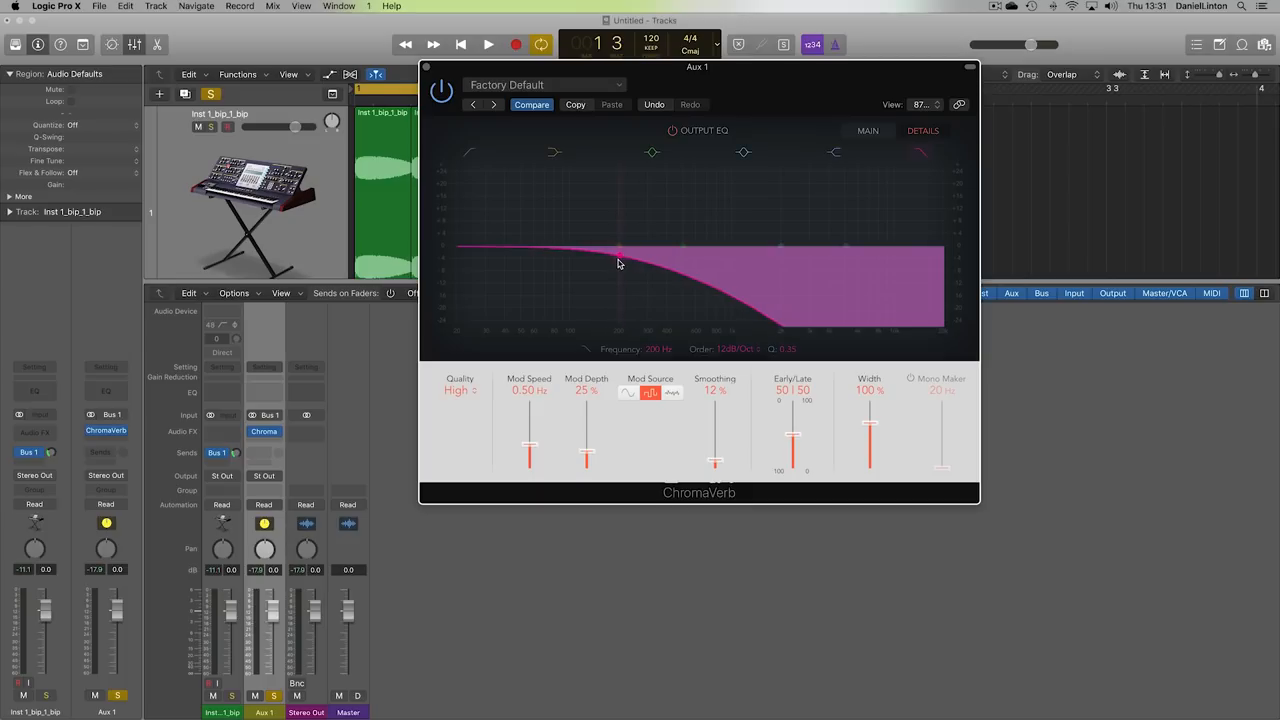
{"action": "left_click_drag", "start_coordinate": [620, 253], "coordinate": [615, 258]}
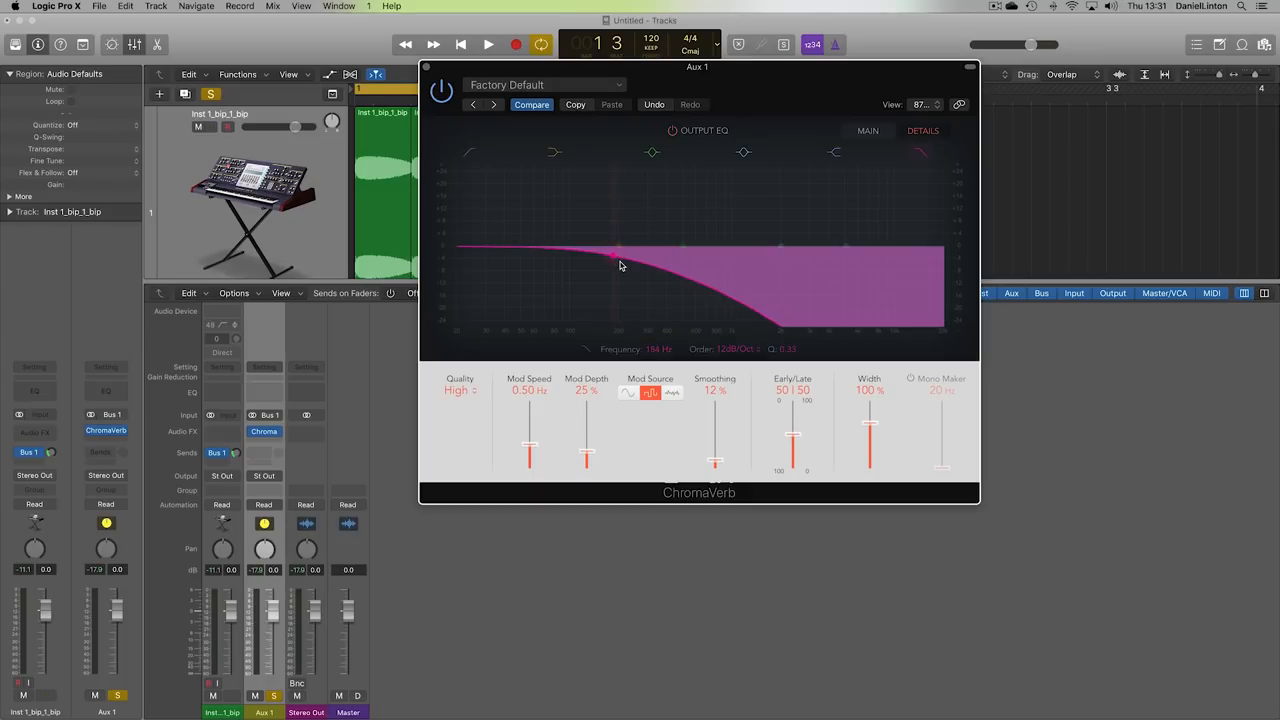
{"action": "left_click", "coordinate": [479, 44]}
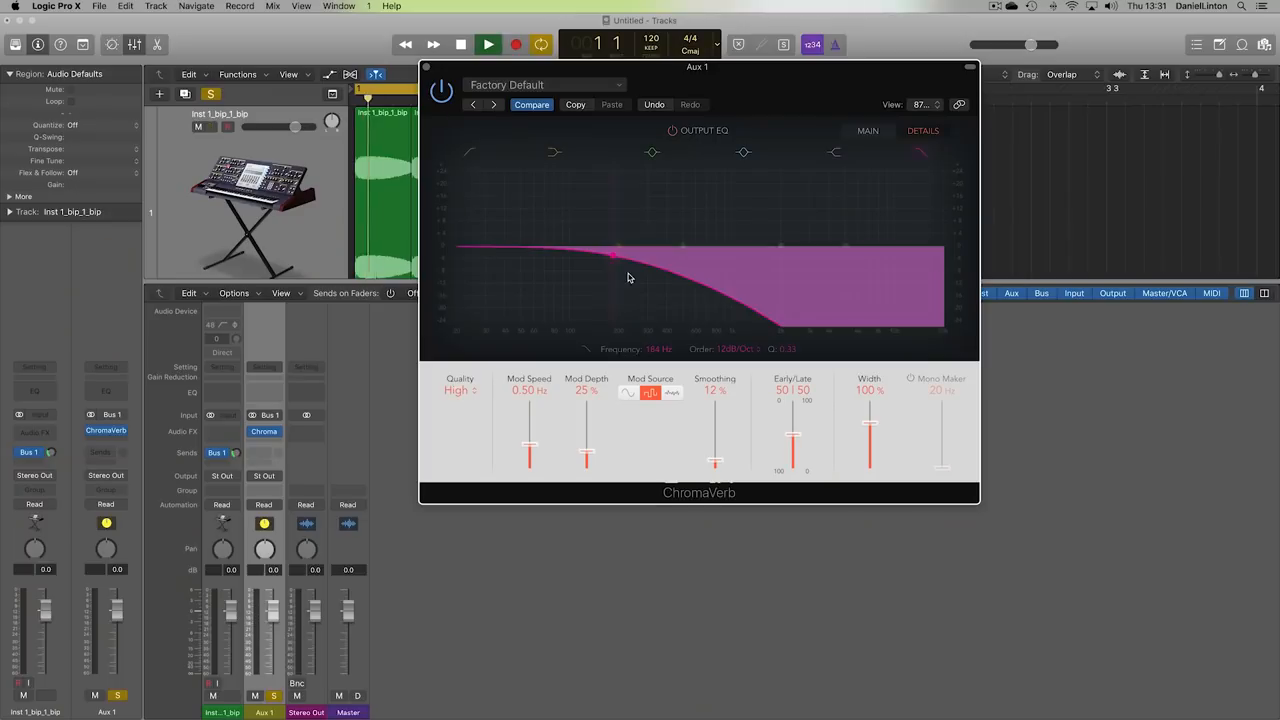
{"action": "left_click_drag", "start_coordinate": [610, 255], "coordinate": [460, 255]}
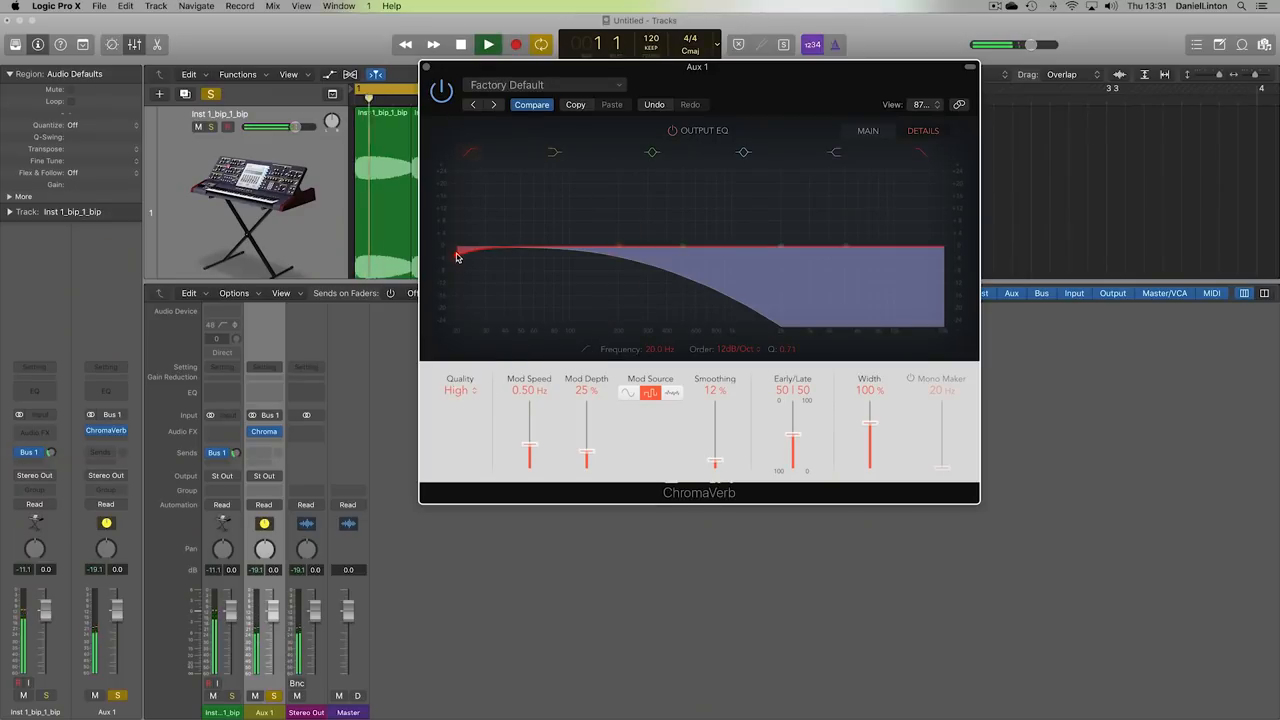
Move the output EQ high-pass, dip 164 Hz by 6 dB, and refine the 184 Hz low-pass.
{"action": "left_click_drag", "start_coordinate": [458, 253], "coordinate": [573, 253]}
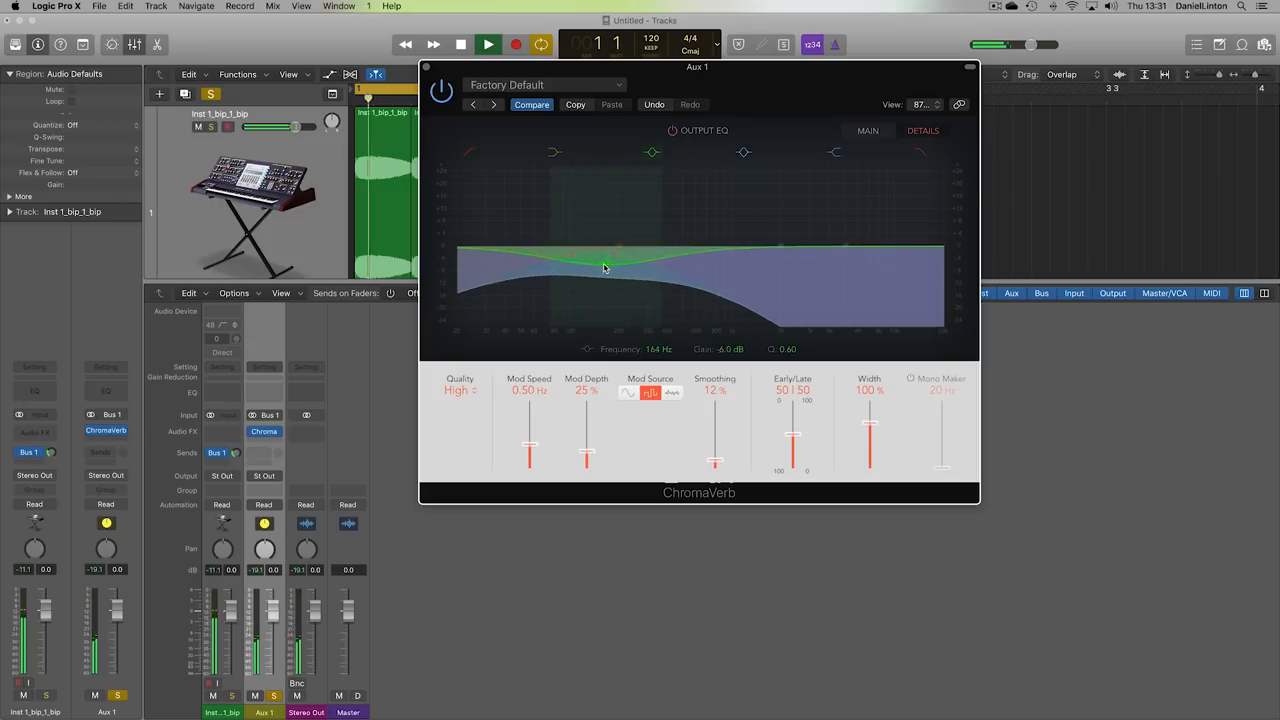
{"action": "left_click_drag", "start_coordinate": [605, 268], "coordinate": [781, 245]}
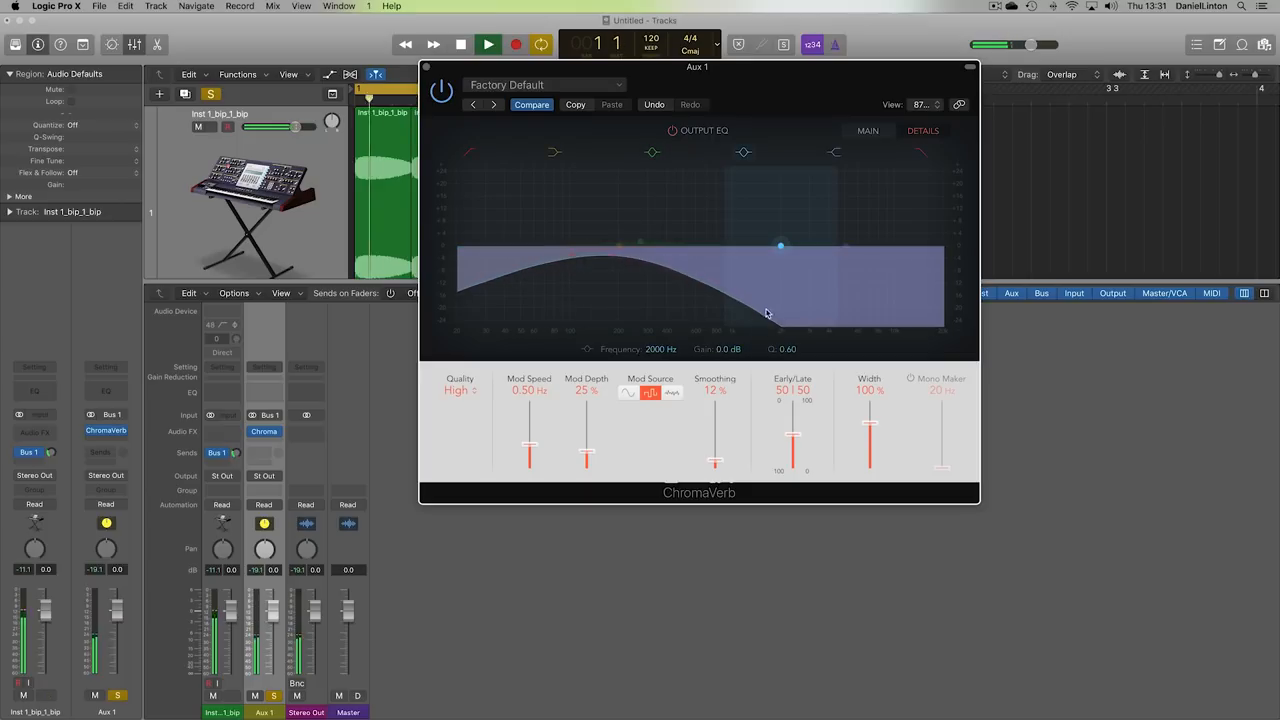
{"action": "left_click_drag", "start_coordinate": [780, 245], "coordinate": [614, 255]}
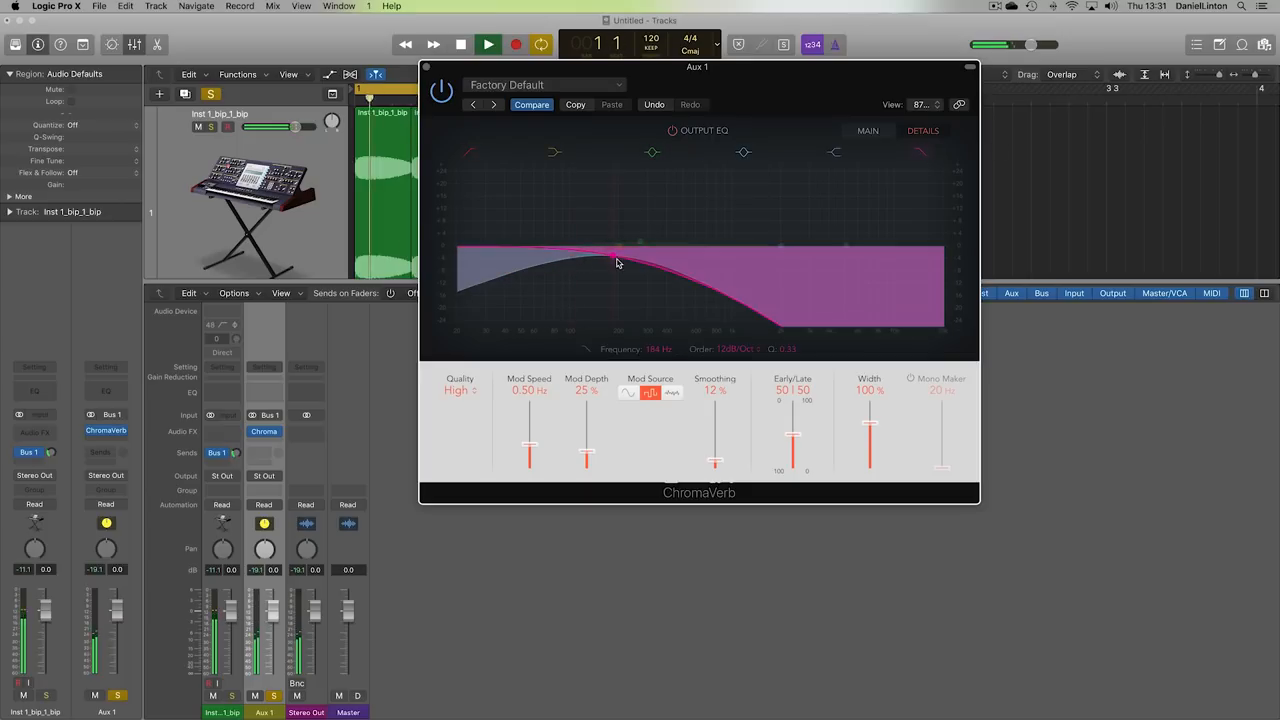
{"action": "left_click_drag", "start_coordinate": [615, 255], "coordinate": [583, 255]}
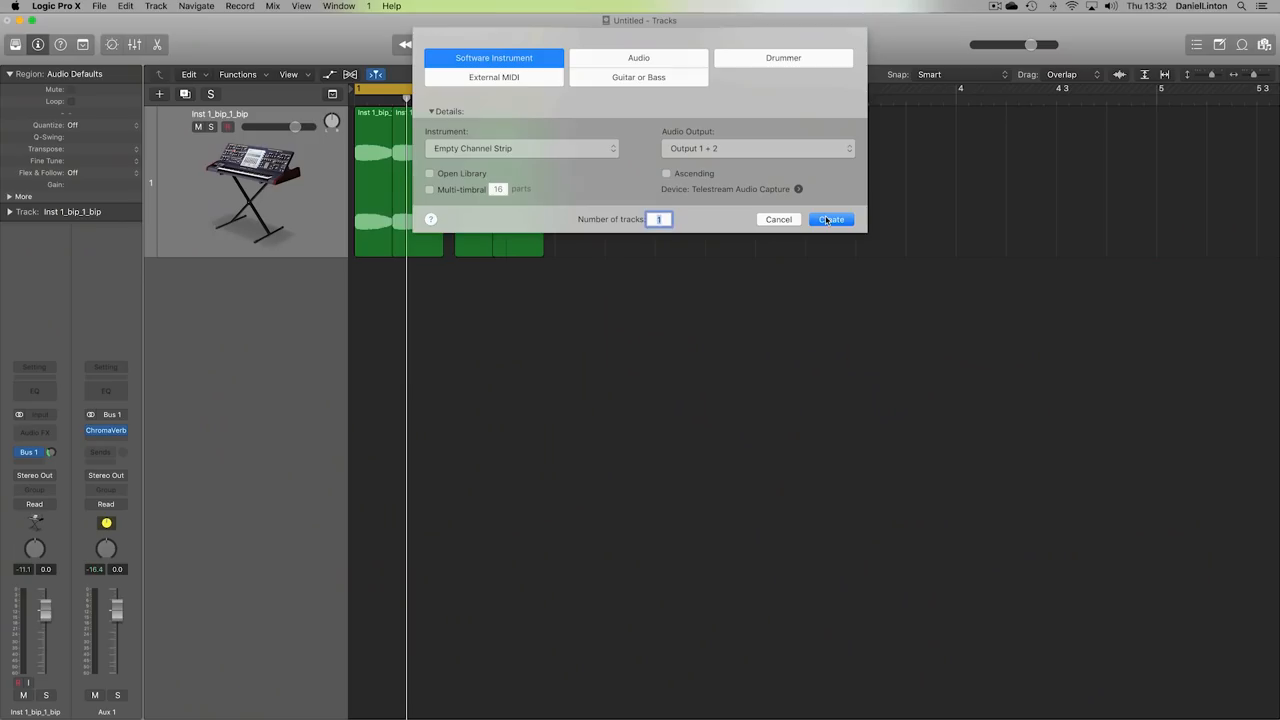
Create the Inst 1 software instrument track and load a stereo ES2 on it.
{"action": "left_click", "coordinate": [831, 219]}
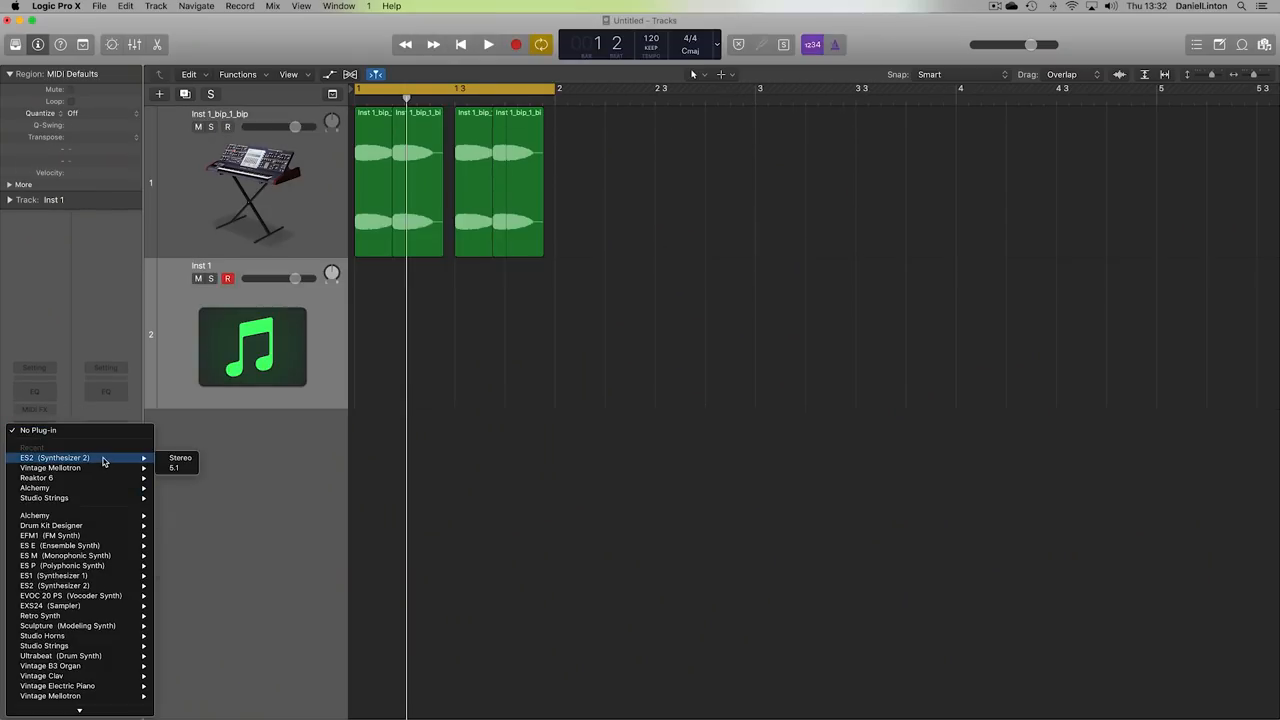
{"action": "left_click", "coordinate": [55, 457]}
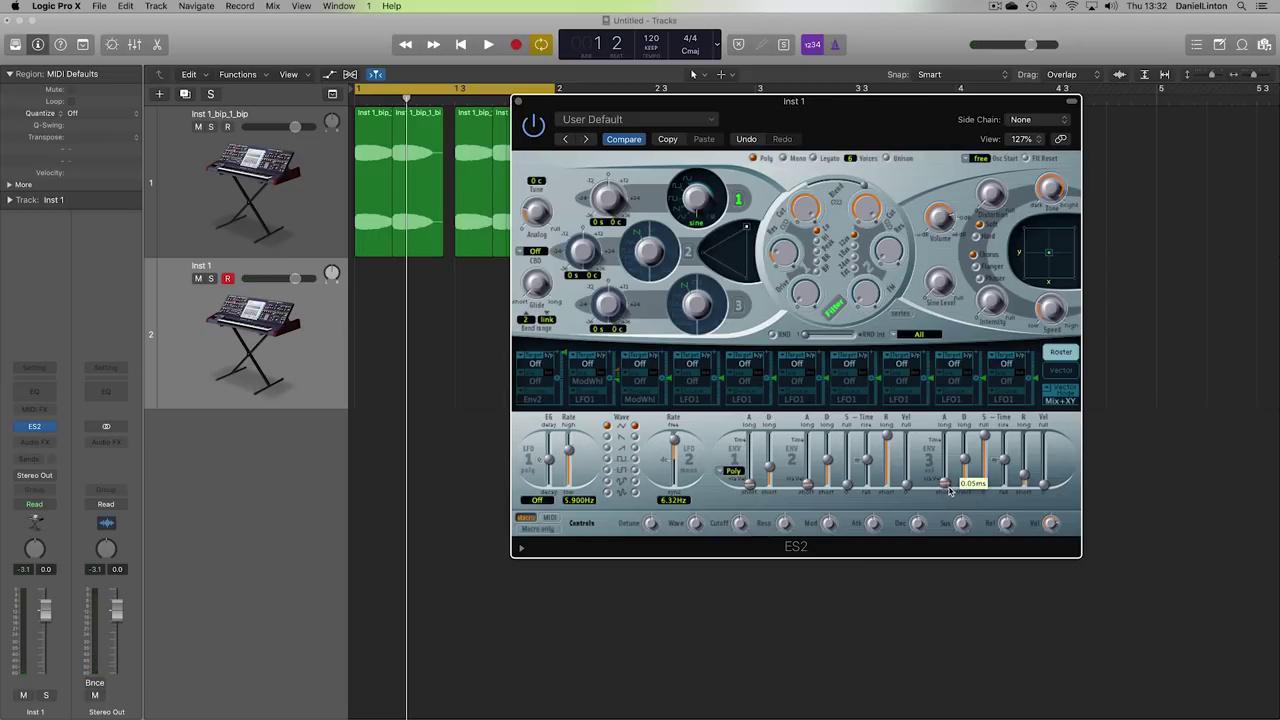
Lower the ES2 envelope attack to about 0.05 ms, then start playback.
{"action": "left_click_drag", "start_coordinate": [948, 485], "coordinate": [948, 467]}
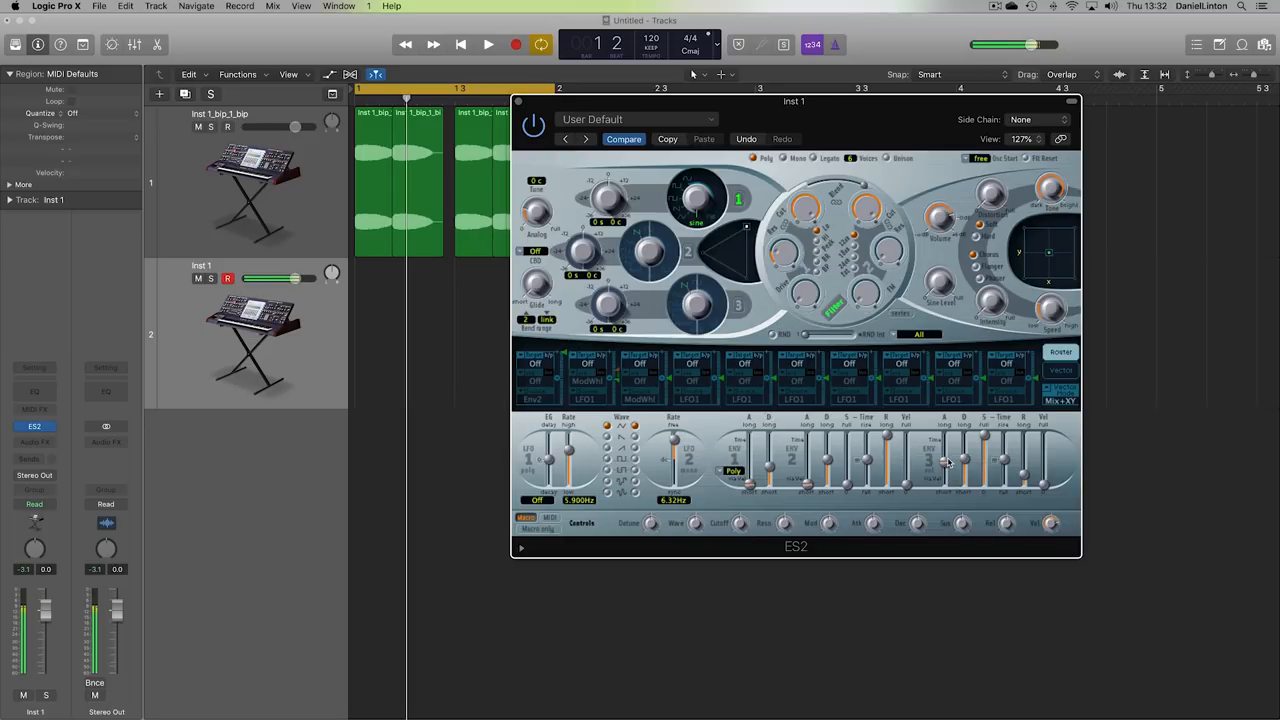
{"action": "left_click", "coordinate": [480, 44]}
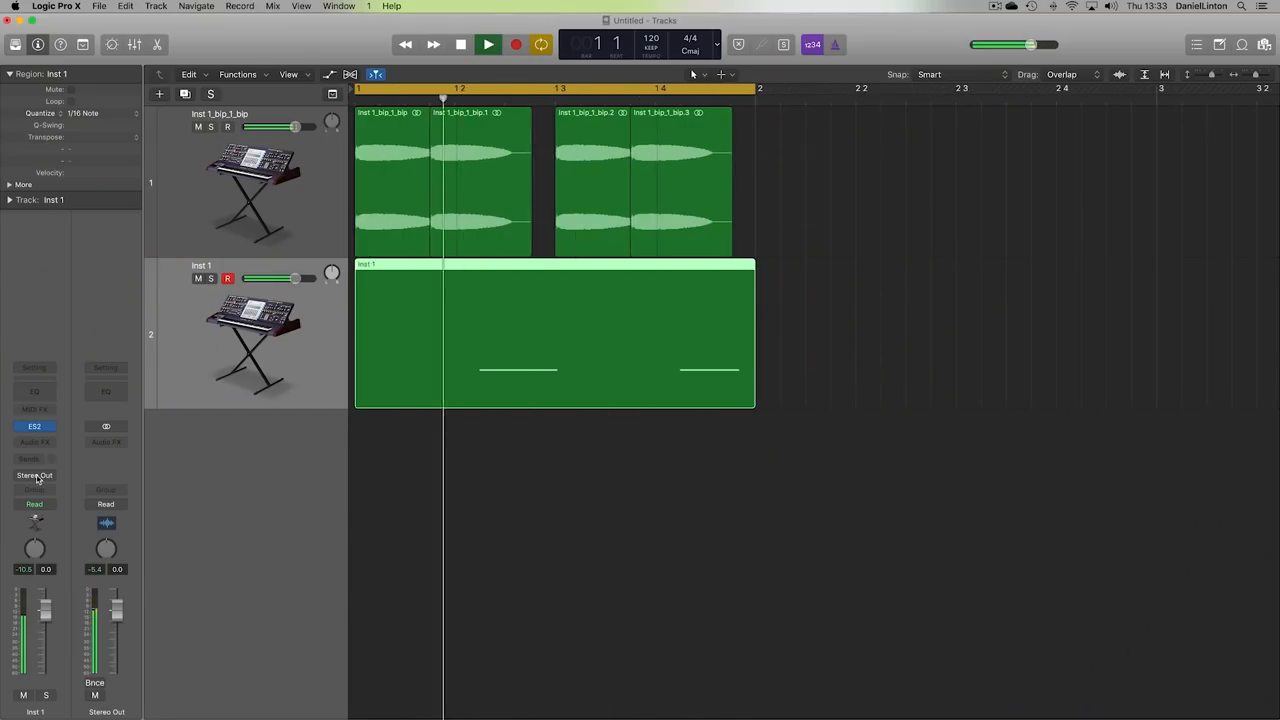
Solo Inst 1 and insert a Channel EQ after ES2.
{"action": "left_click", "coordinate": [33, 426]}
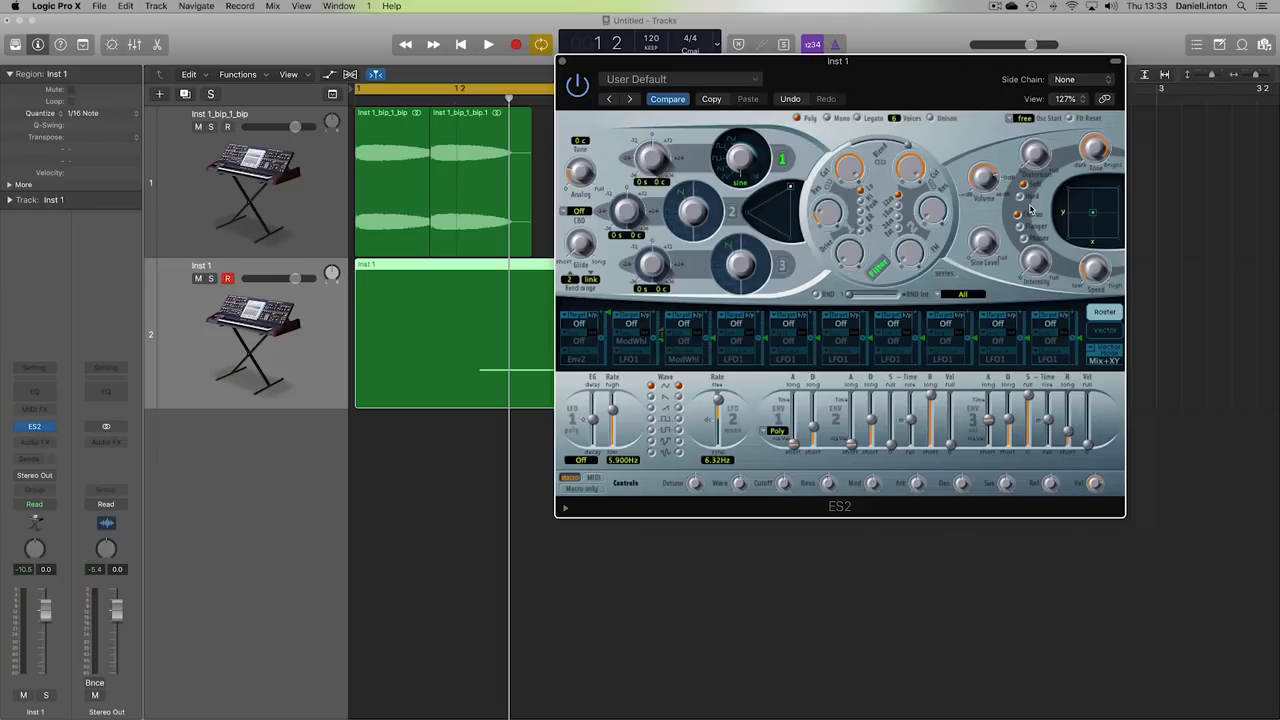
{"action": "left_click_drag", "start_coordinate": [1033, 158], "coordinate": [1033, 155]}
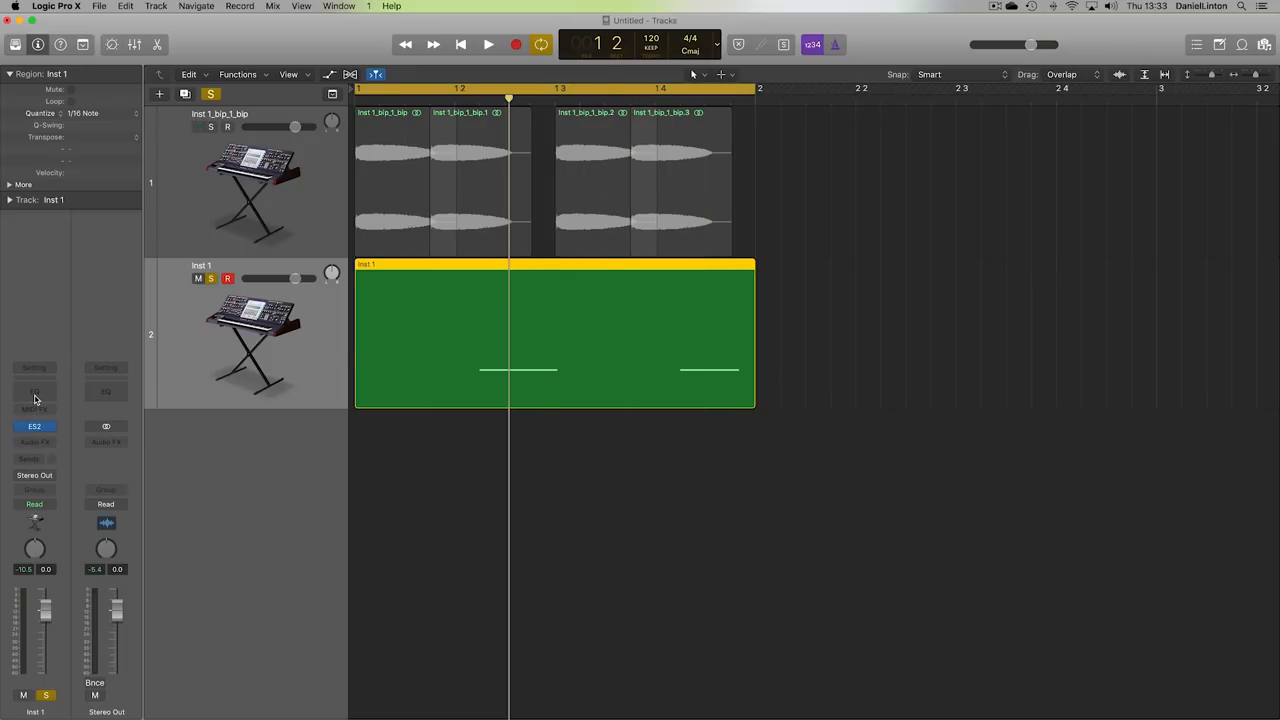
{"action": "left_click", "coordinate": [33, 399]}
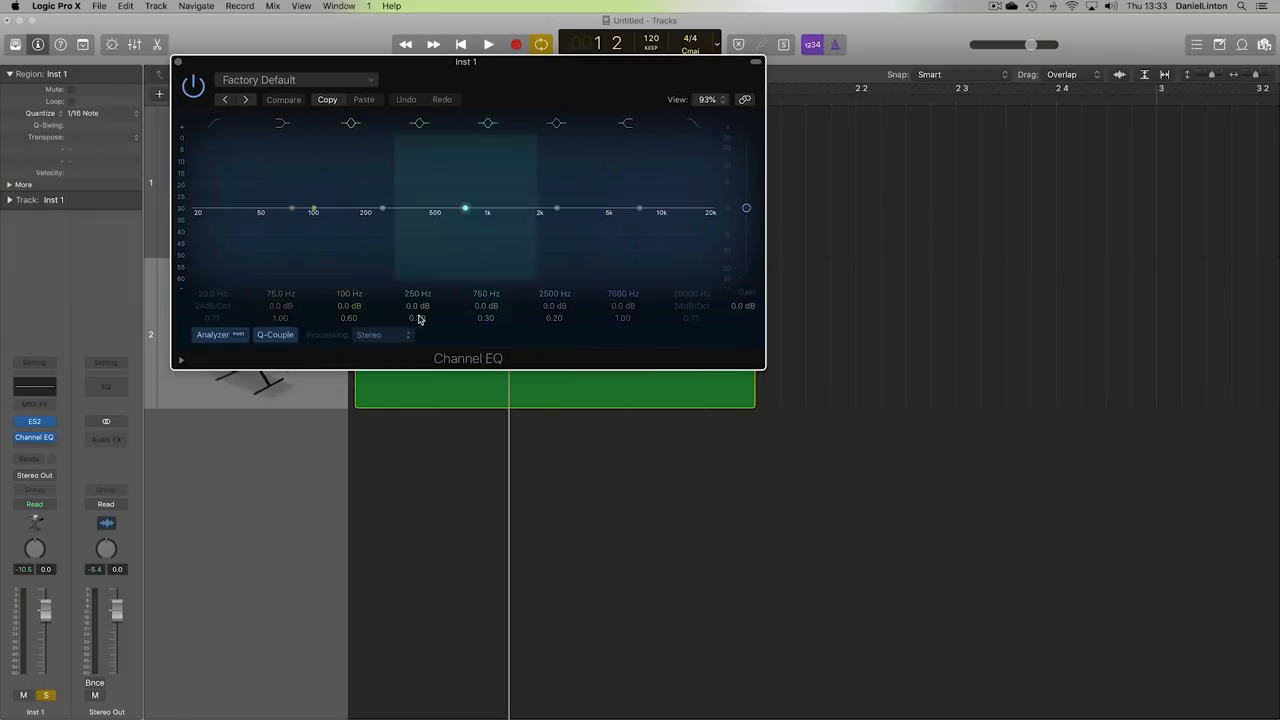
Play Inst 1 to view its sub-bass spectrum peaking near 50 Hz, then close the EQ.
{"action": "left_click", "coordinate": [480, 43]}
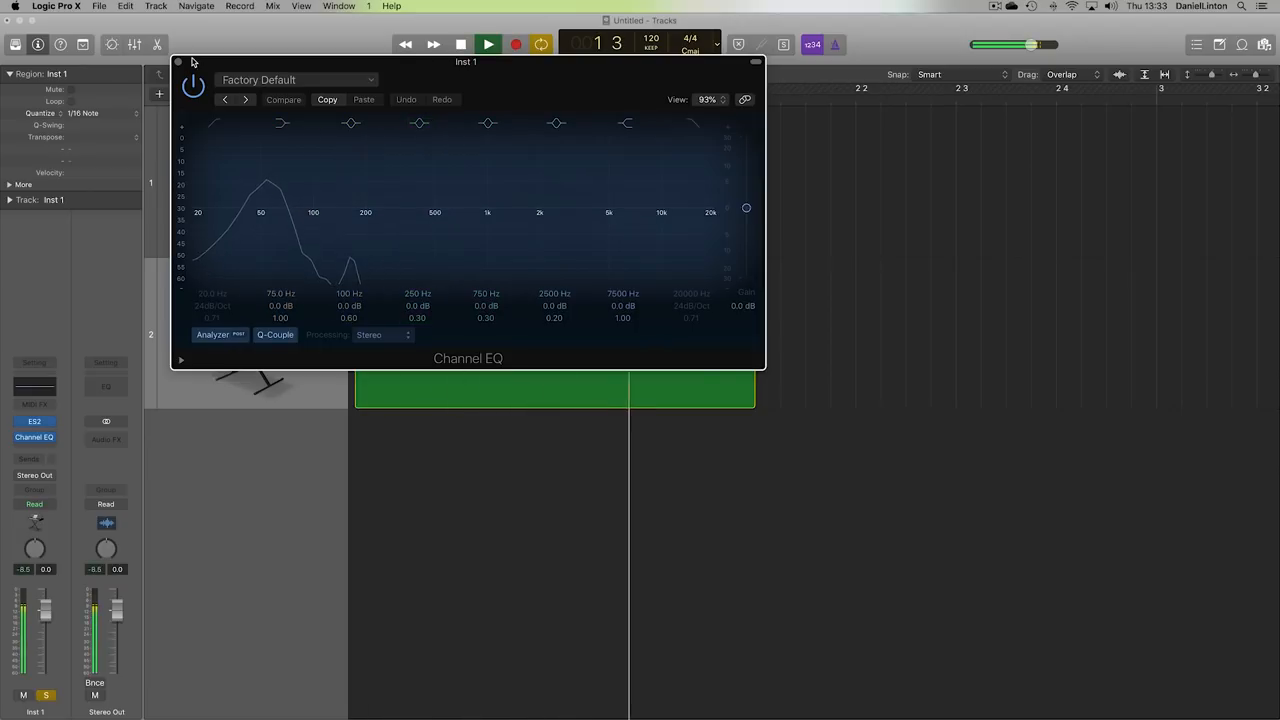
{"action": "left_click", "coordinate": [177, 61]}
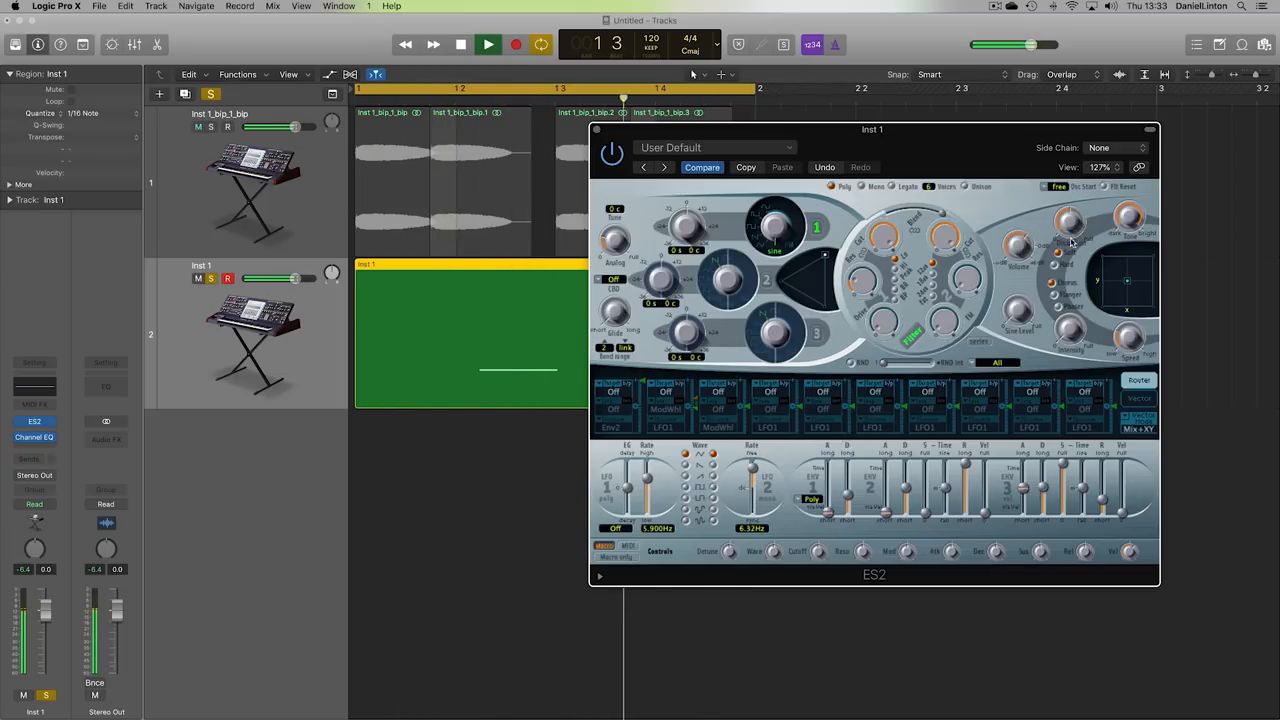
Unsolo the sub-bass, tune ES2 Oscillator 1 to -3 semitones, and open Inst 1 in the Piano Roll.
{"action": "left_click", "coordinate": [211, 278]}
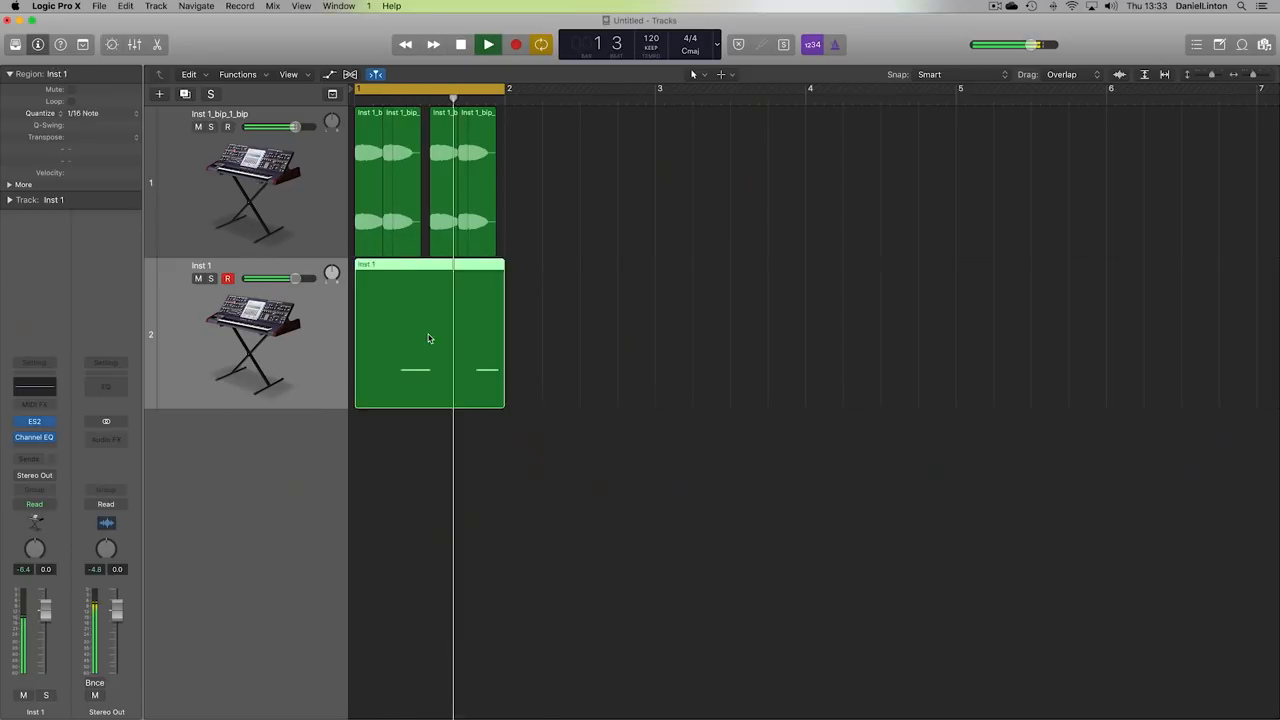
{"action": "left_click", "coordinate": [33, 421]}
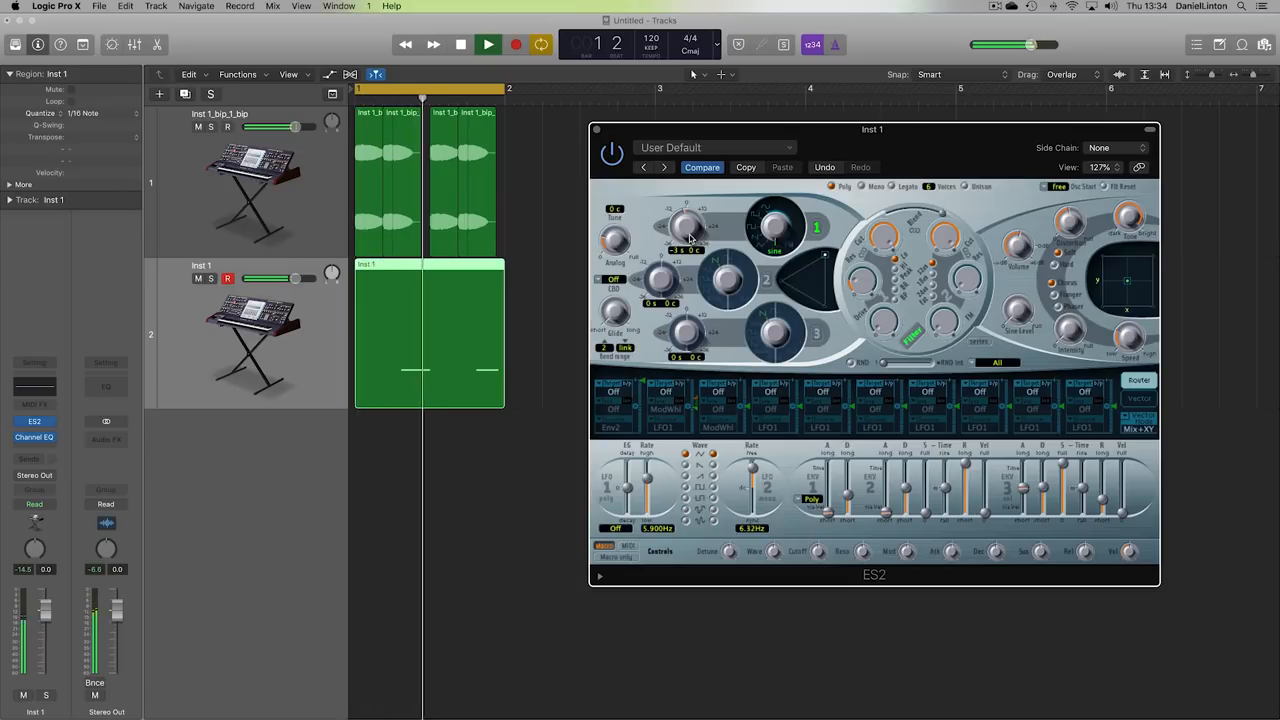
{"action": "double_click", "coordinate": [428, 333]}
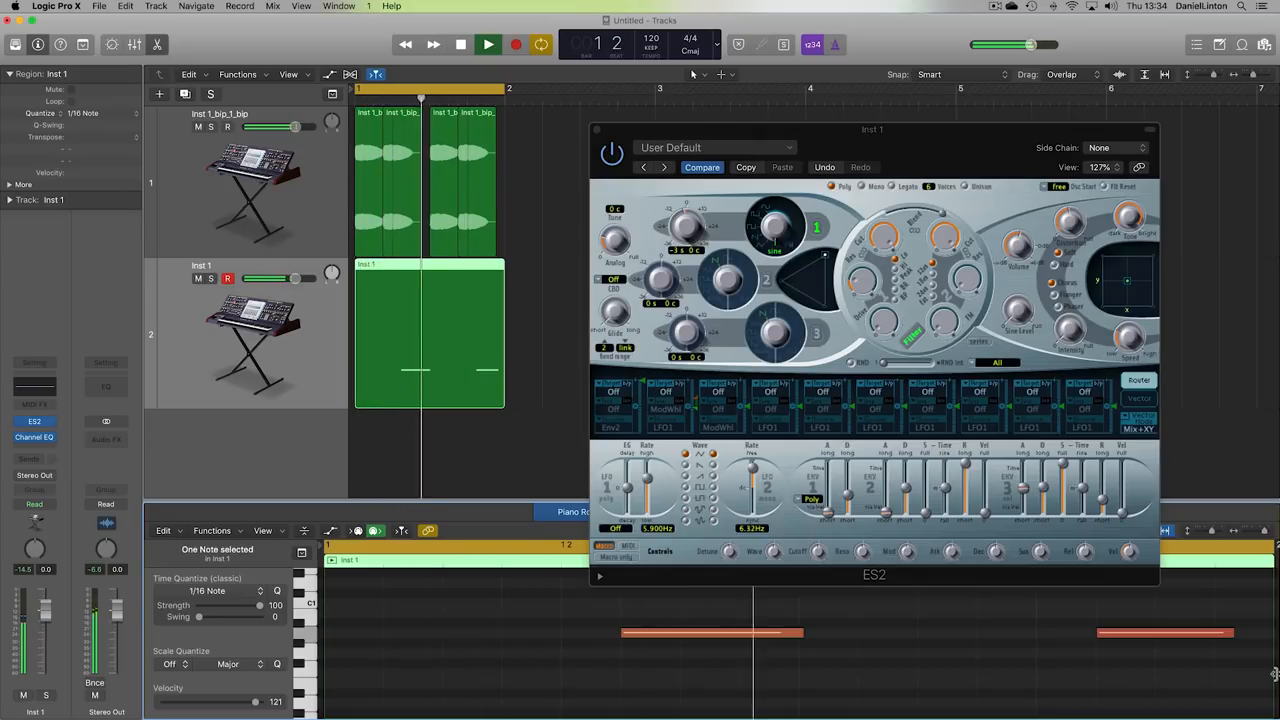